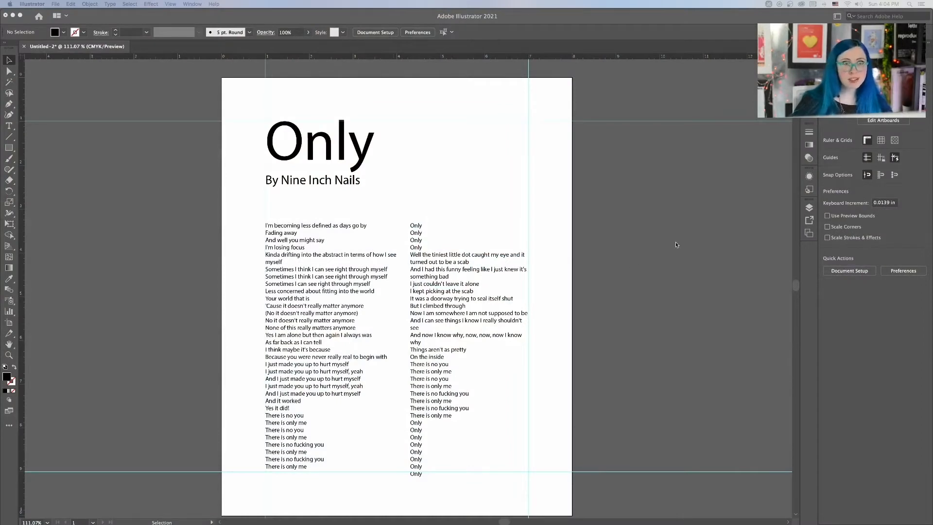
mouse_move(471, 157)
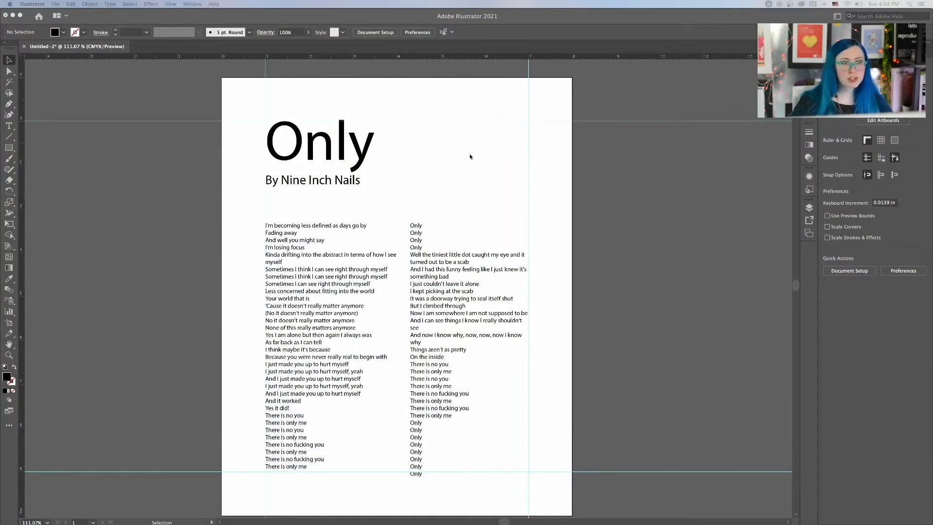
mouse_move(530, 237)
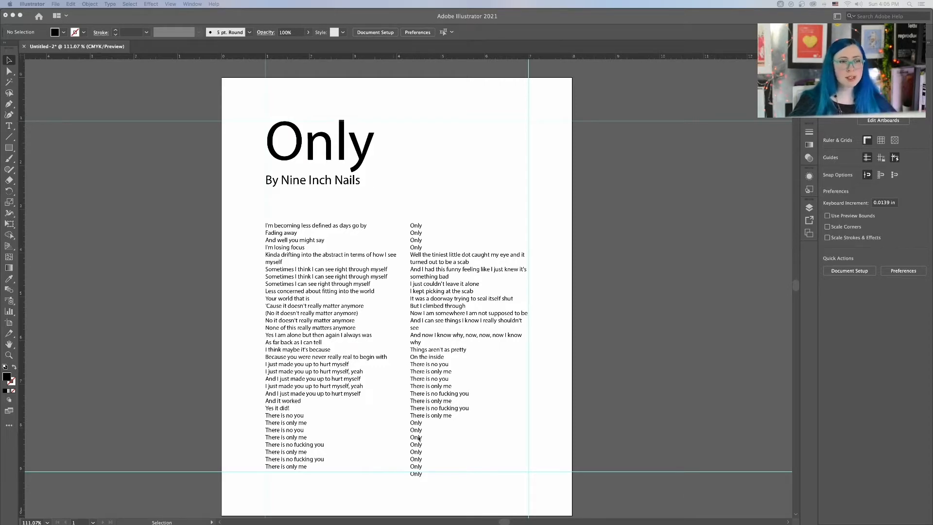
mouse_move(463, 420)
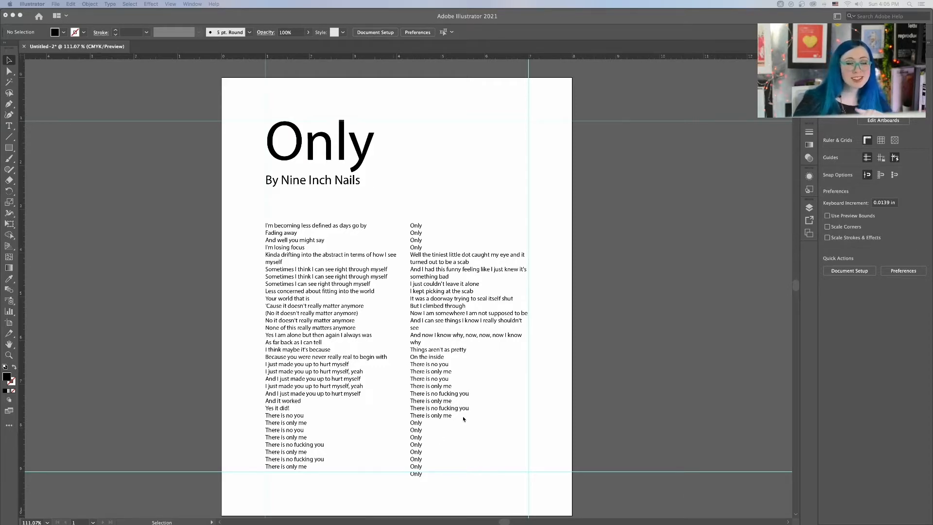
mouse_move(480, 384)
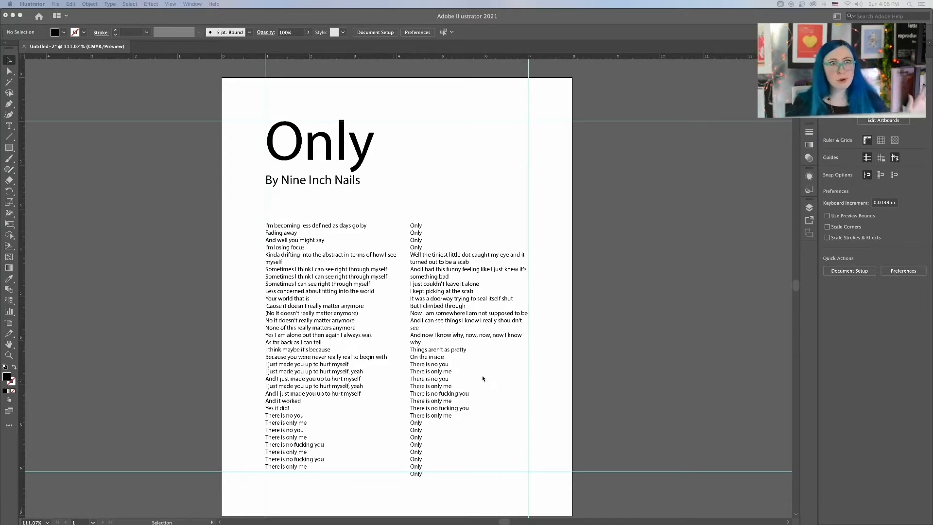
mouse_move(40, 70)
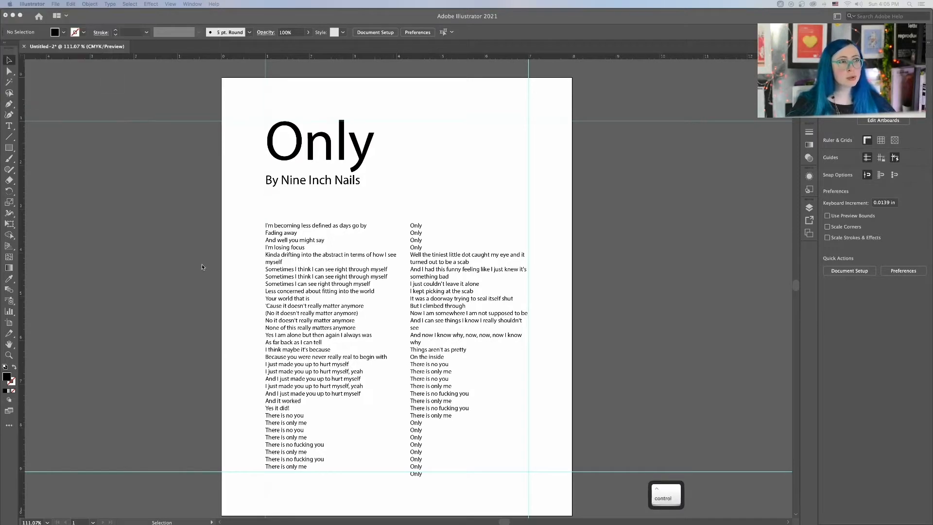
- Start Save As with the name lyrical-layouts and the Desktop as location
key(cmd)
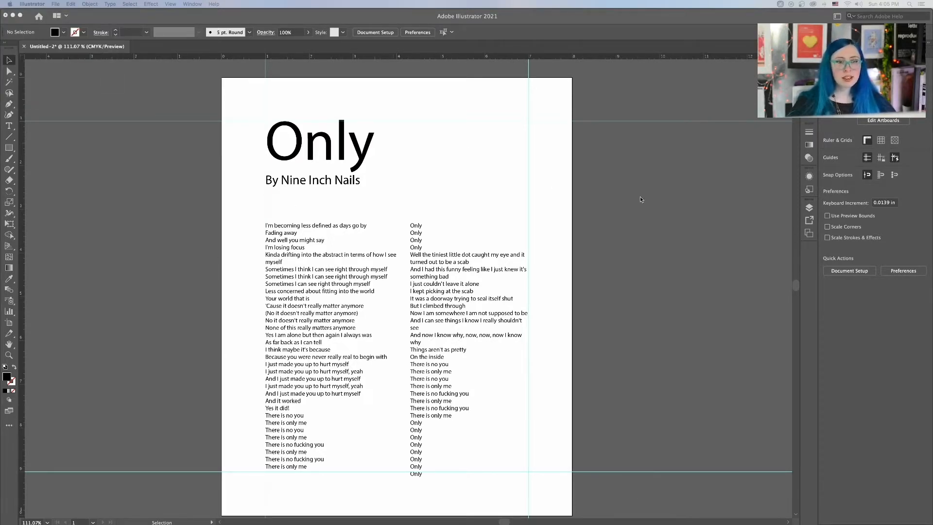
key(Cmd+S)
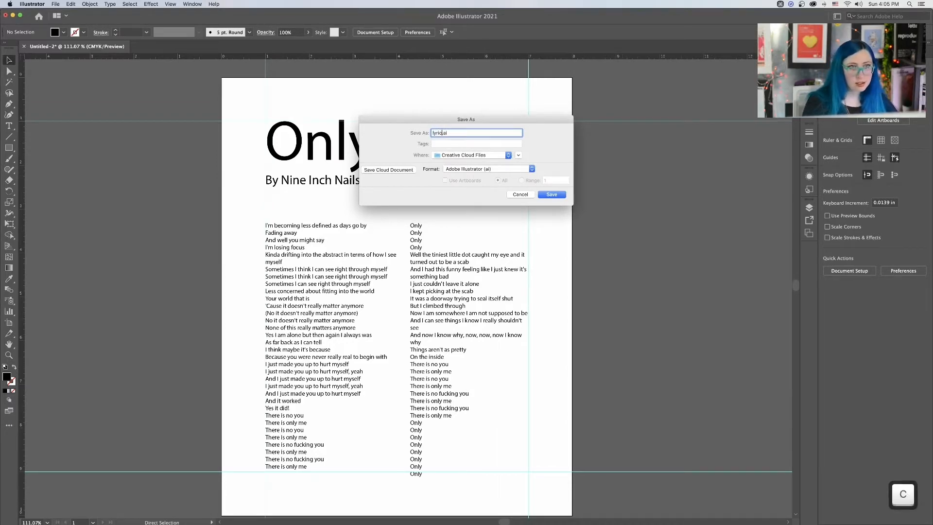
text(lyrical-layouts-)
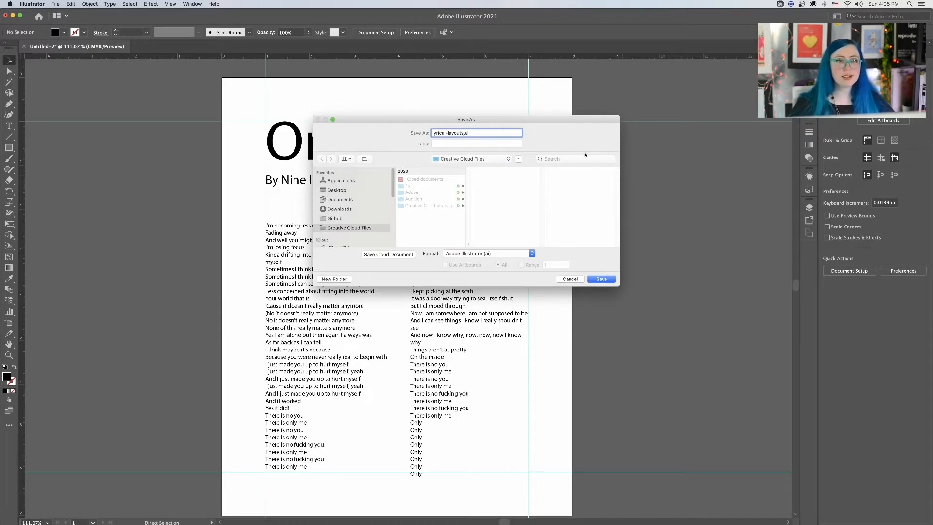
click(336, 191)
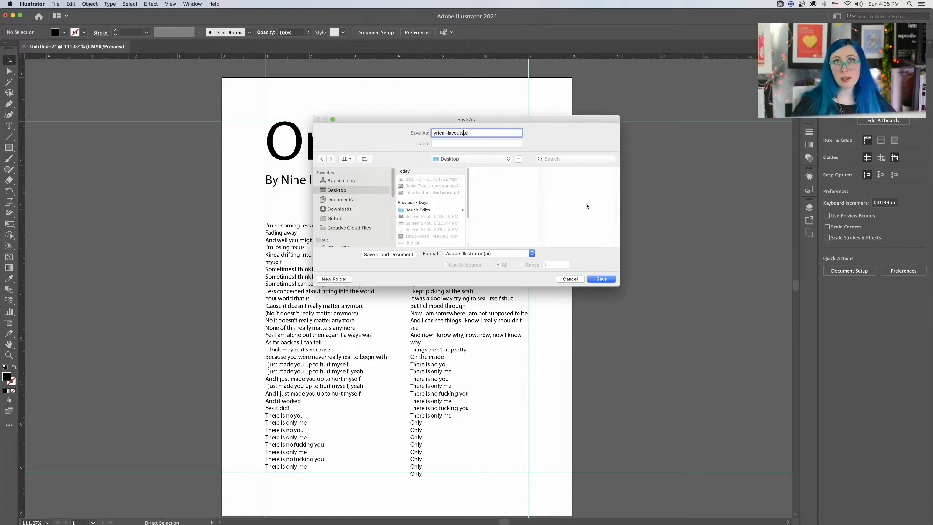
- Create the CM601 folder there and save lyrical-layouts.ai into it with default options
click(334, 279)
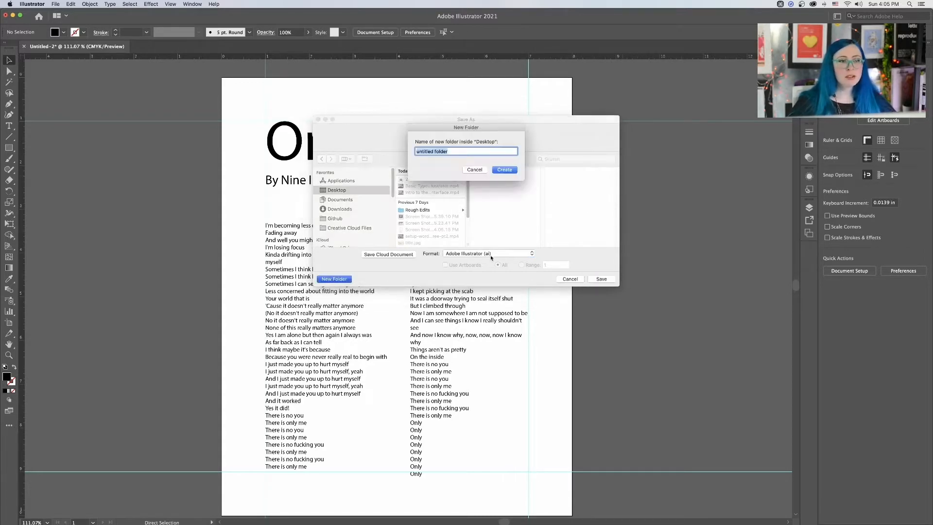
text(CM60)
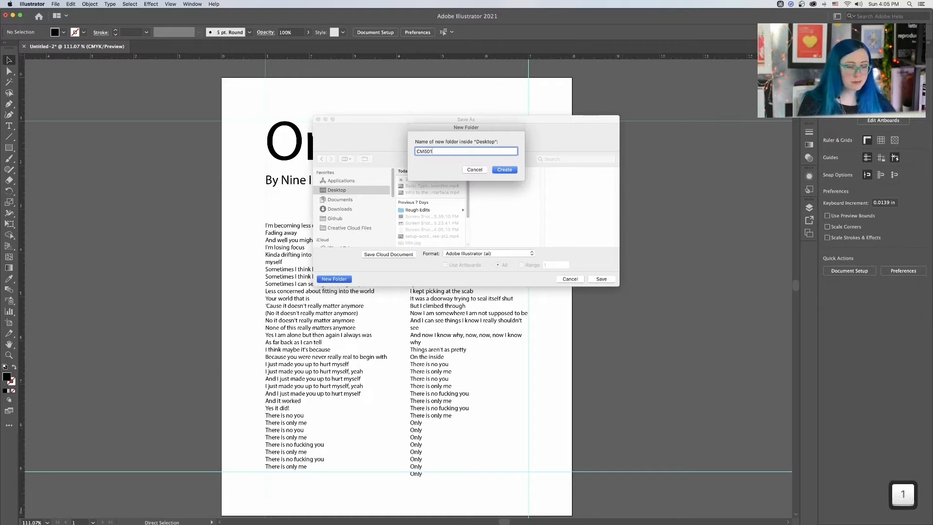
click(505, 169)
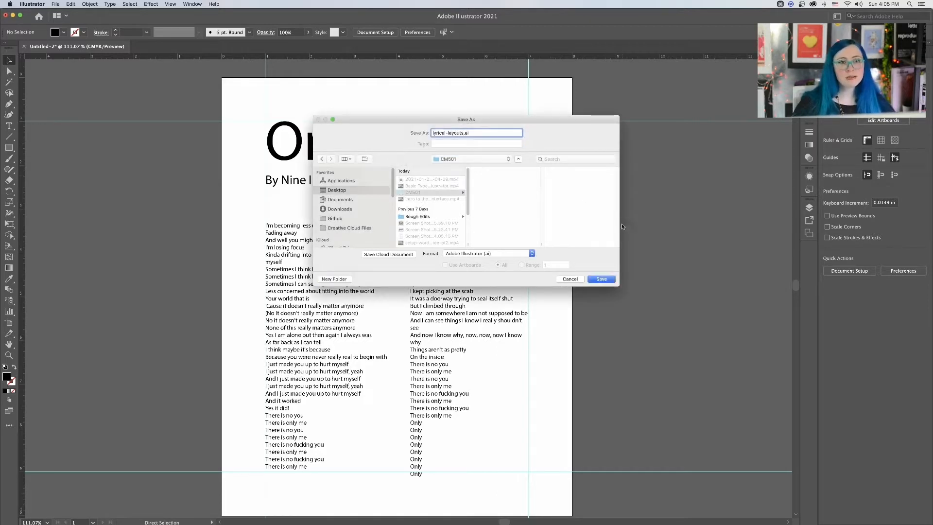
mouse_move(536, 213)
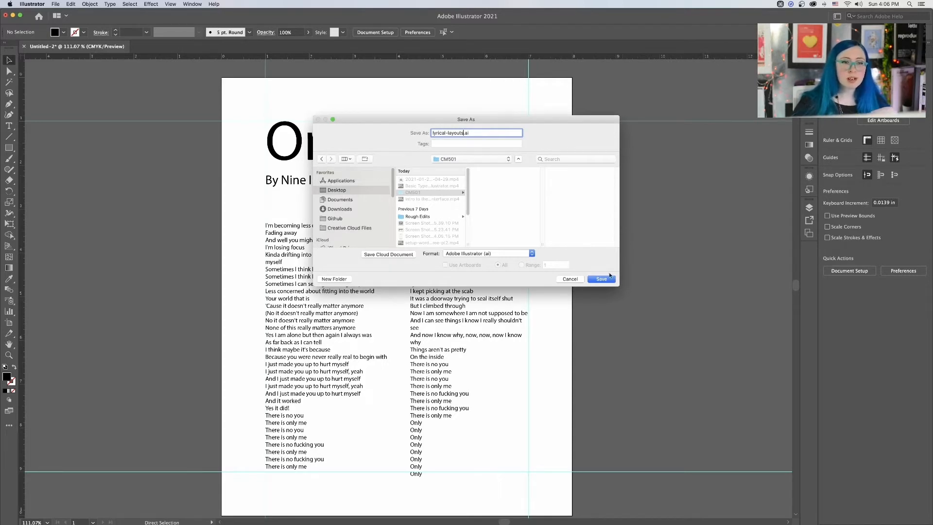
click(601, 279)
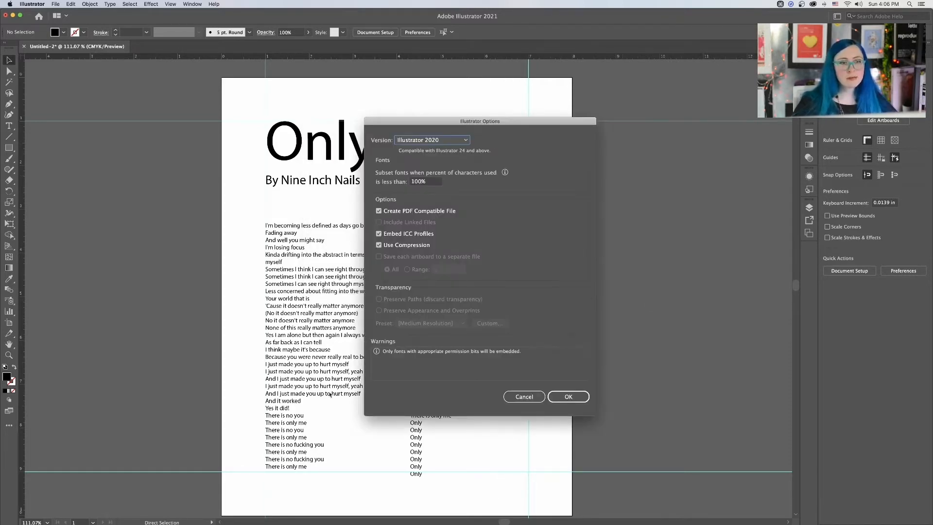
click(568, 397)
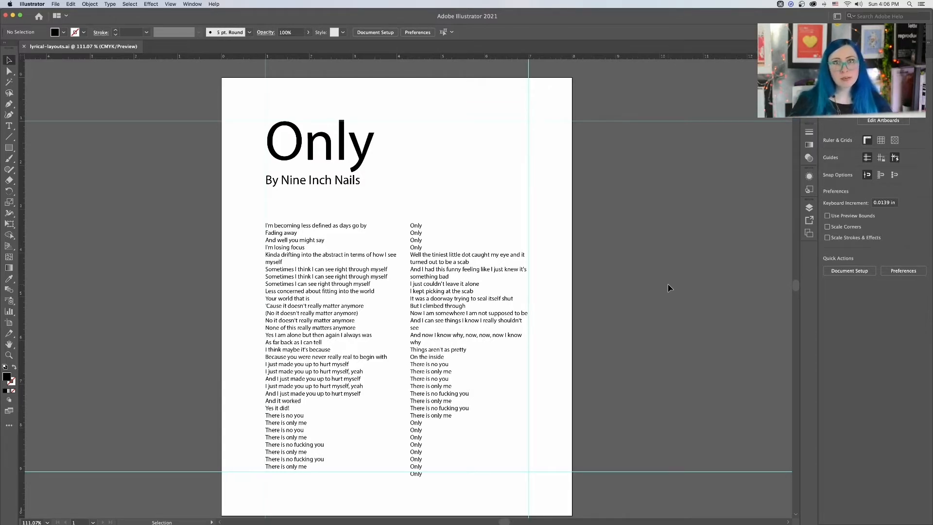
mouse_move(533, 283)
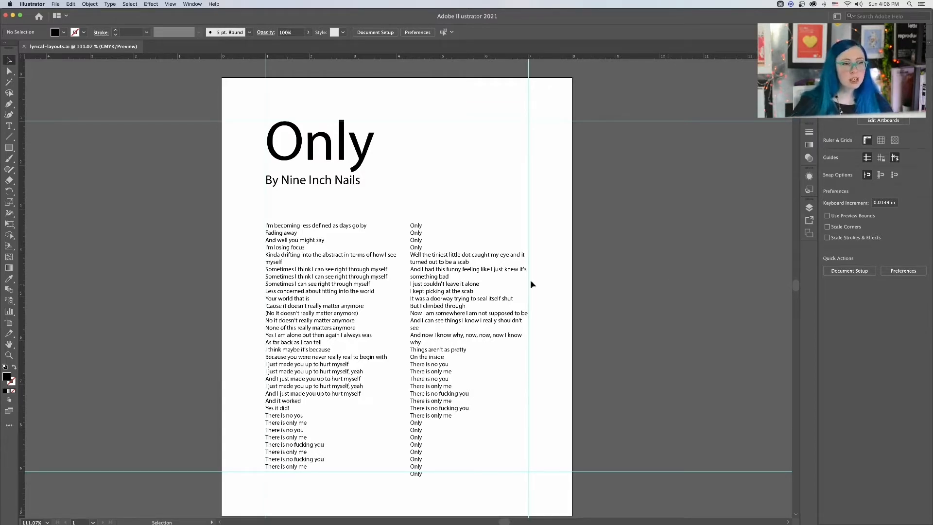
mouse_move(709, 307)
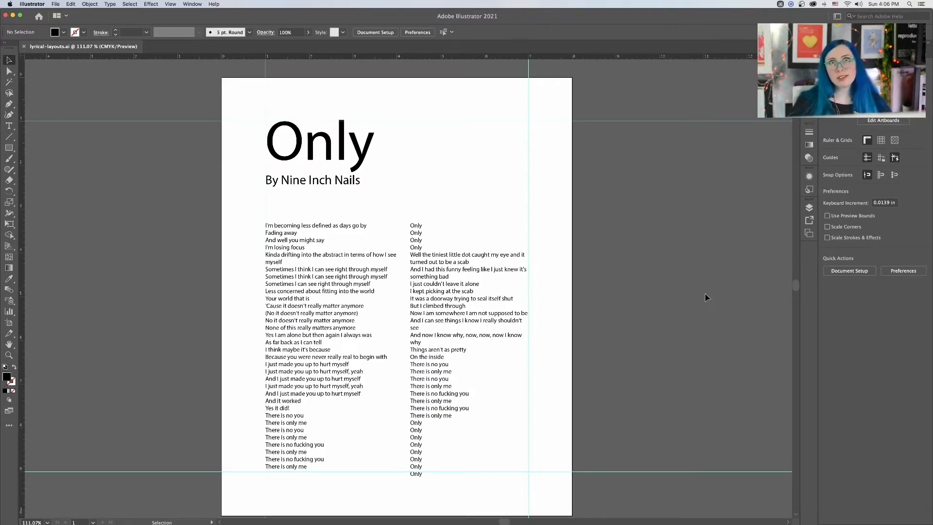
- Select the Only title text with the Selection tool
click(319, 146)
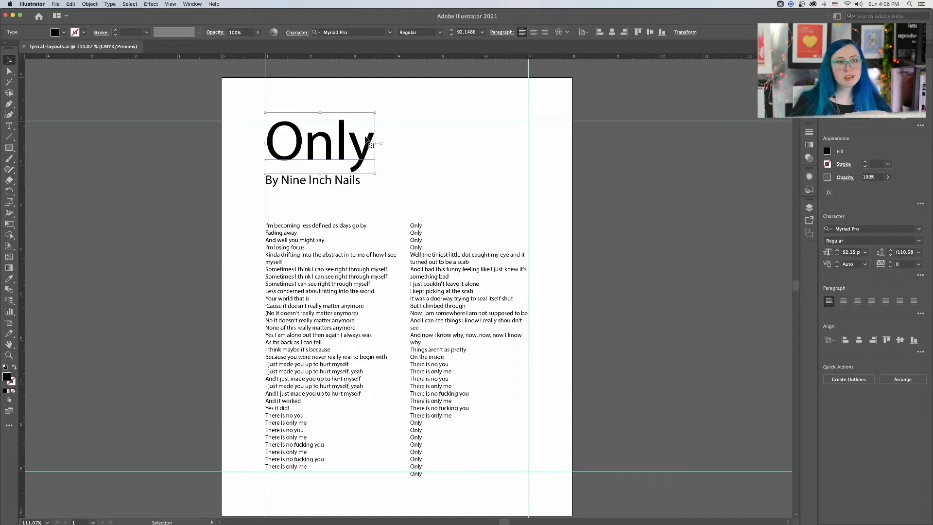
mouse_move(362, 222)
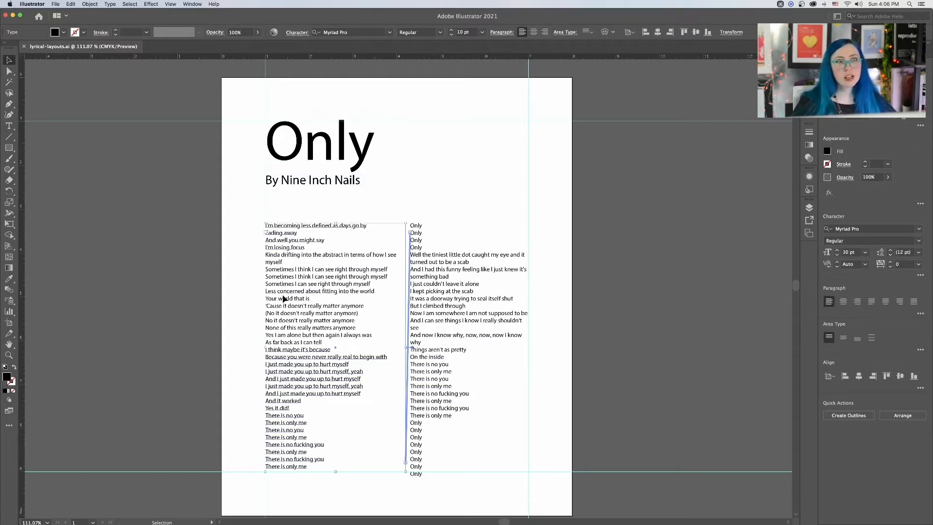
mouse_move(376, 220)
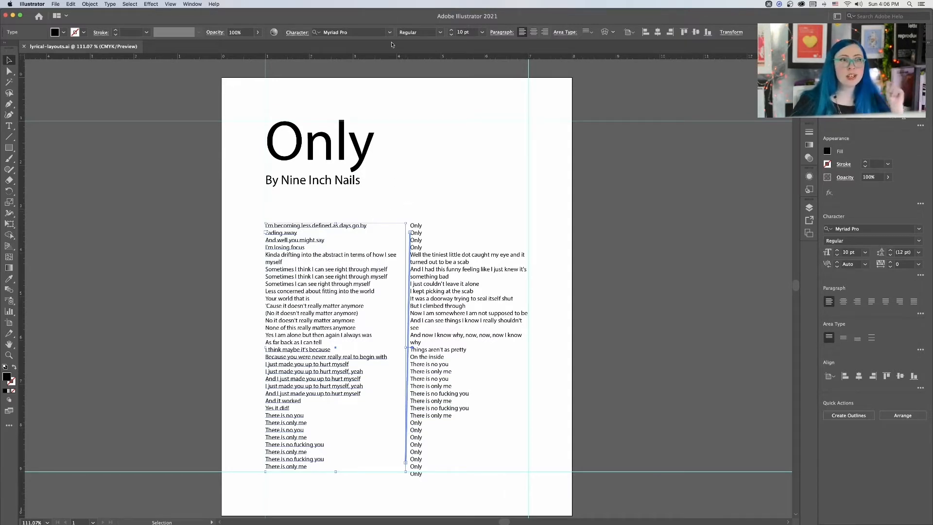
mouse_move(391, 33)
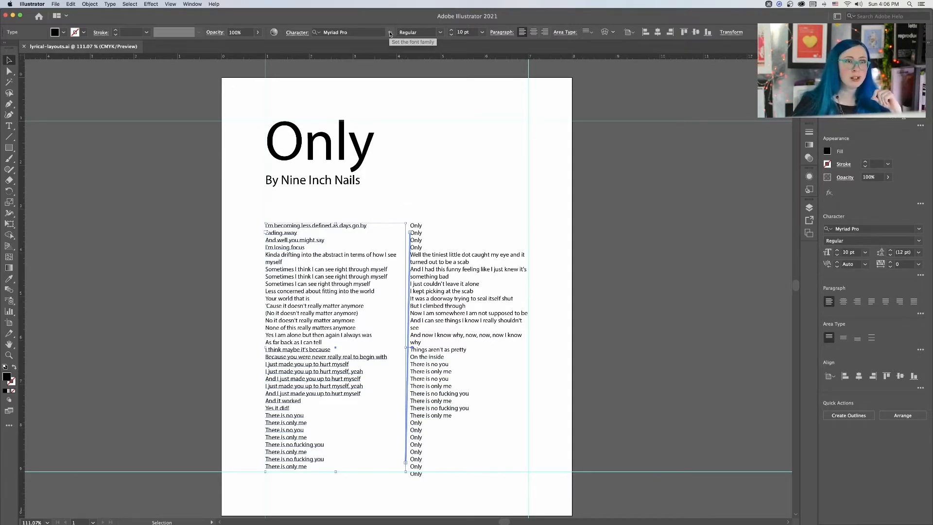
- Change the lyric columns' font family to PT Mono from the Control bar list
click(389, 32)
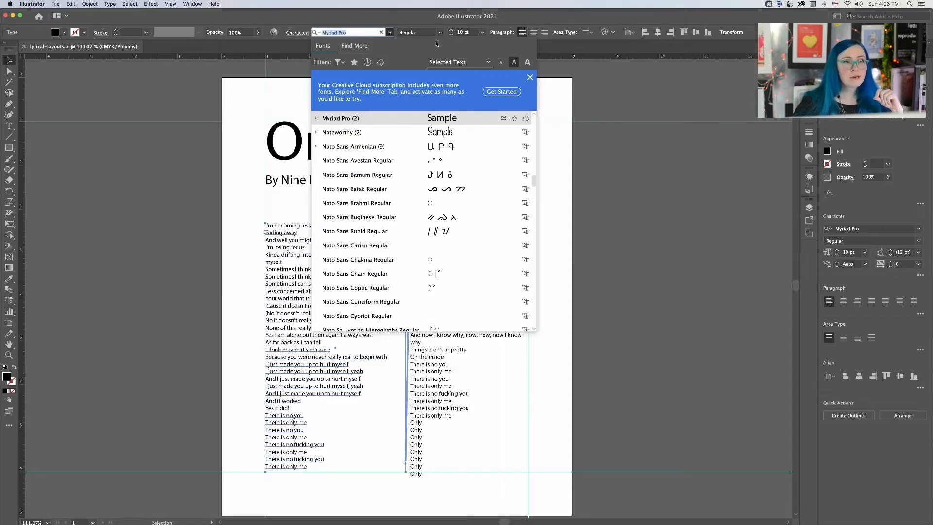
click(530, 78)
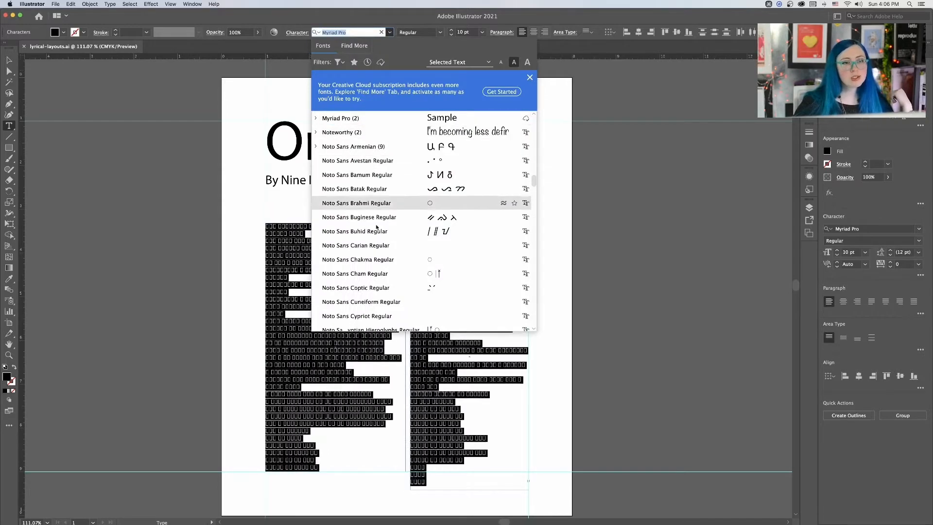
scroll(down, 3)
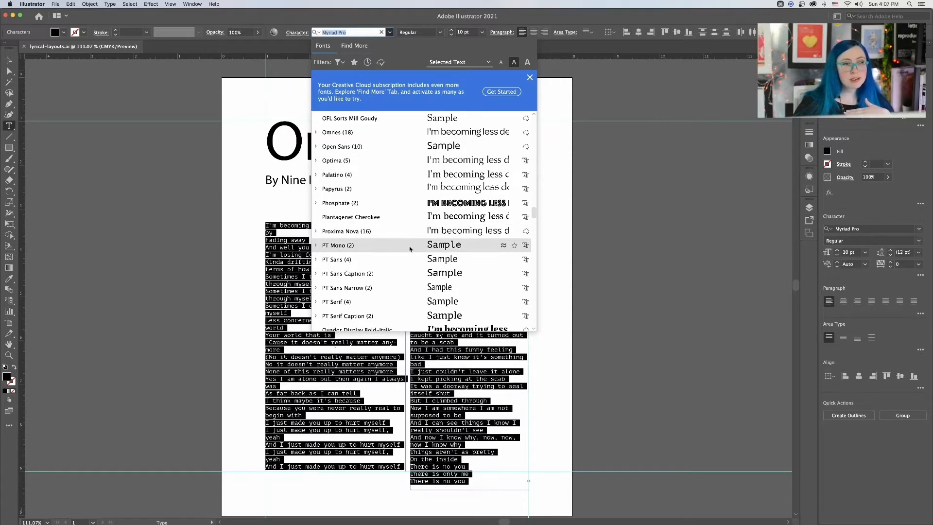
click(333, 245)
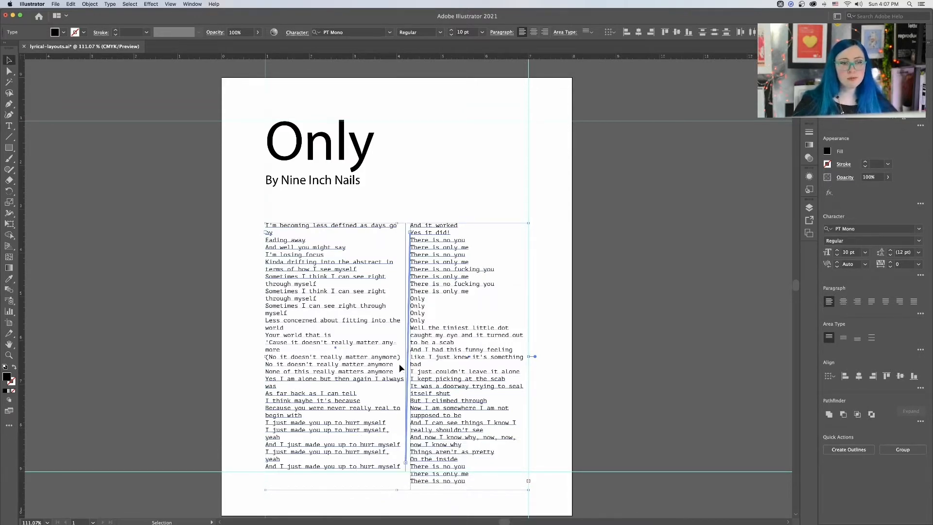
mouse_move(651, 240)
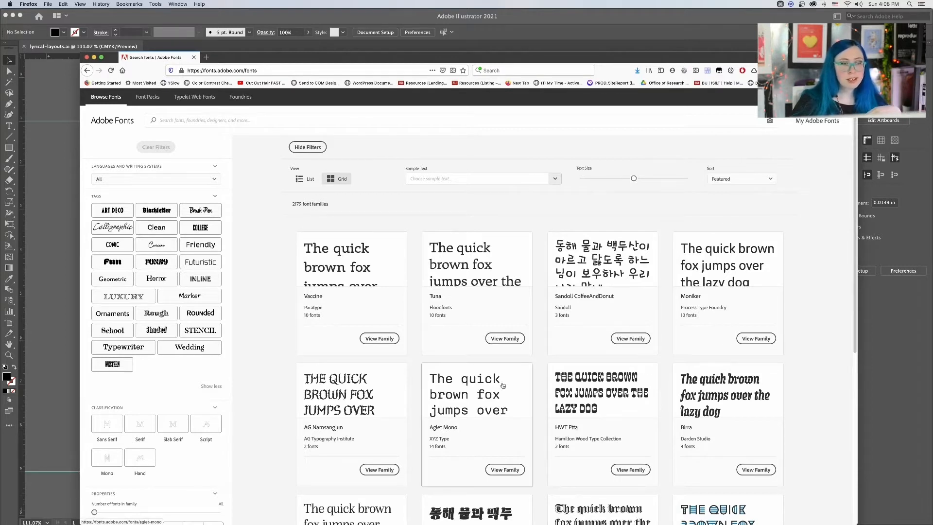
mouse_move(620, 310)
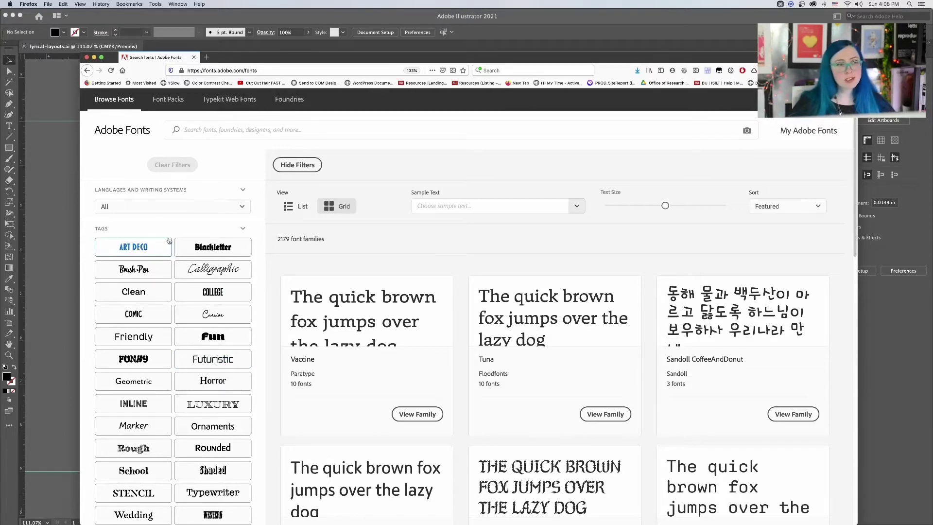
- Scroll down the Adobe Fonts Browse page showing all 2179 families
scroll(down, 3)
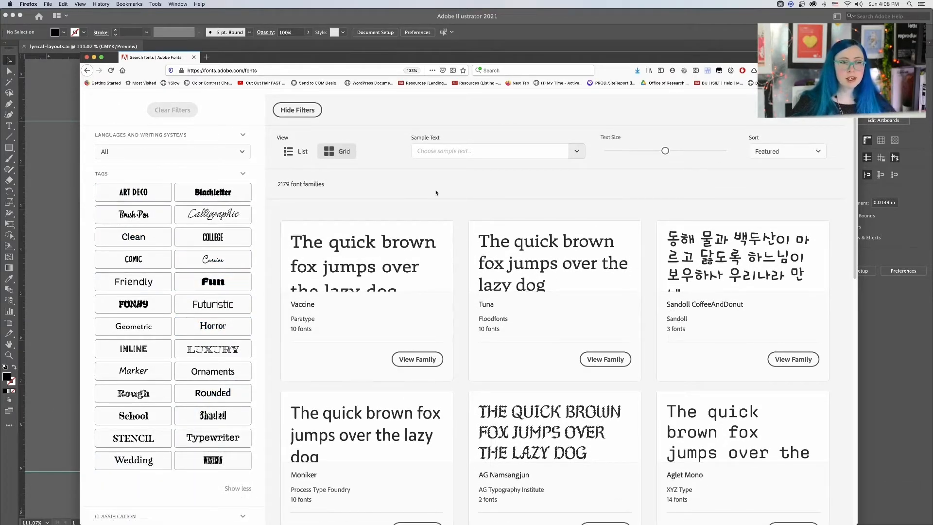
mouse_move(426, 191)
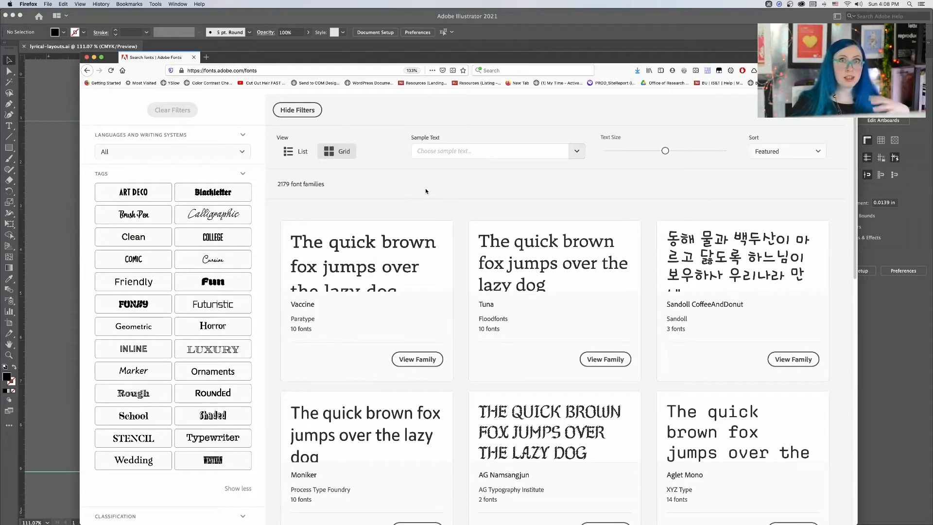
mouse_move(398, 204)
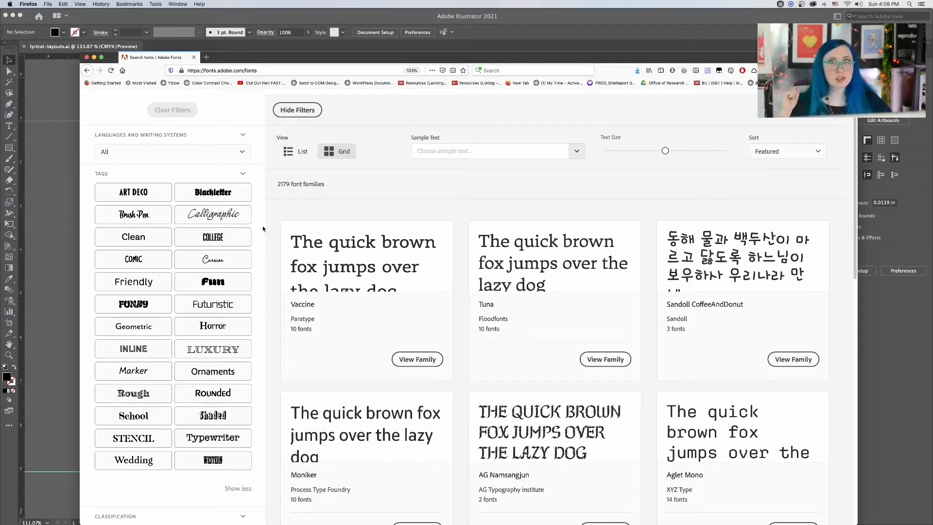
mouse_move(269, 221)
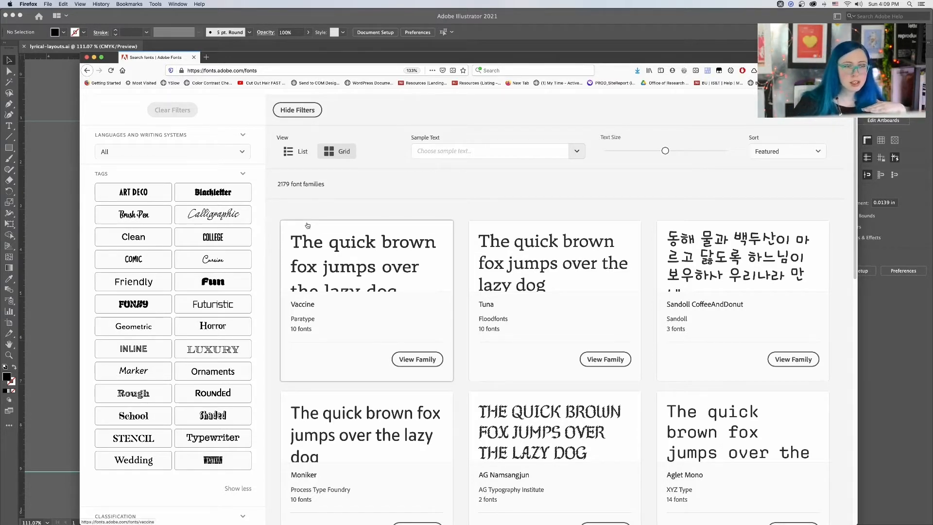
mouse_move(254, 229)
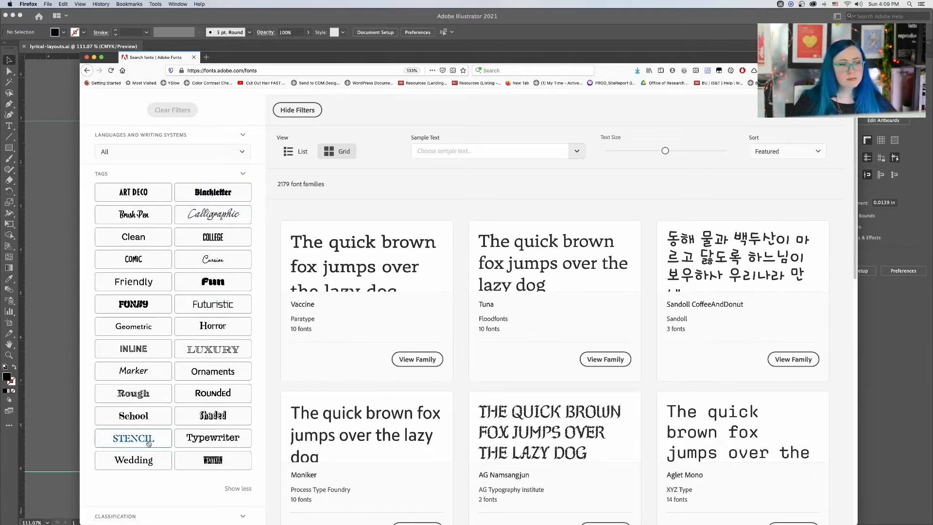
- Filter to Stencil fonts and preview them with the sample text Only
click(133, 437)
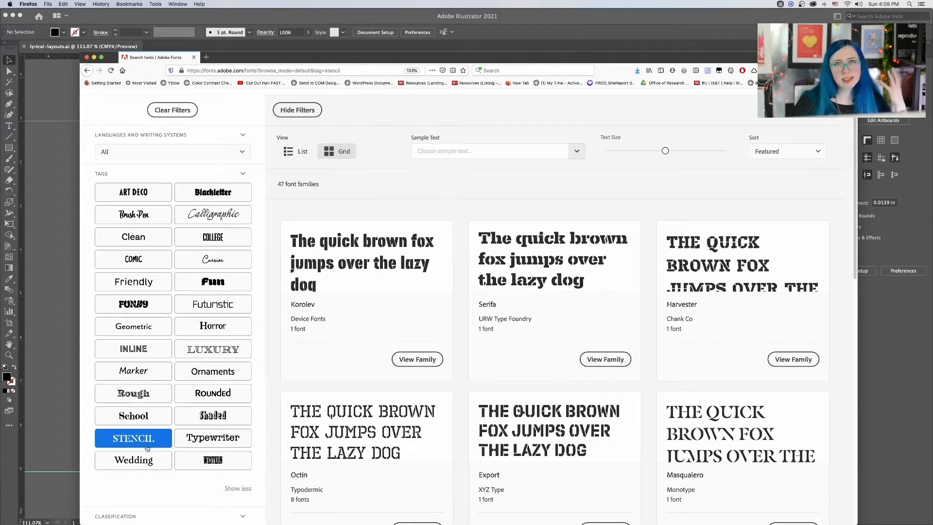
mouse_move(408, 442)
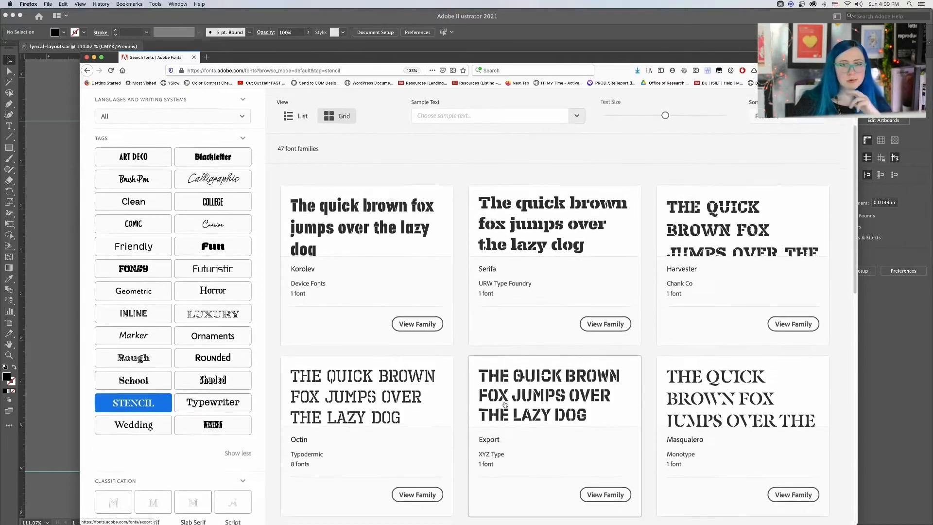
scroll(down, 3)
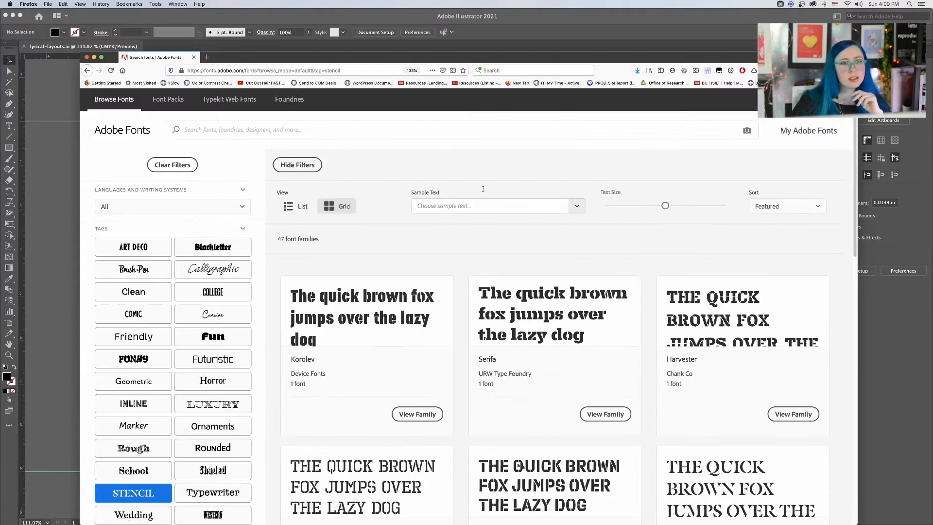
text(Only)
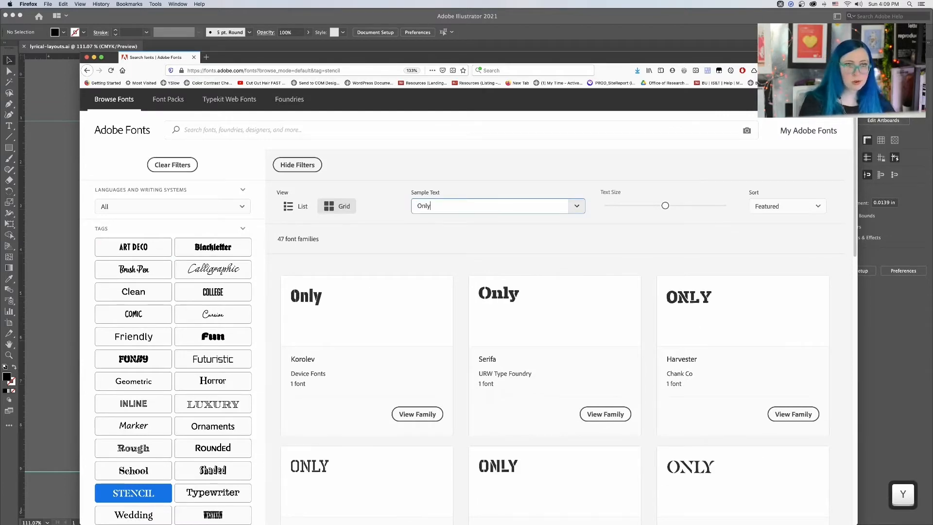
scroll(down, 3)
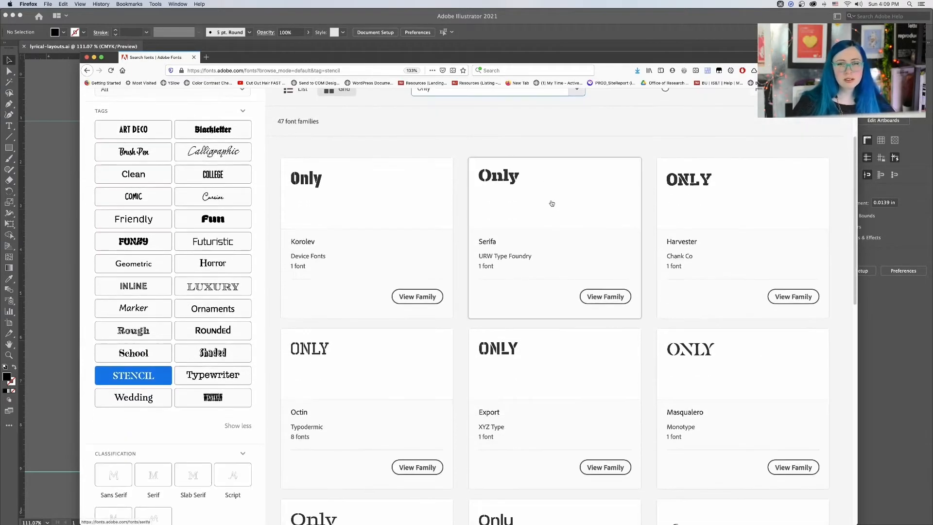
scroll(down, 3)
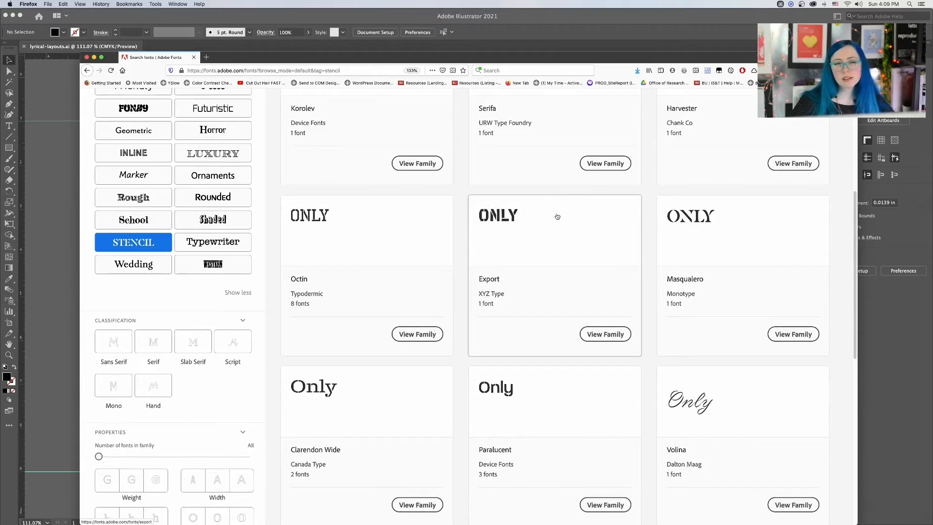
scroll(down, 3)
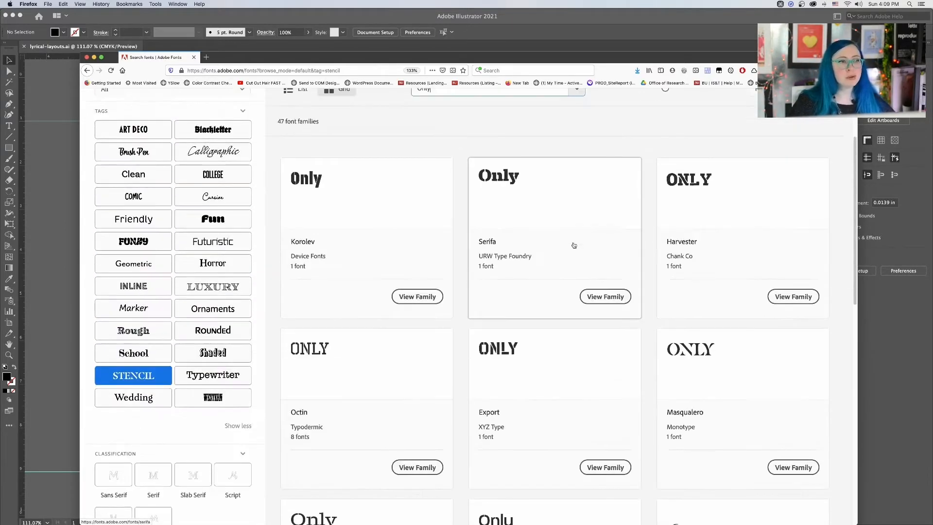
mouse_move(565, 232)
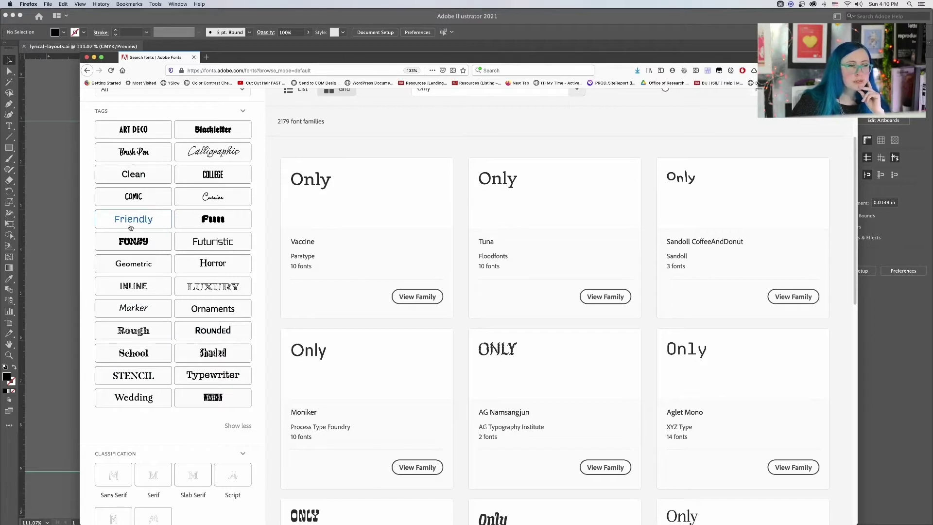
- Switch the filter to the Futuristic tag and browse its 28 families
click(212, 241)
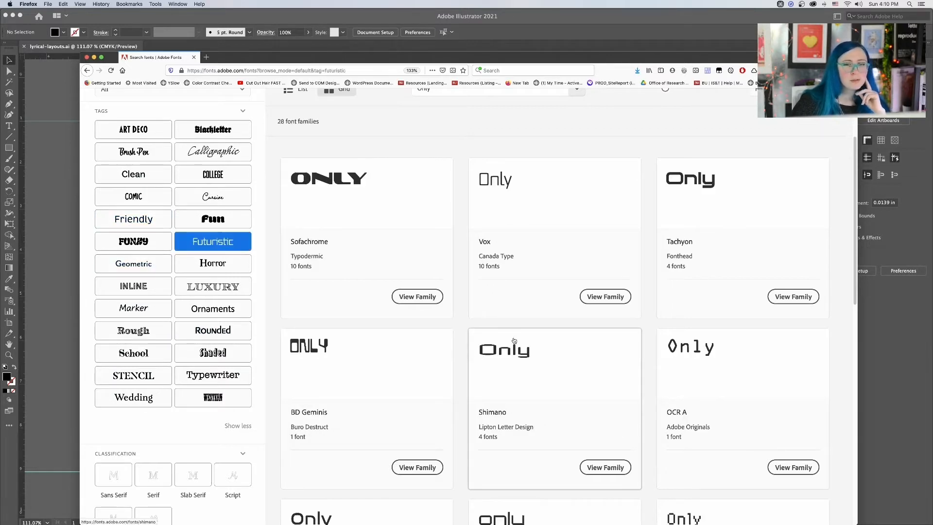
scroll(down, 3)
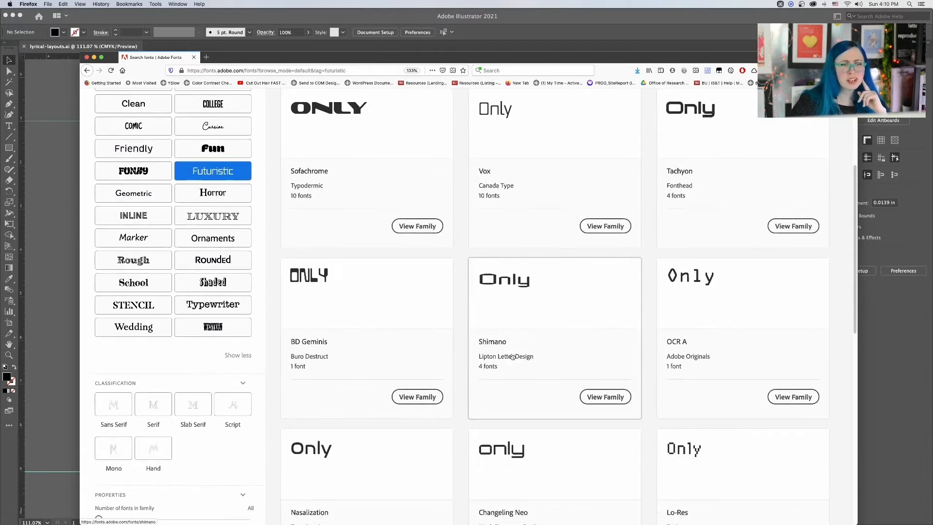
scroll(down, 3)
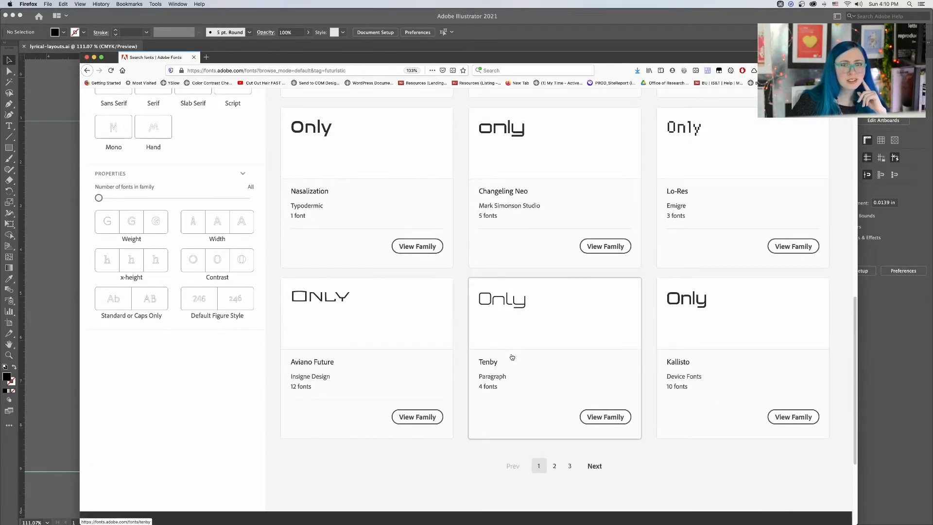
- Filter to Typewriter fonts and open Chandler 42 in a new tab
click(212, 453)
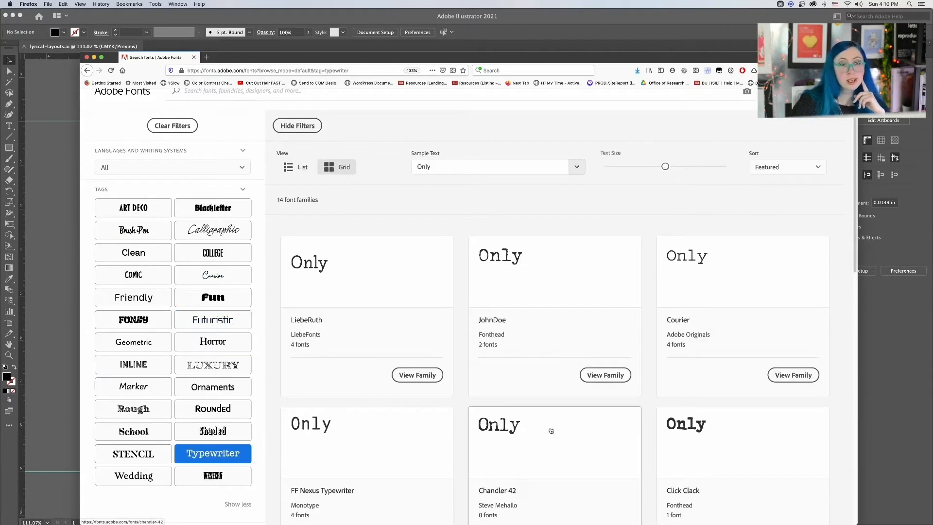
scroll(down, 3)
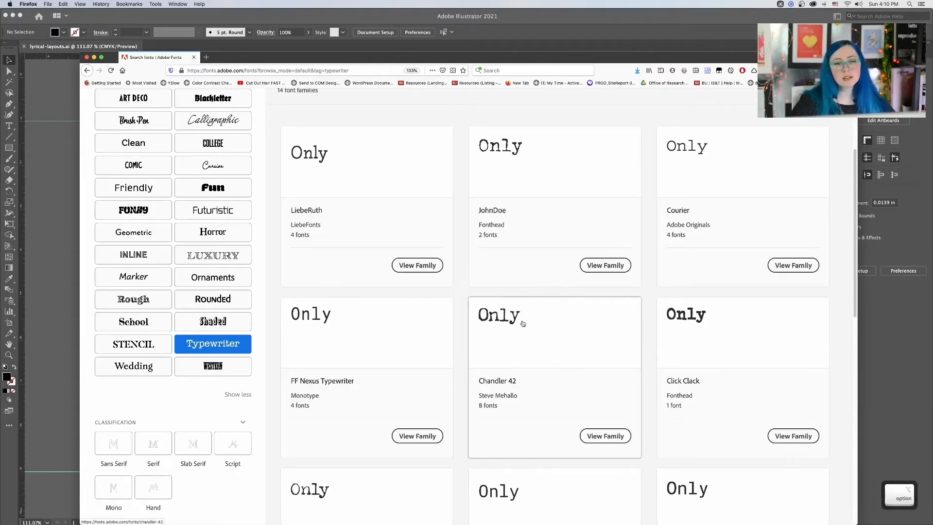
click(520, 324)
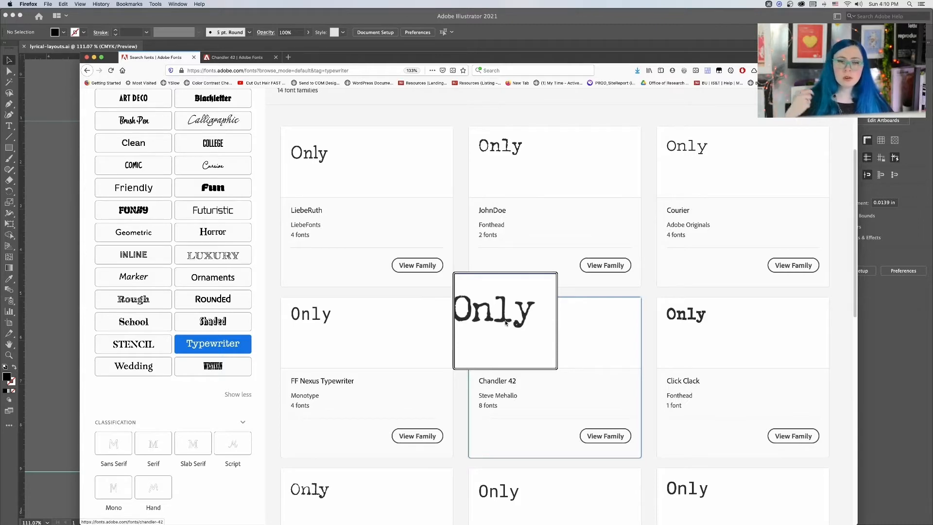
- Browse the remaining Typewriter families, then clear the Typewriter filter
scroll(down, 3)
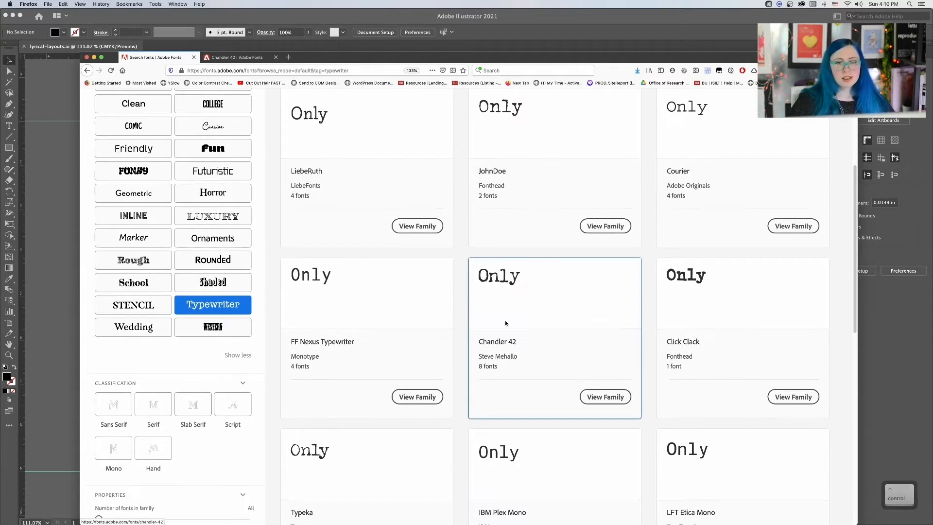
scroll(down, 3)
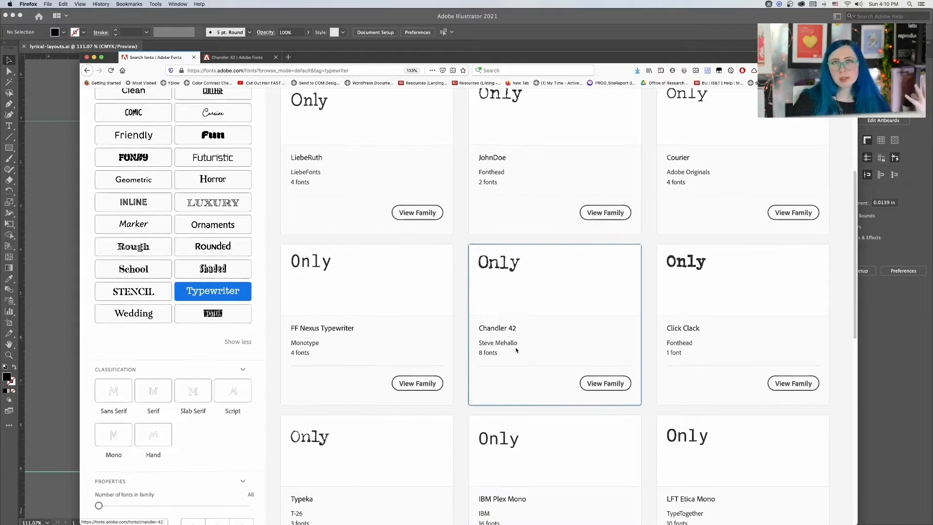
scroll(down, 3)
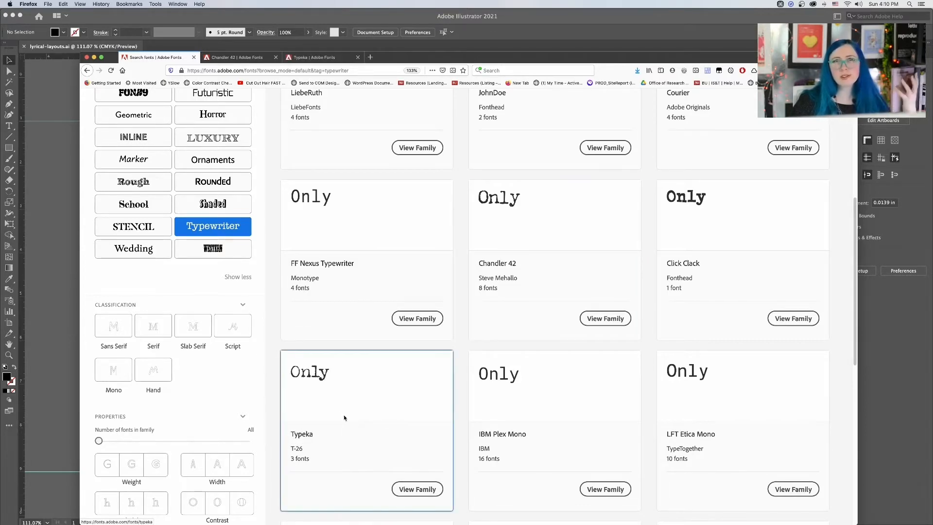
scroll(down, 3)
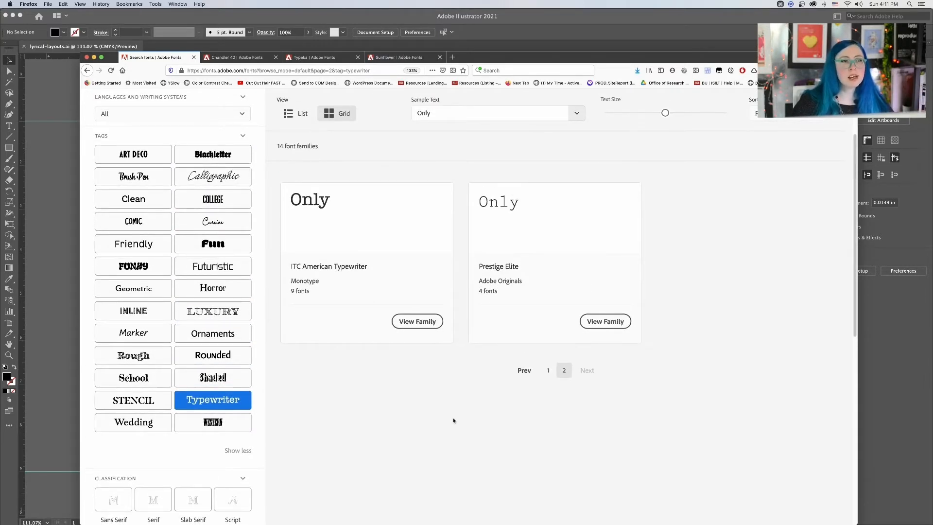
mouse_move(315, 203)
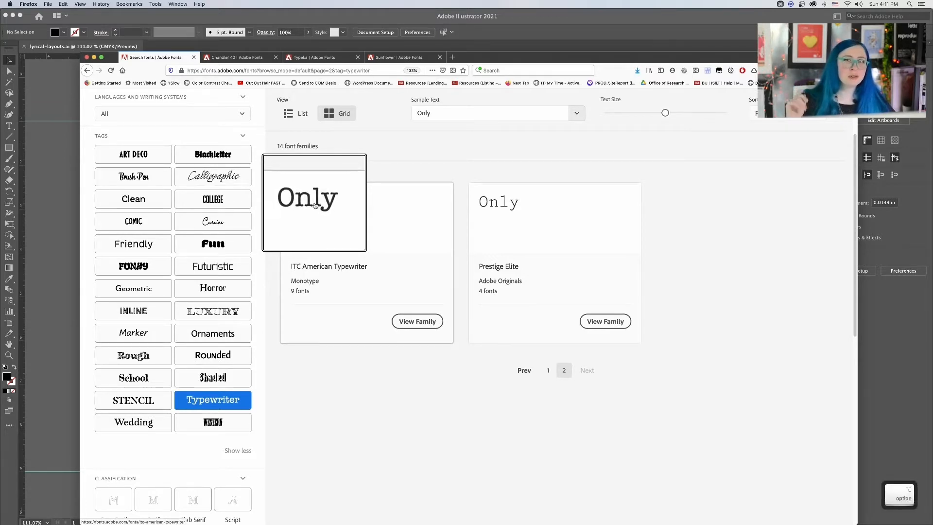
click(212, 400)
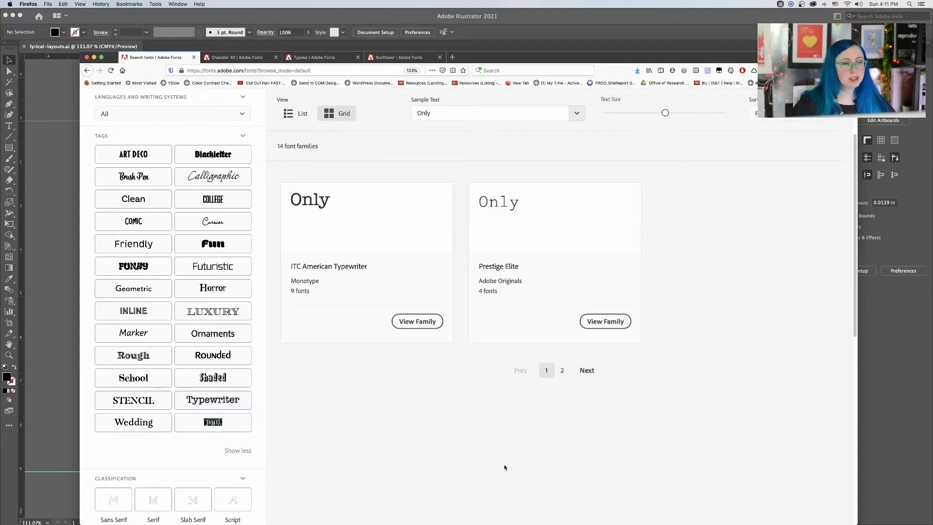
- Filter to Geometric fonts and scroll through the first page of 76 families
click(133, 288)
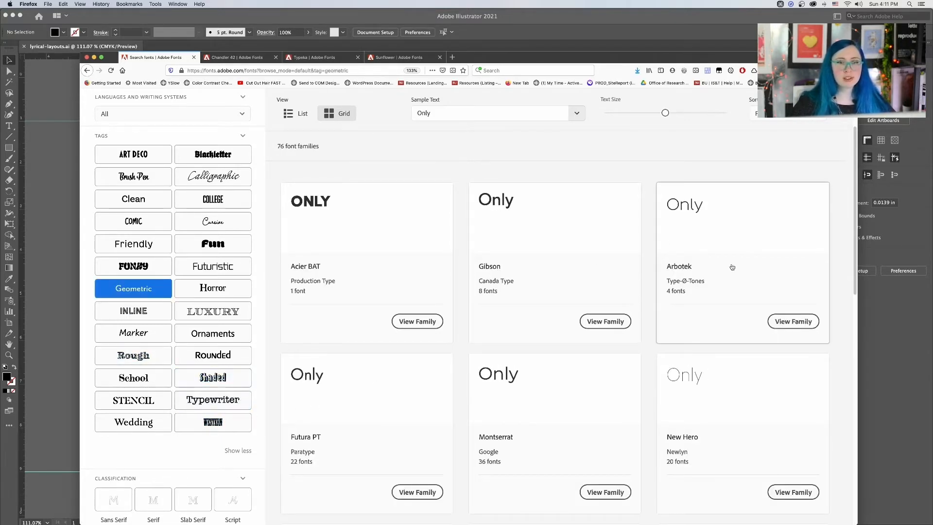
scroll(down, 3)
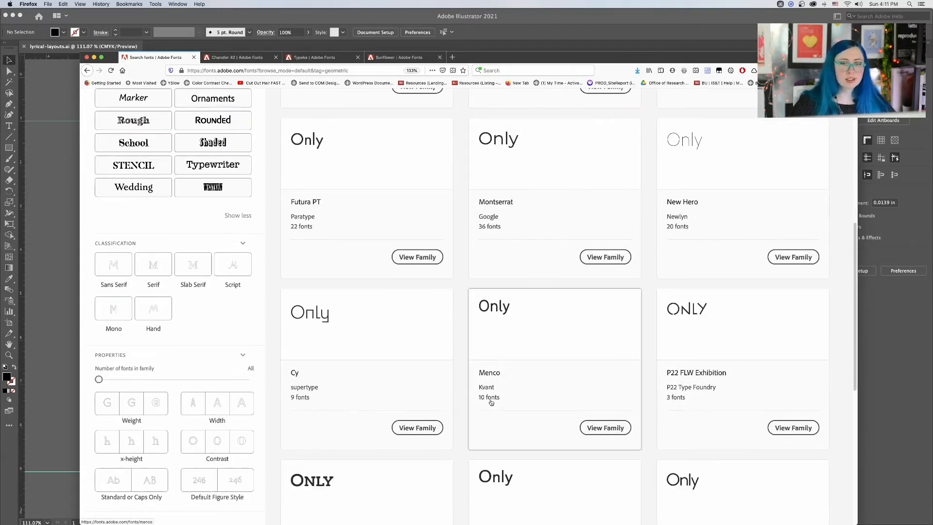
scroll(down, 3)
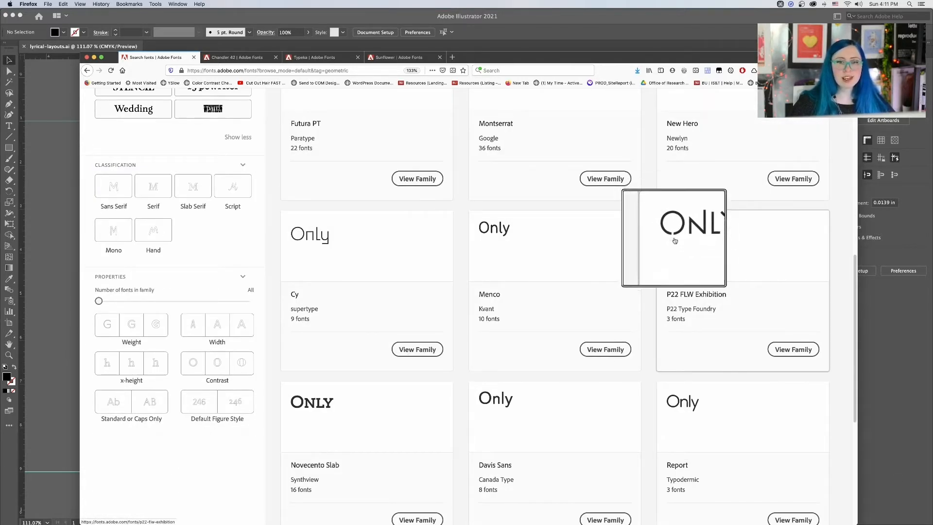
scroll(down, 3)
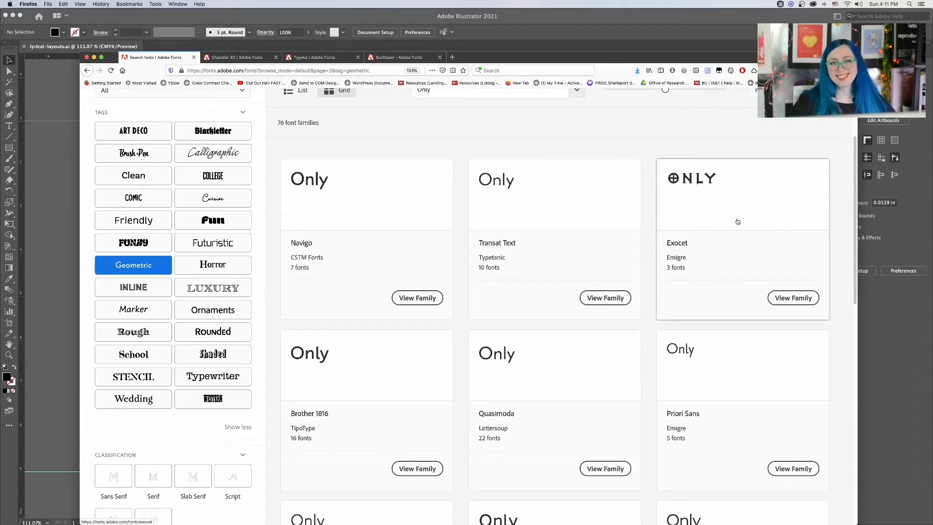
scroll(down, 3)
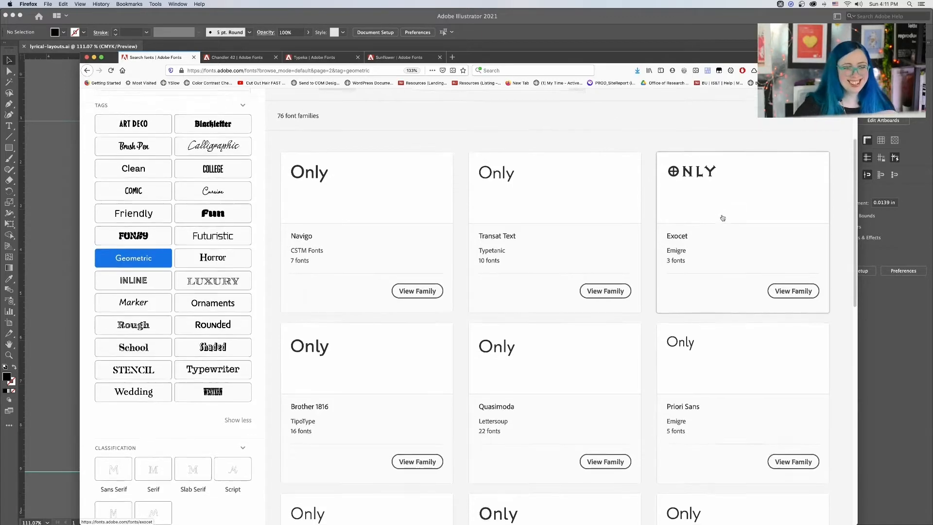
scroll(down, 3)
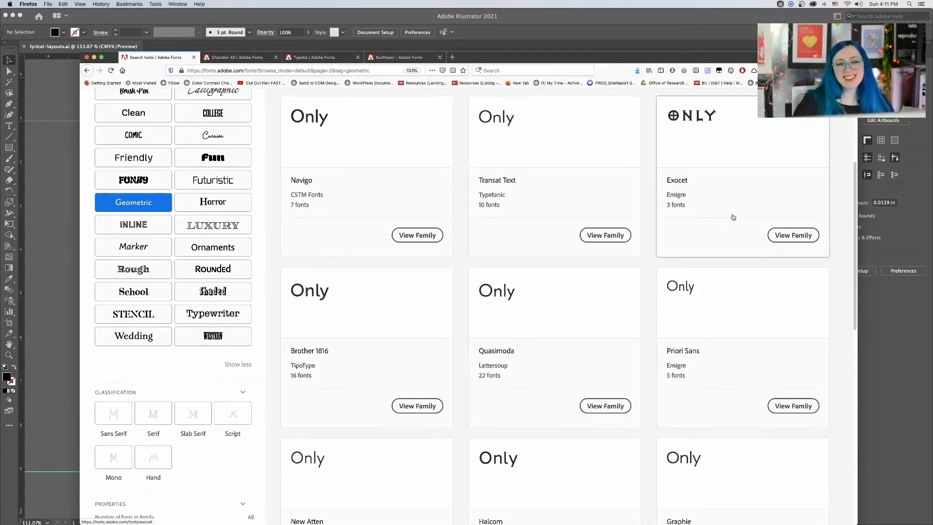
scroll(down, 3)
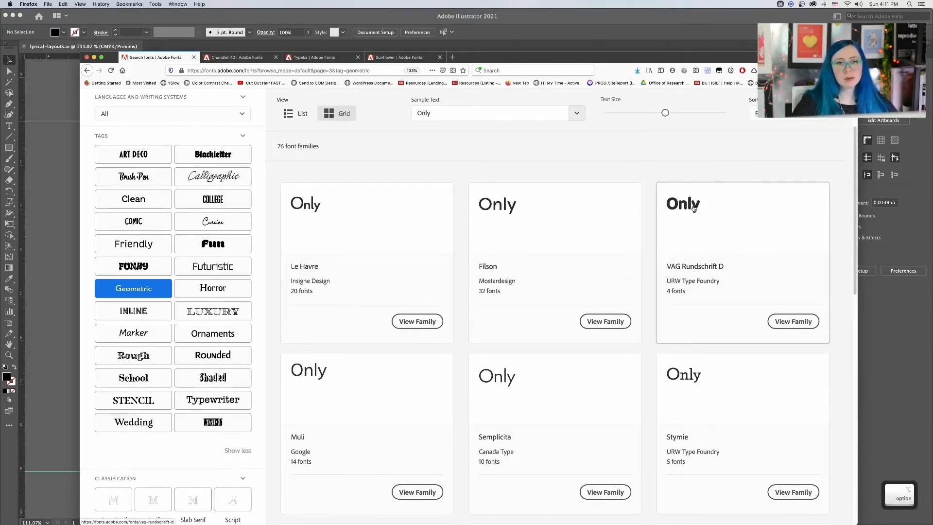
scroll(down, 3)
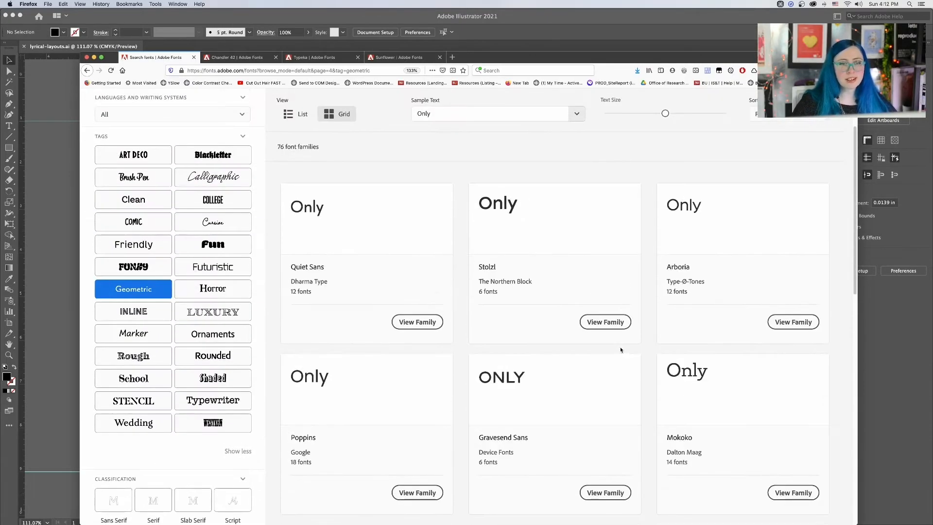
scroll(down, 3)
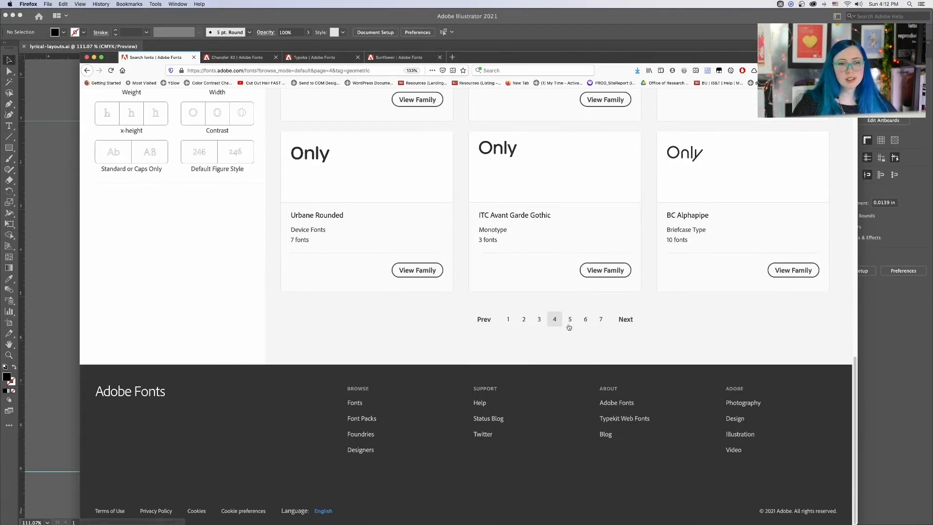
- View page 2 of the Geometric results, then switch the filter to Art Deco
click(569, 319)
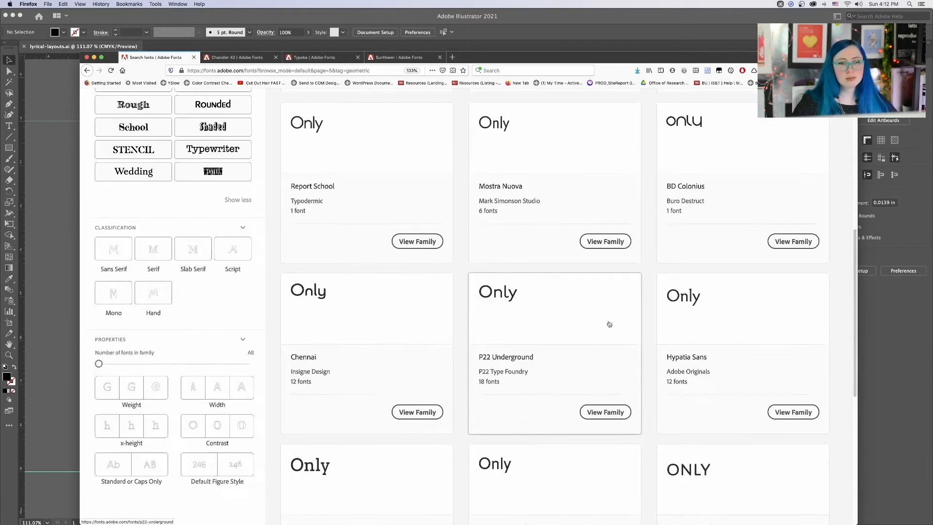
scroll(down, 3)
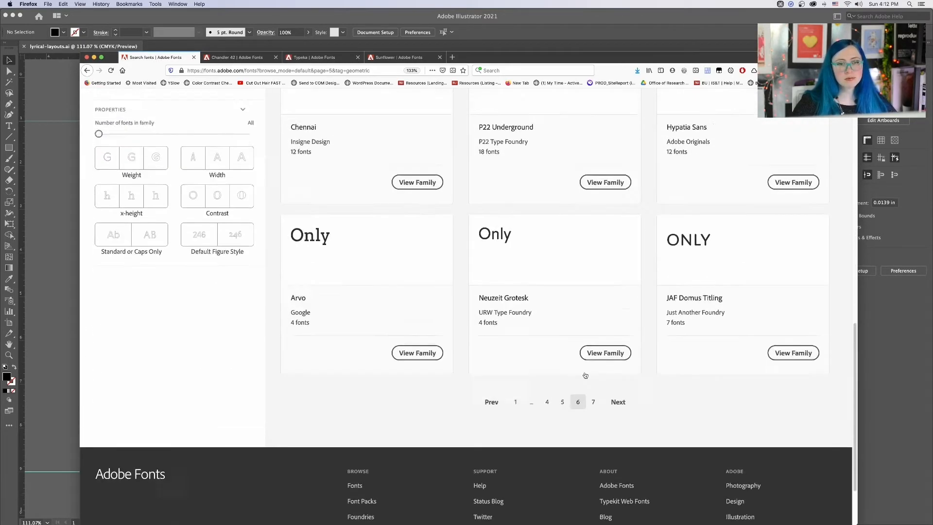
scroll(up, 3)
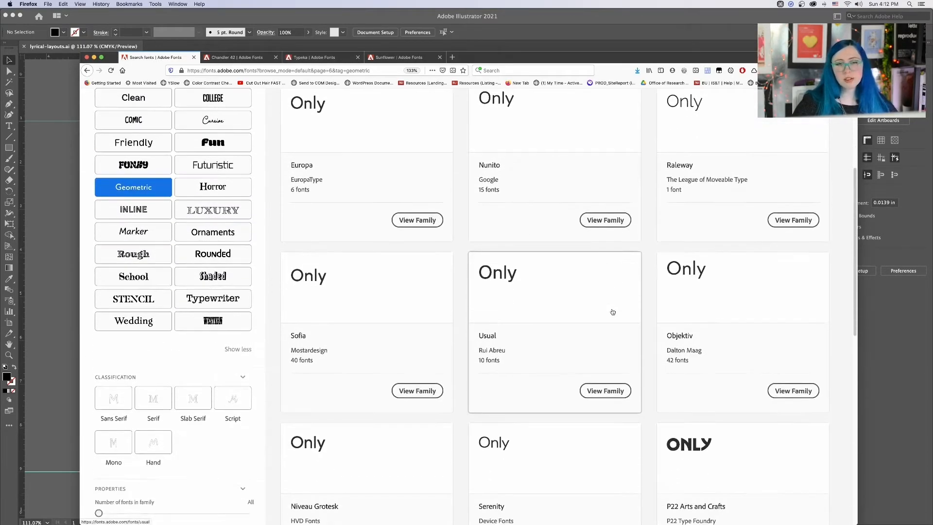
scroll(down, 3)
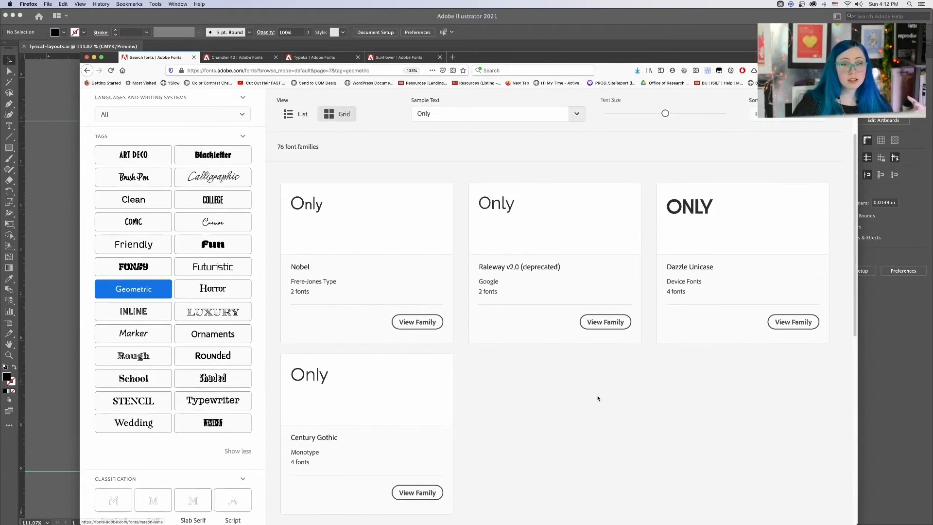
mouse_move(600, 391)
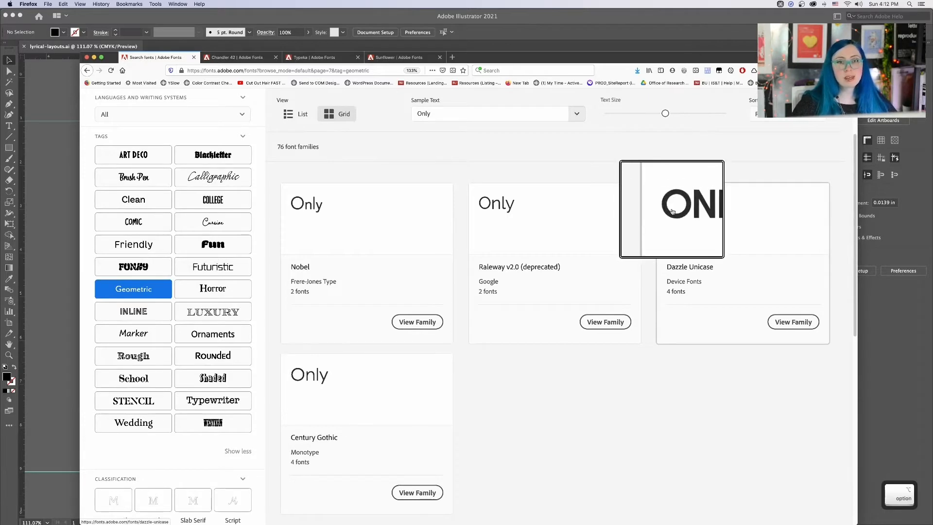
mouse_move(499, 109)
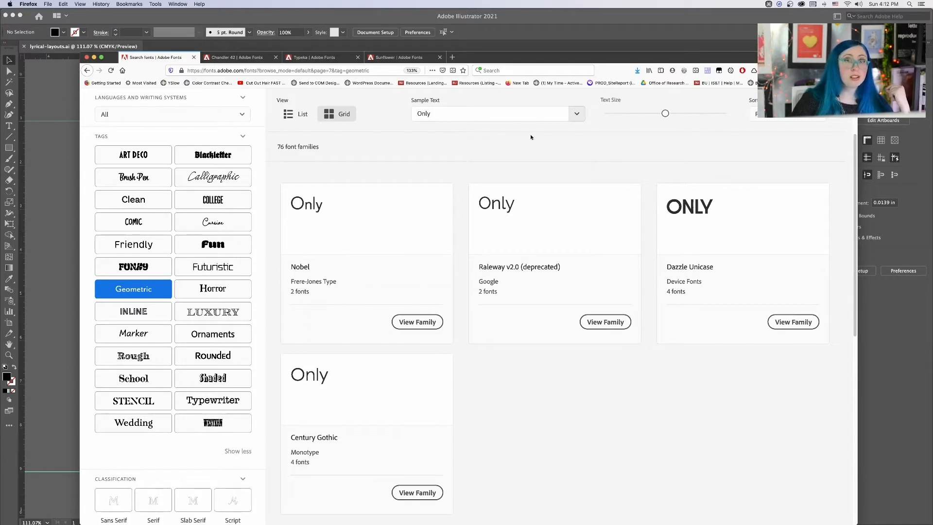
click(132, 155)
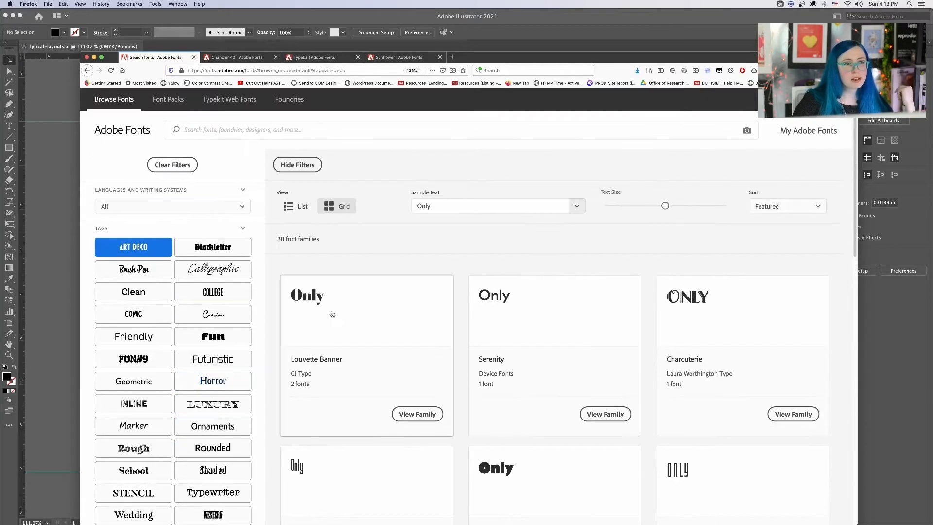
- View the Chandler 42 family page and its eight typewriter-style fonts
click(230, 56)
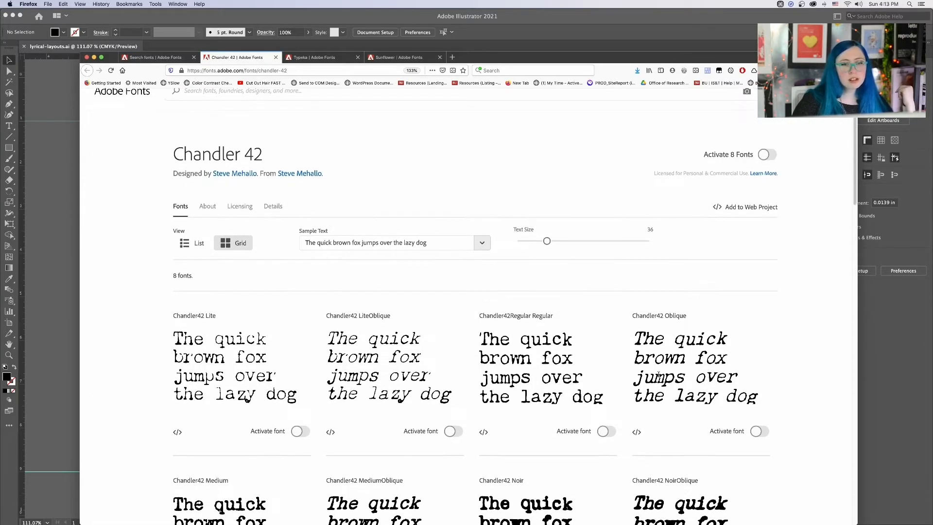
scroll(down, 3)
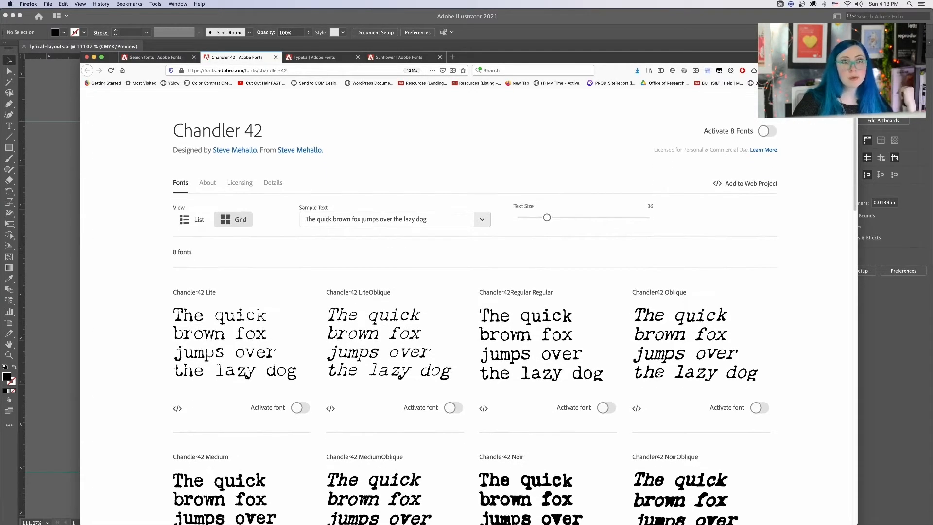
scroll(down, 3)
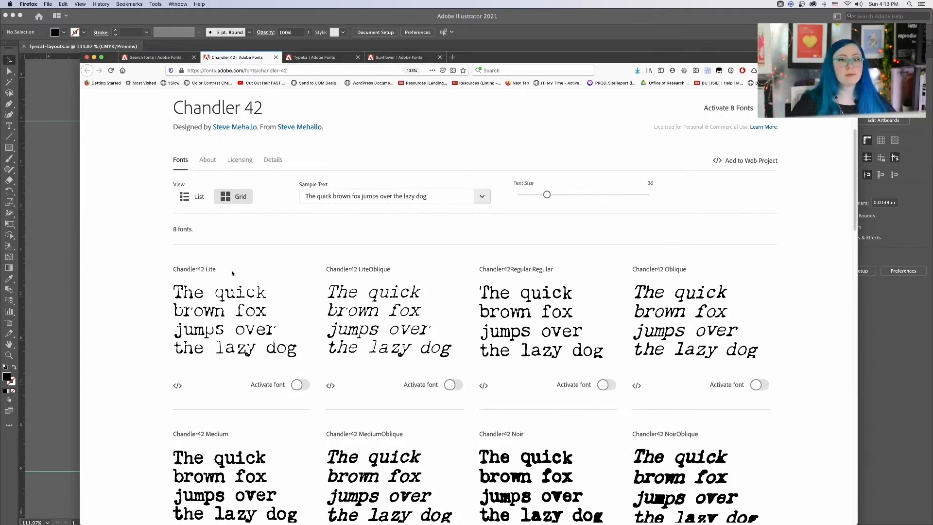
scroll(down, 3)
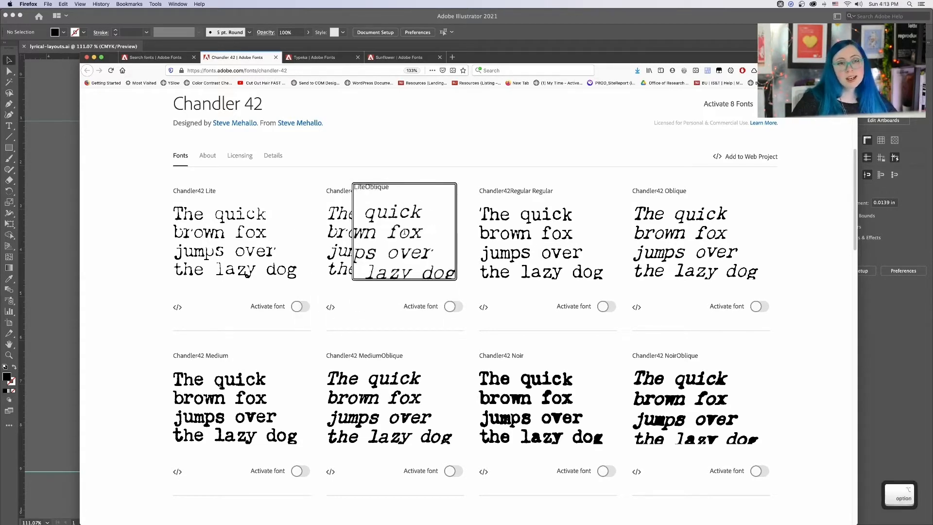
mouse_move(404, 231)
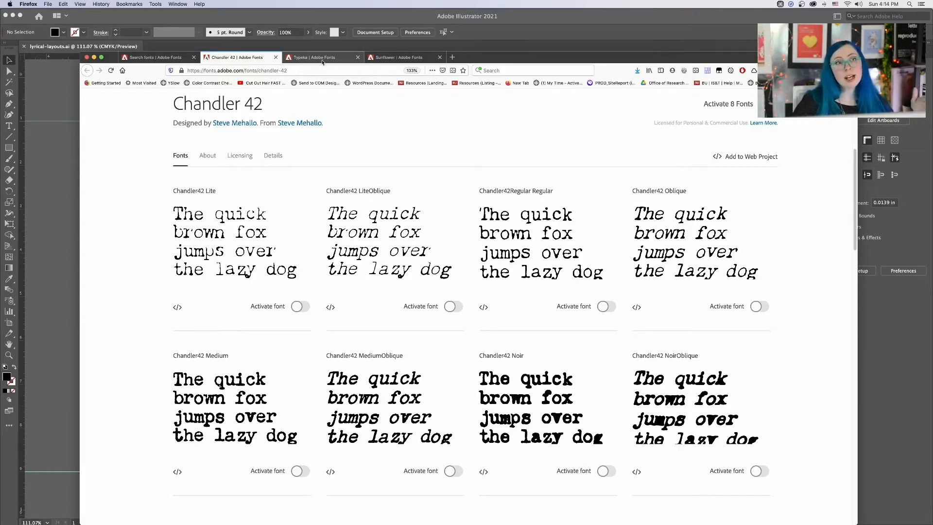
- Review the Typeka and Sunflower family pages
click(319, 56)
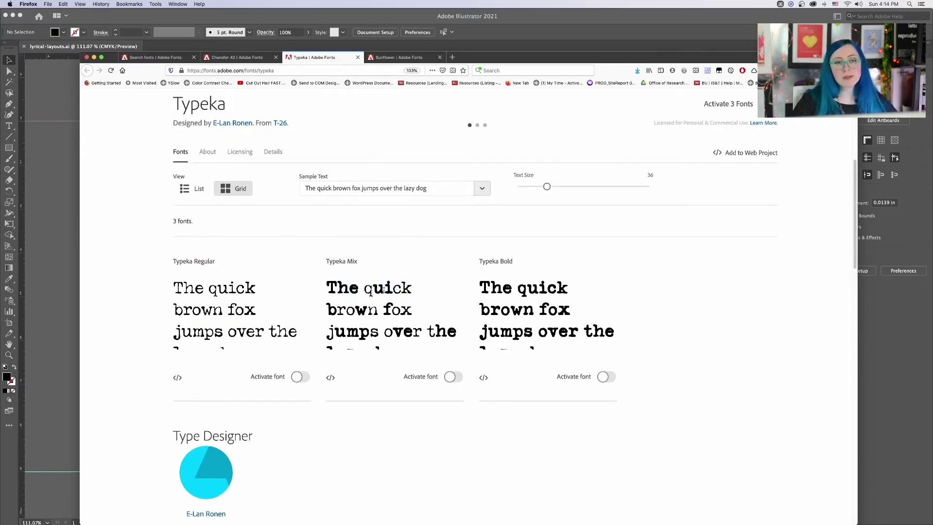
double_click(386, 288)
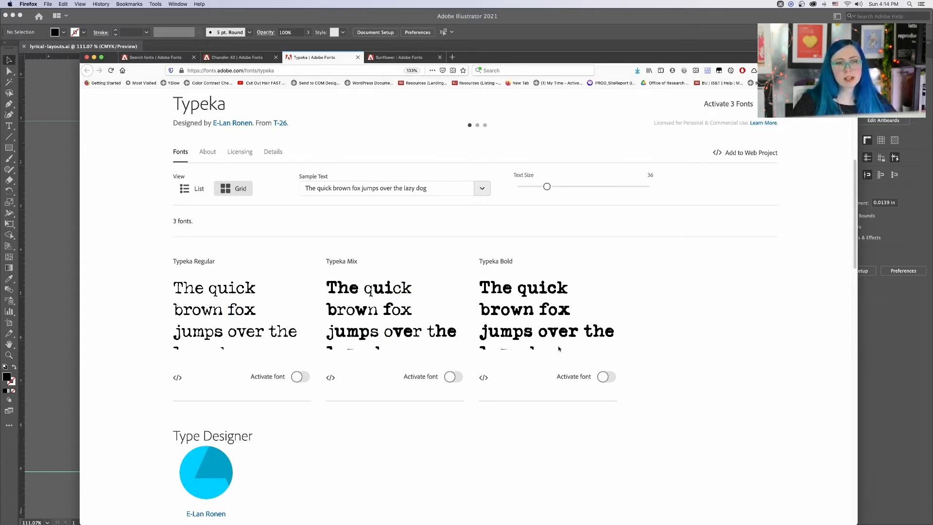
mouse_move(620, 363)
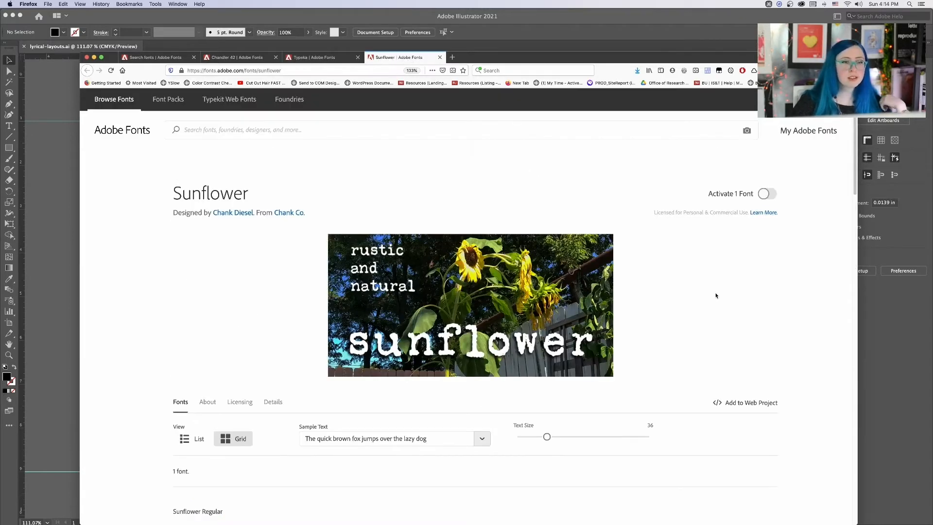
scroll(down, 3)
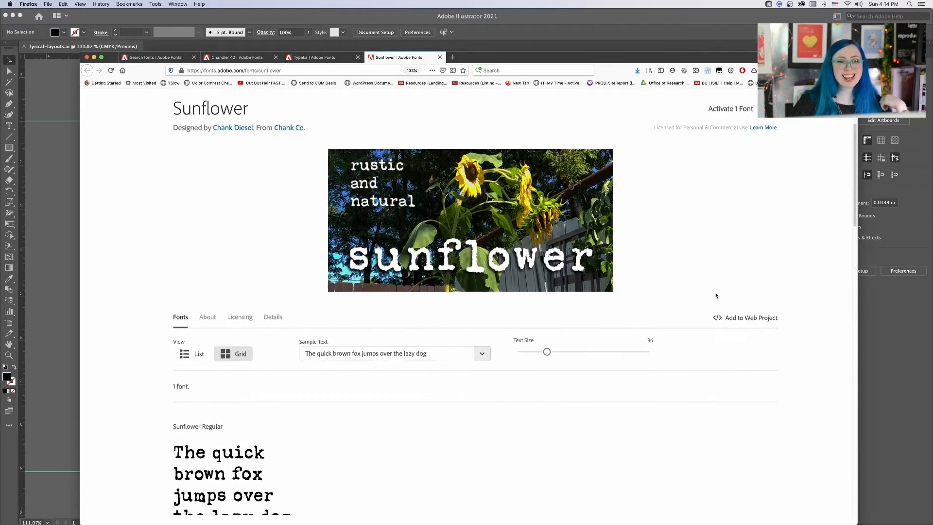
scroll(down, 3)
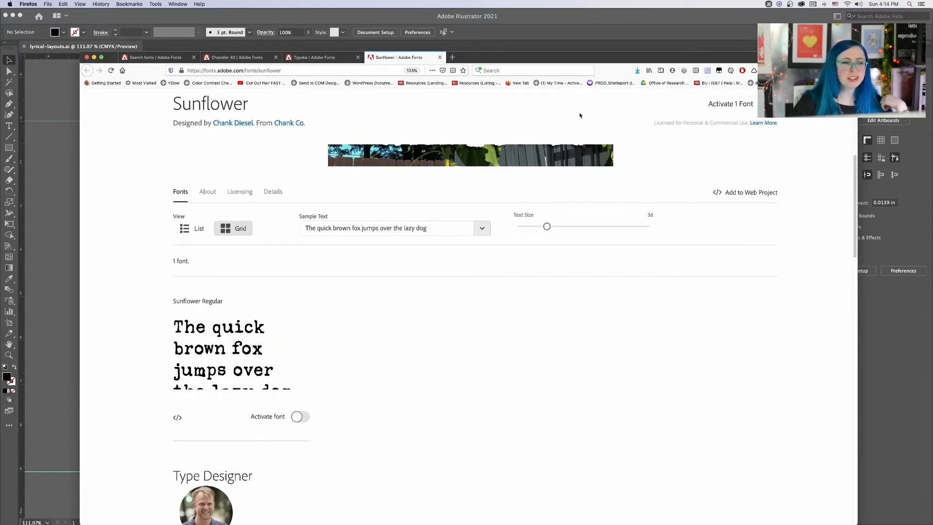
- Glance back at Chandler 42, then return to the Illustrator poster
click(228, 56)
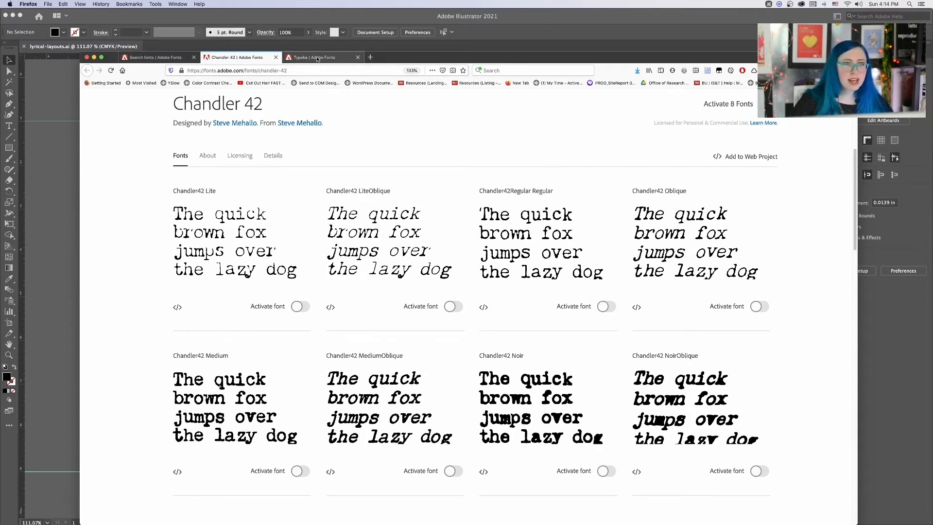
click(313, 57)
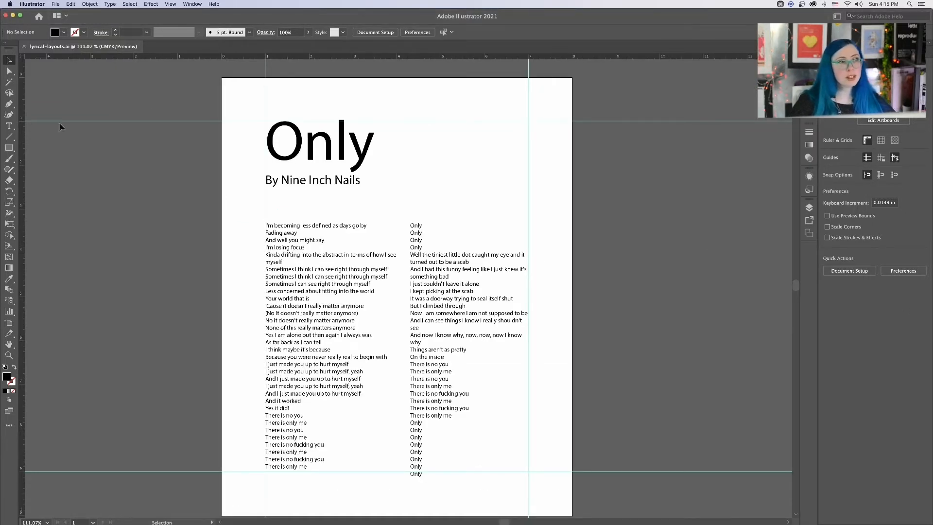
- Search the font menu for Typeka and activate Typeka Regular from Adobe Fonts, skipping future confirmations
click(10, 125)
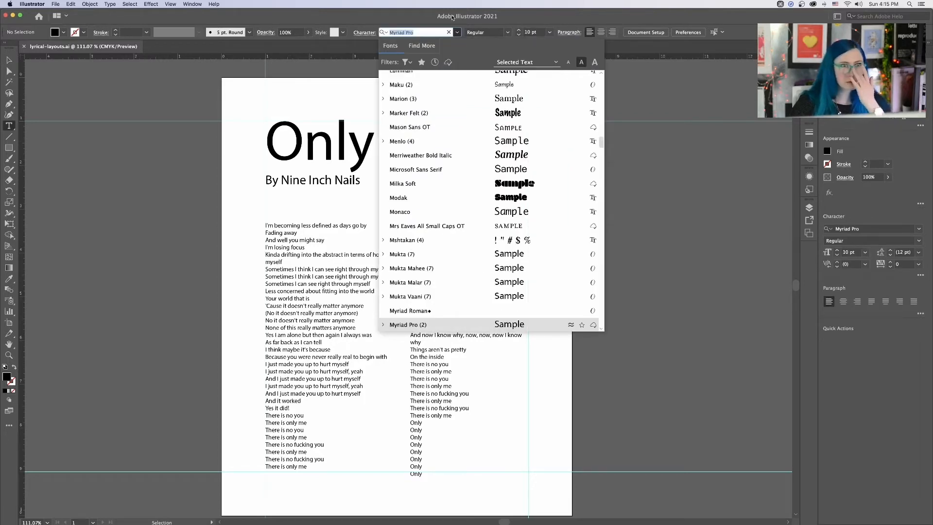
text(Typeka)
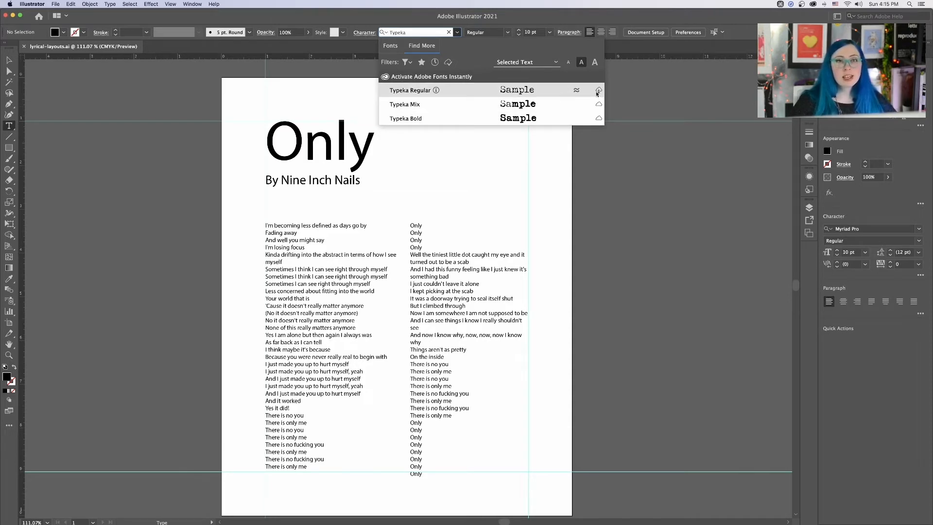
mouse_move(599, 90)
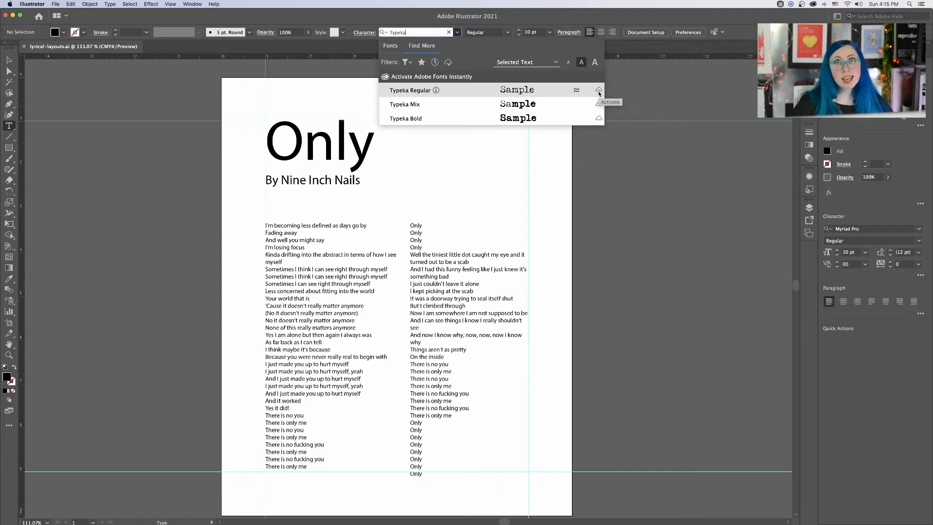
click(599, 90)
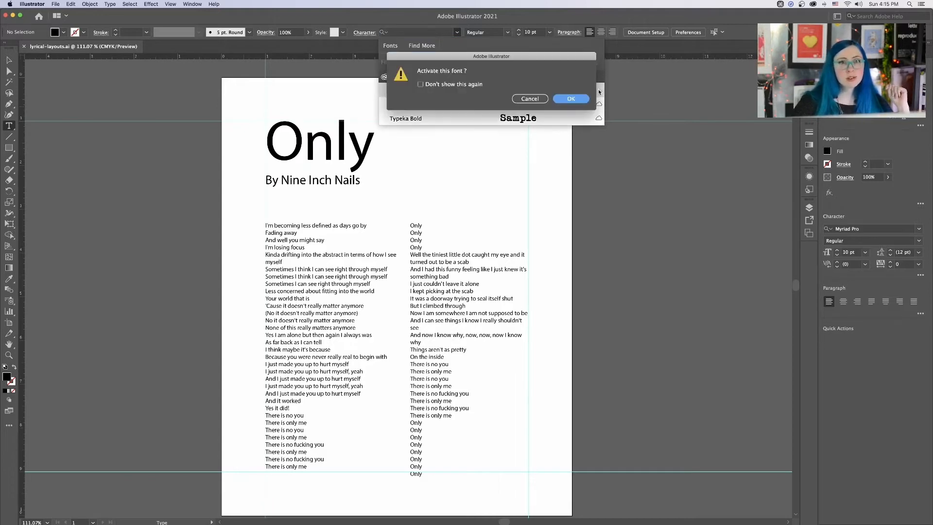
click(420, 84)
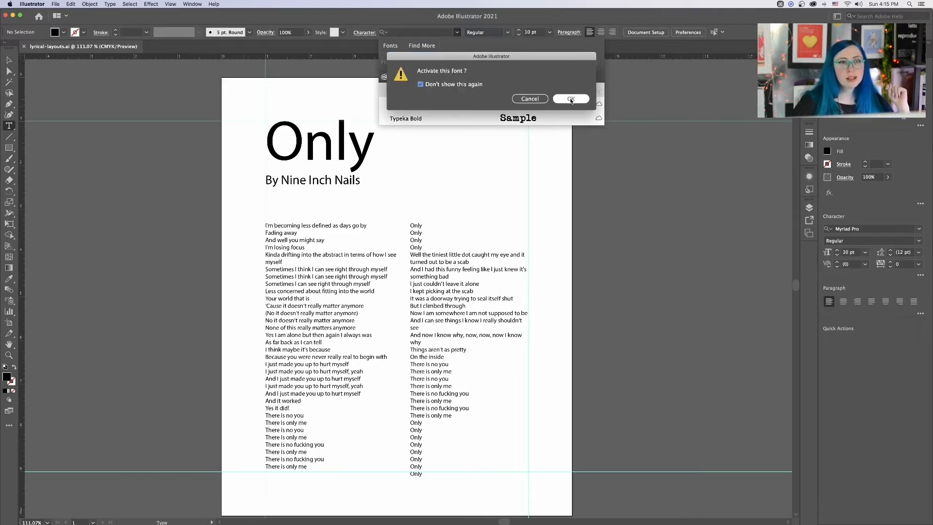
click(570, 99)
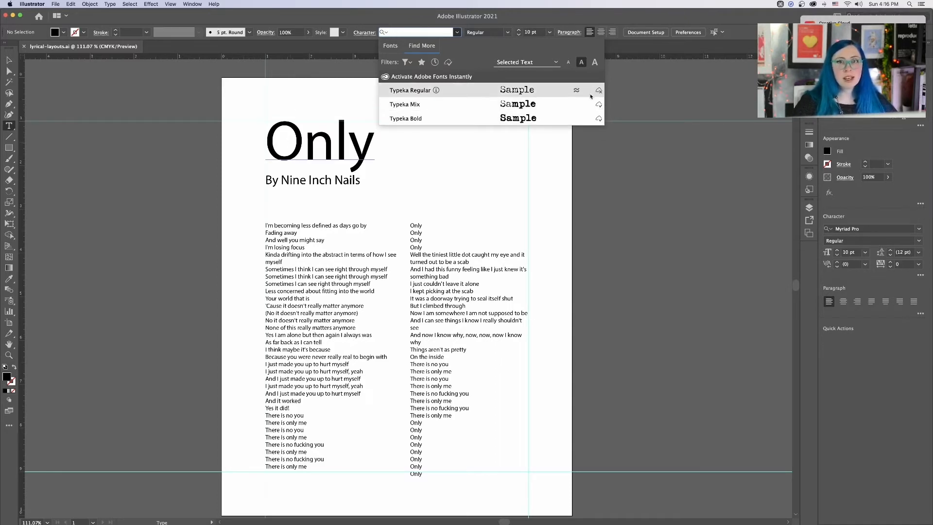
mouse_move(491, 104)
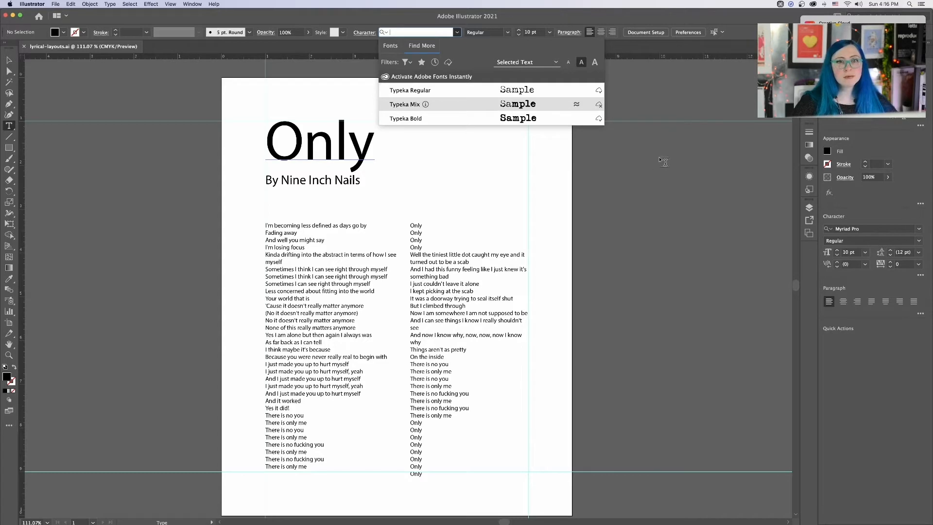
mouse_move(599, 89)
text(Typ)
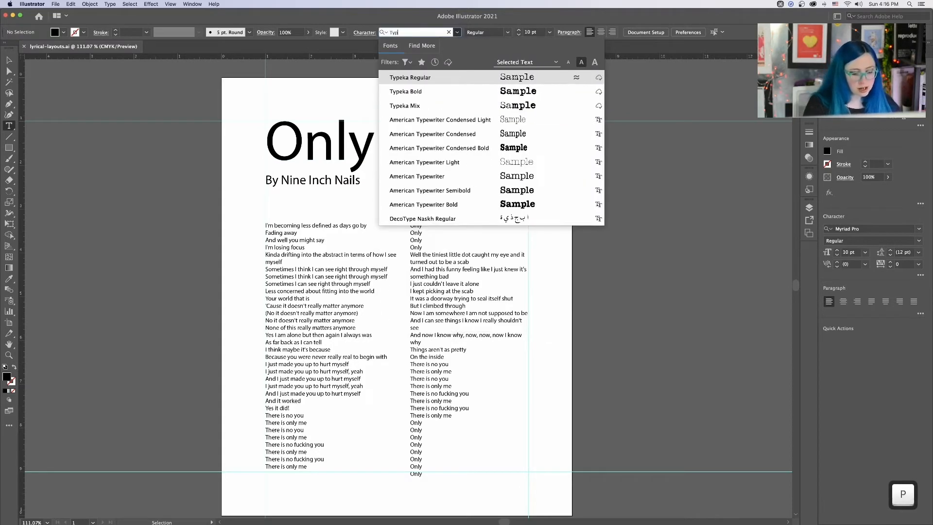
mouse_move(430, 91)
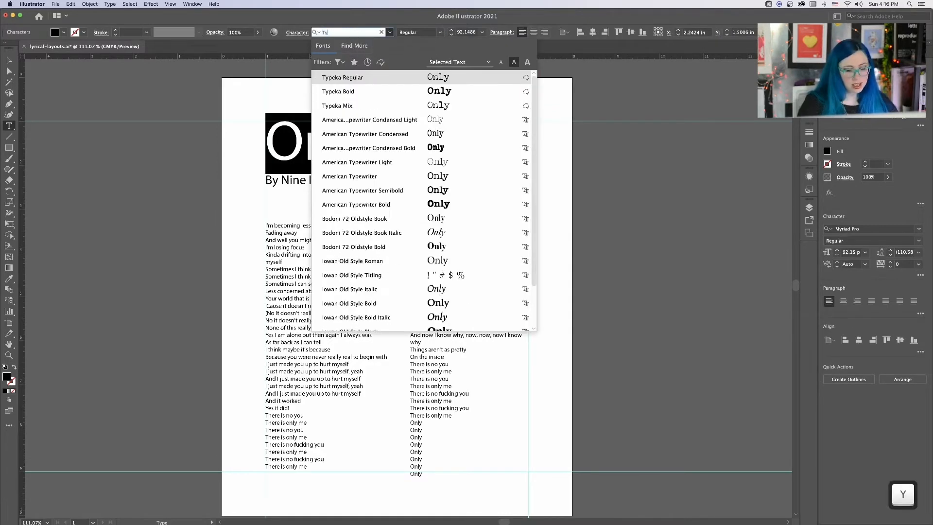
- Set the 'Only' title in the typewriter-style Typeka font
click(337, 105)
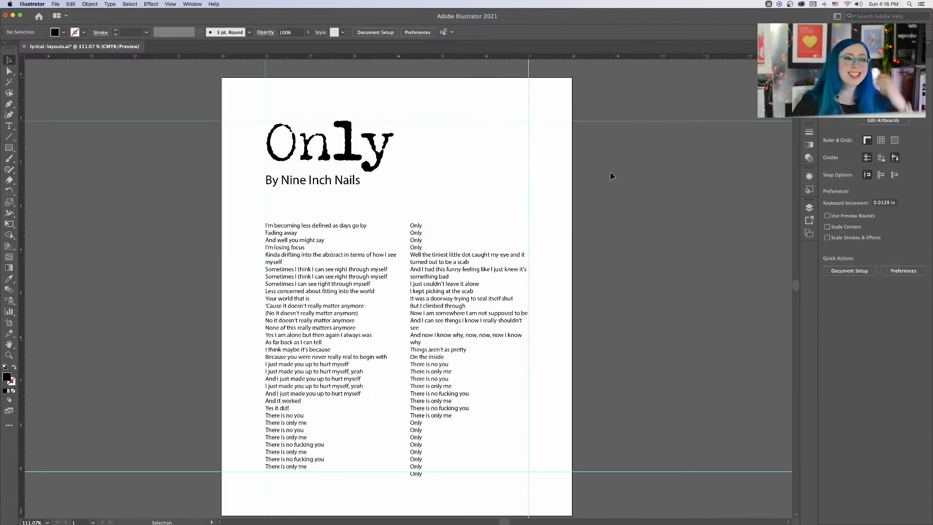
mouse_move(610, 173)
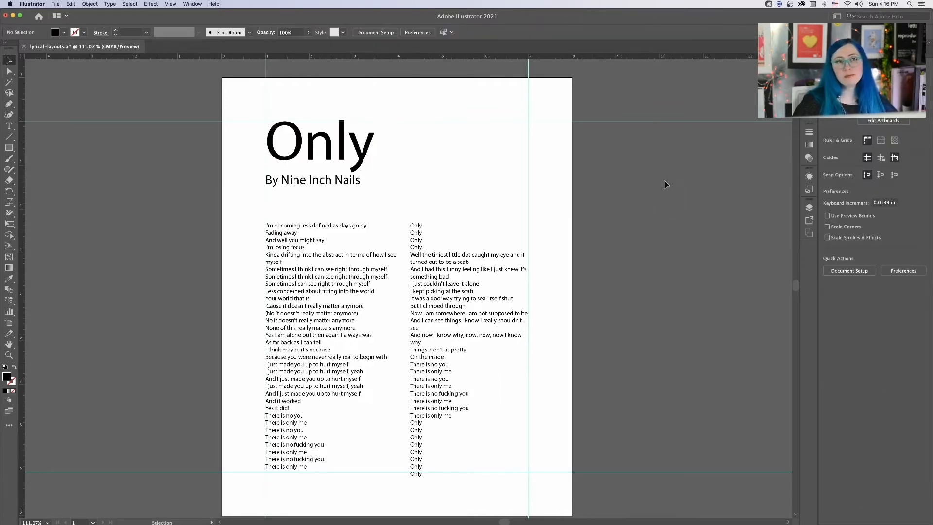
mouse_move(661, 183)
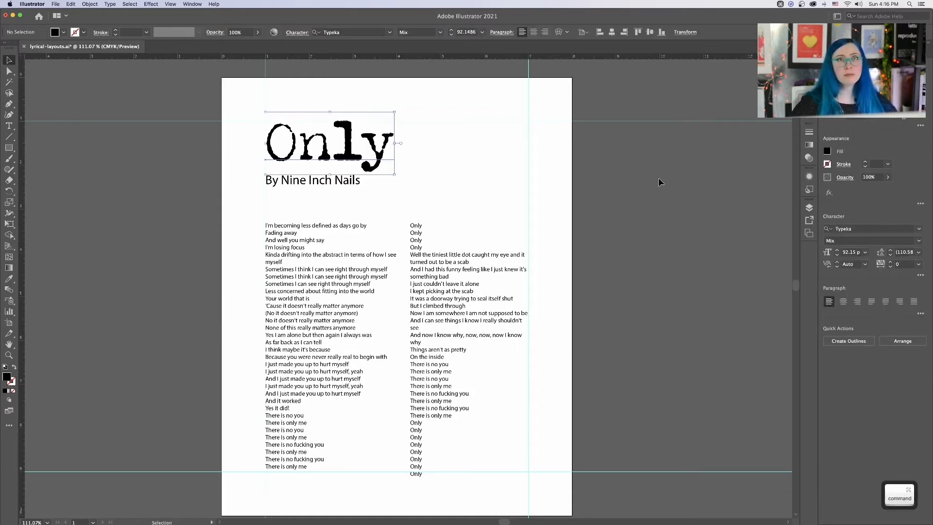
mouse_move(649, 170)
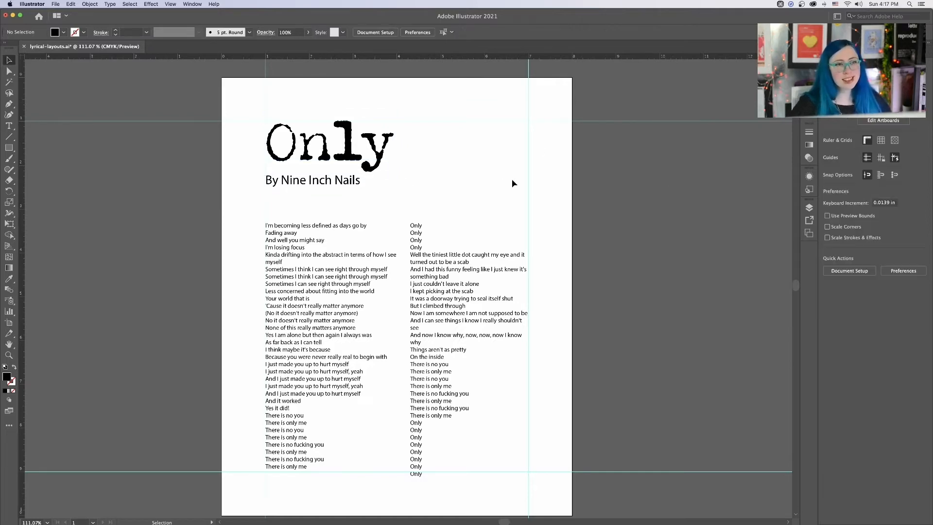
- Set the 'By Nine Inch Nails' subheading in Typeka, Regular weight, via the Character font field
click(313, 180)
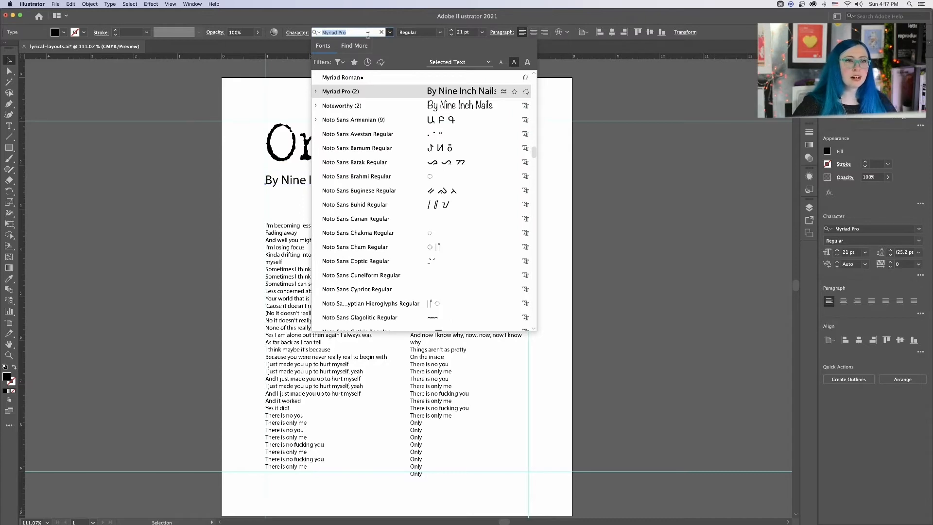
text(type)
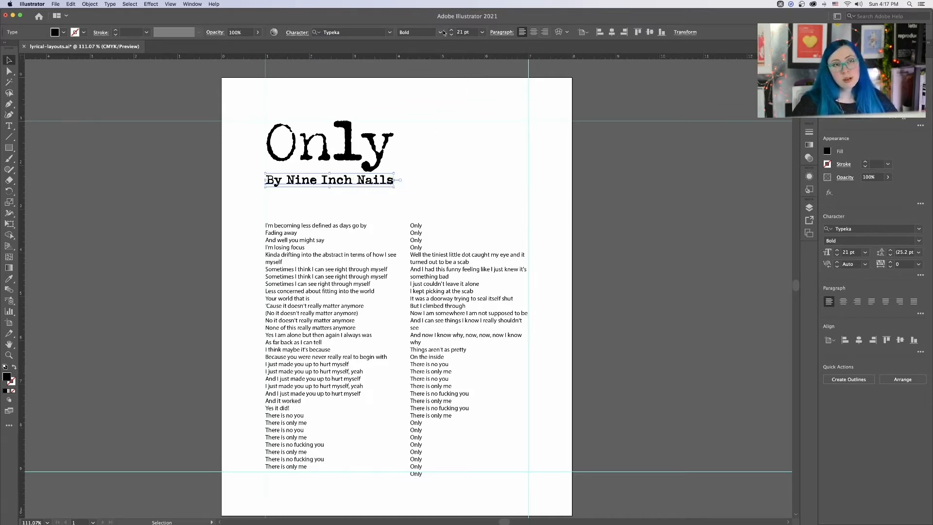
click(441, 32)
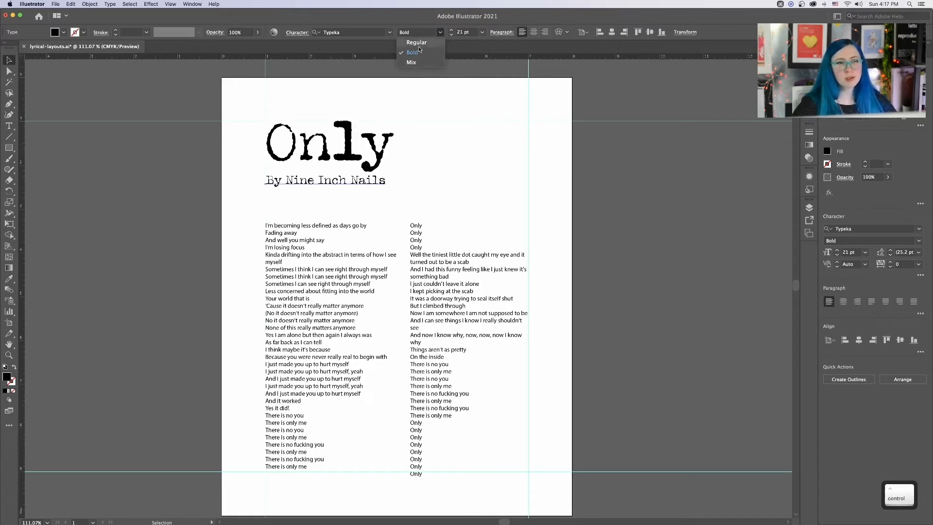
click(416, 42)
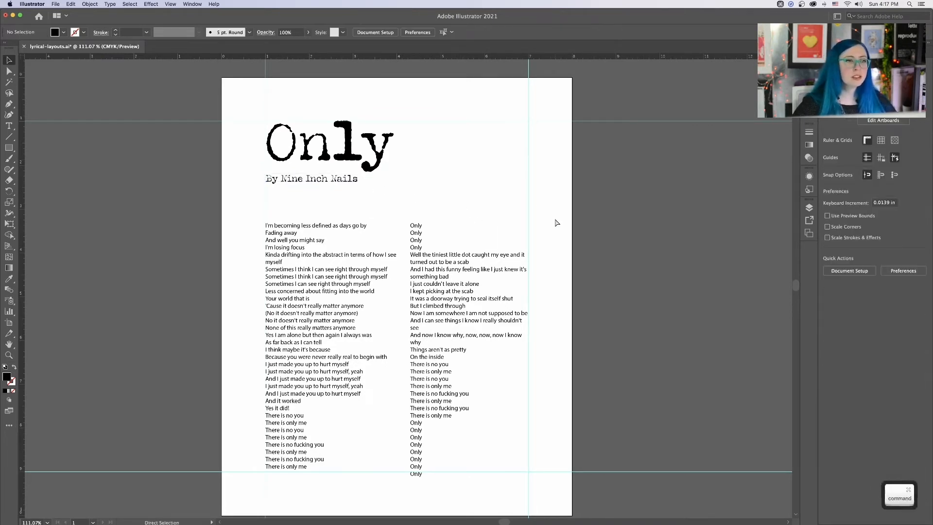
- Scale the subheading down to about 12.5 pt and tuck it under the title's right end
double_click(311, 179)
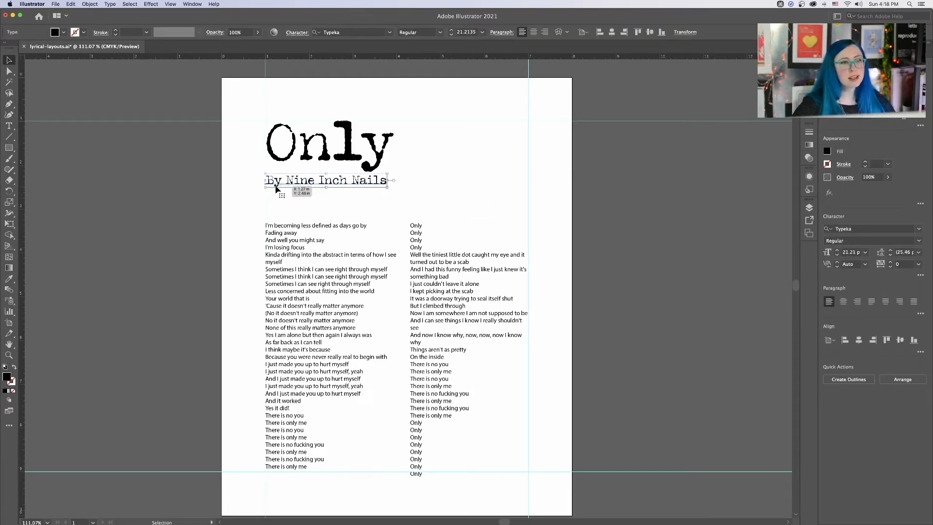
mouse_move(395, 207)
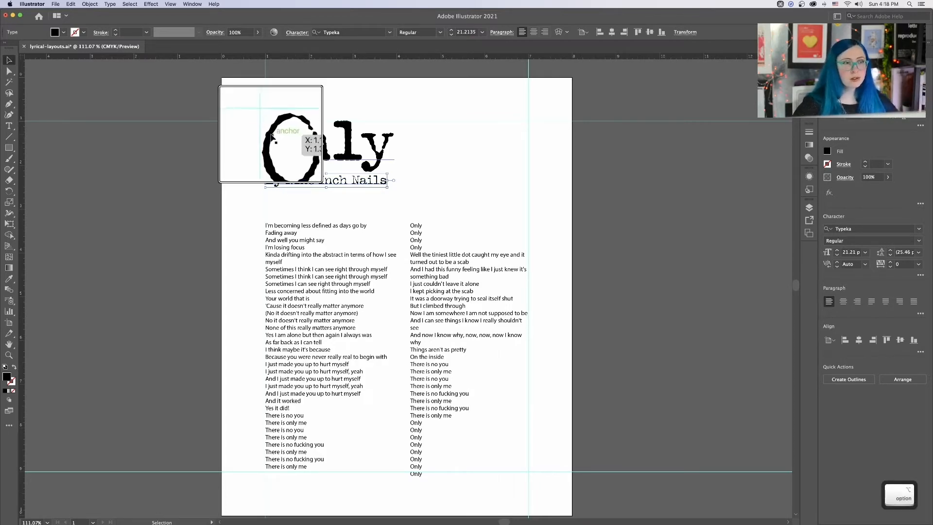
drag(271, 135, 266, 191)
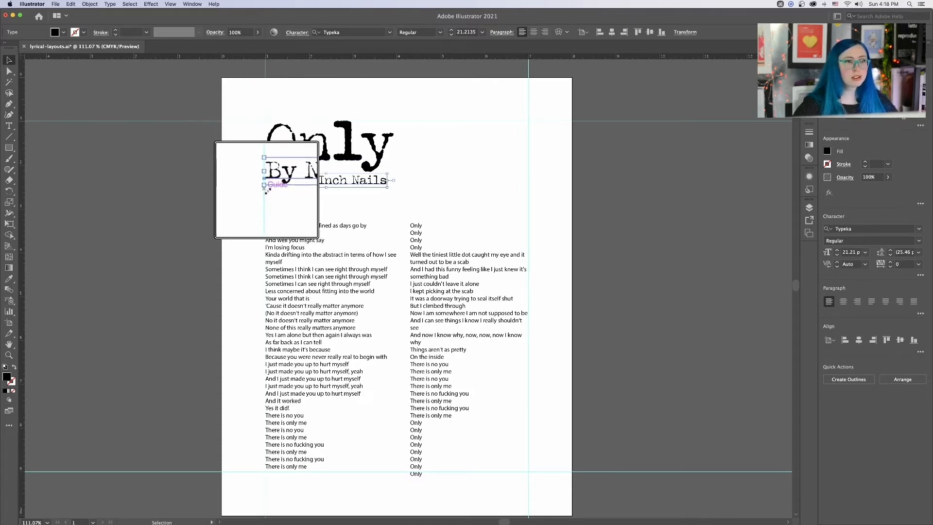
drag(277, 174, 277, 191)
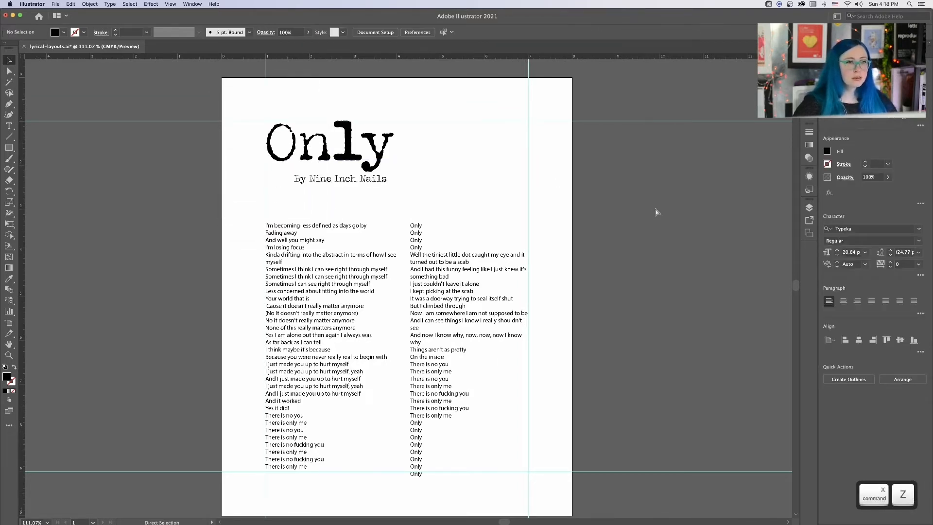
click(341, 178)
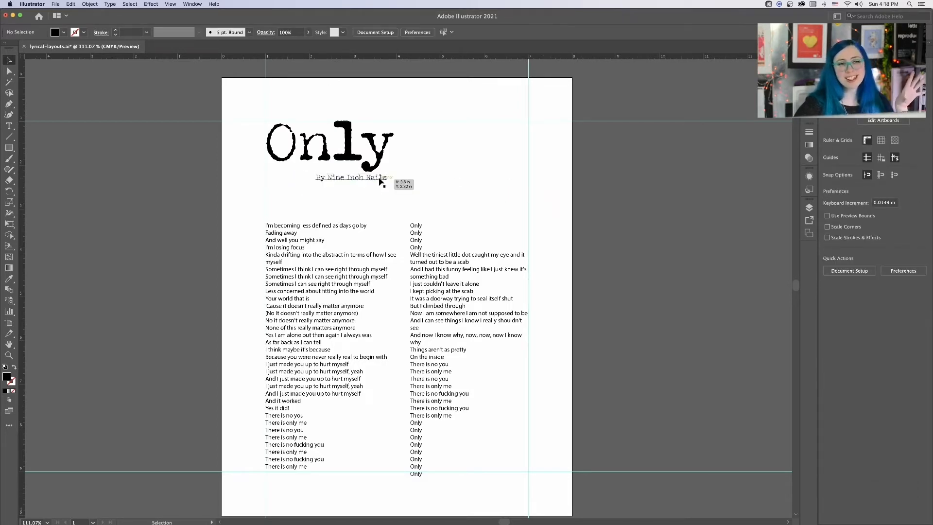
- Switch the subheading's font style to Typeka Bold
double_click(351, 177)
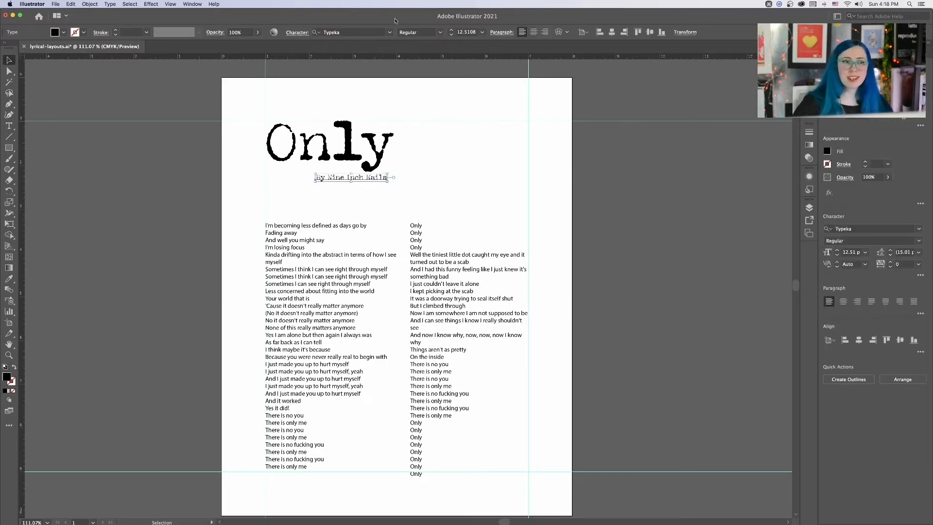
click(439, 32)
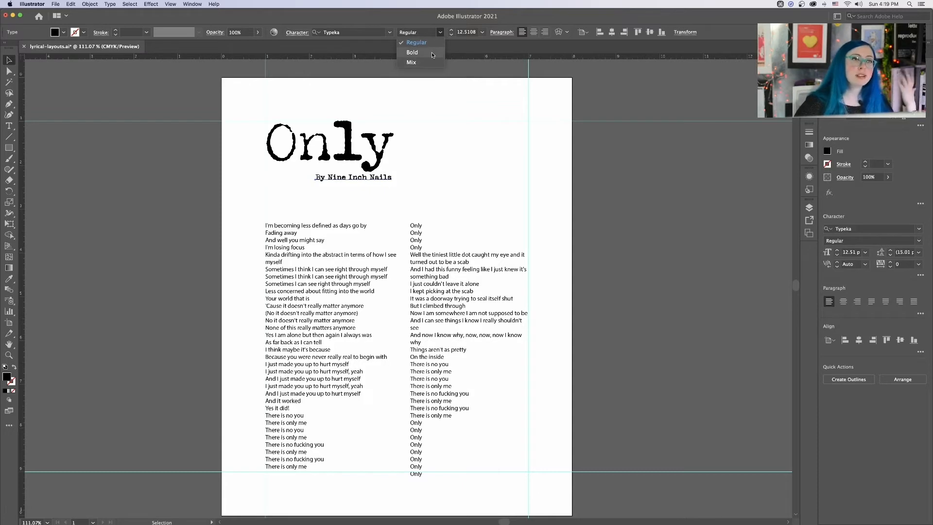
click(412, 51)
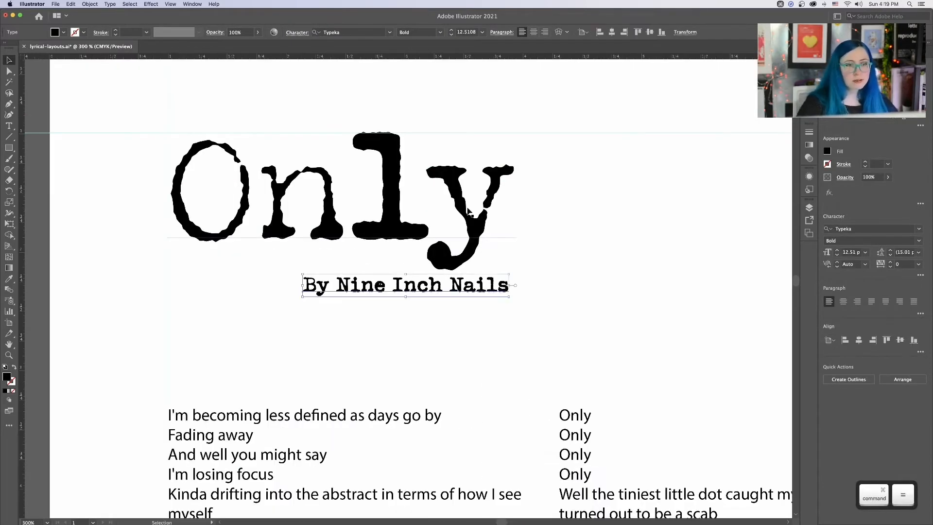
mouse_move(496, 329)
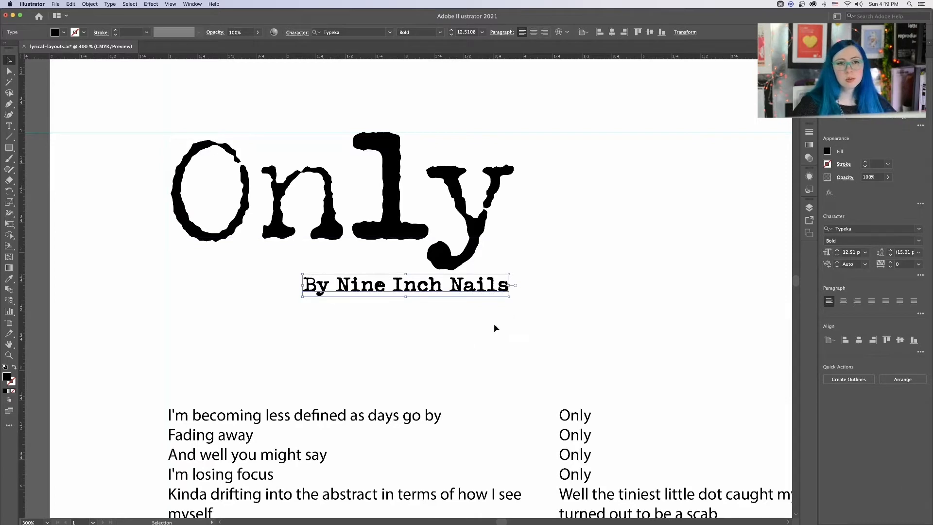
click(383, 418)
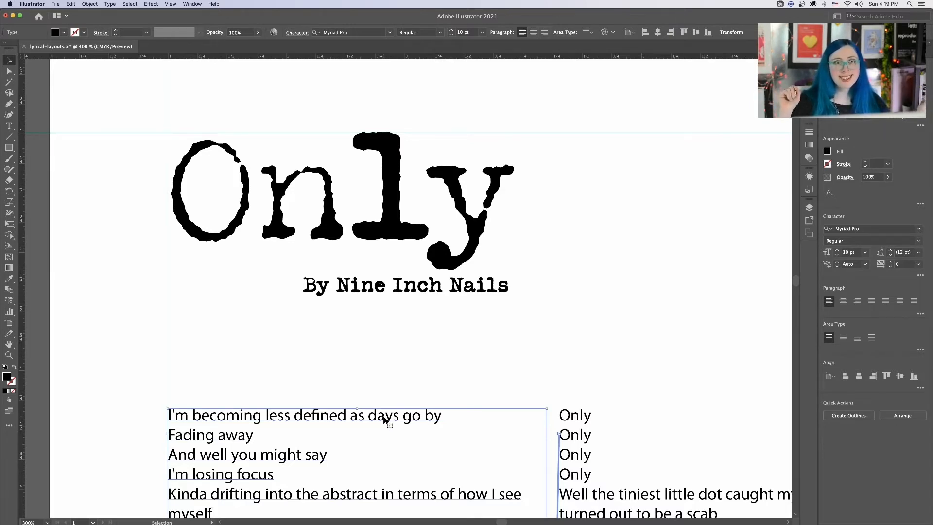
mouse_move(479, 407)
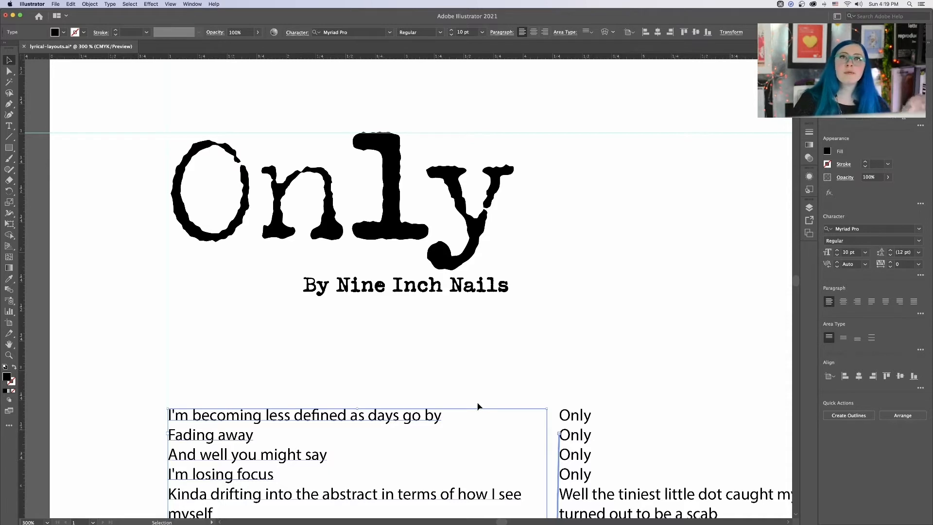
mouse_move(498, 307)
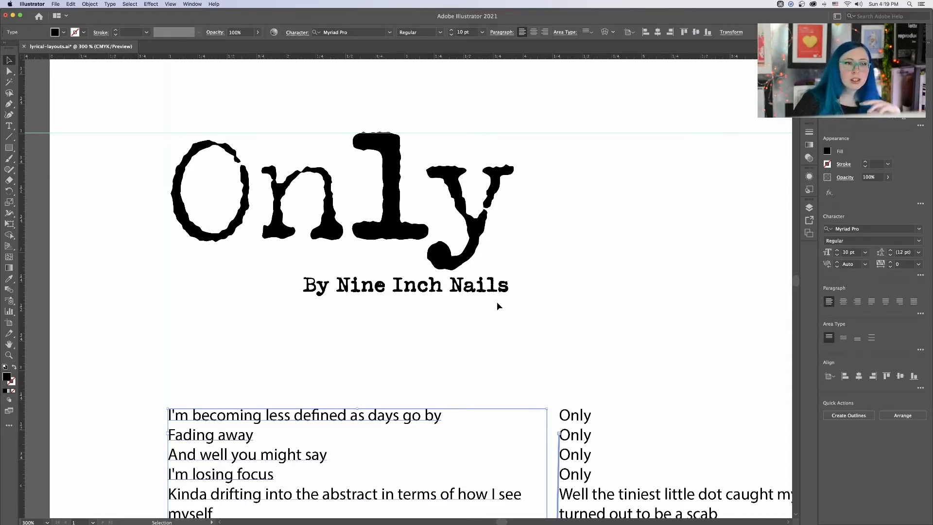
mouse_move(534, 304)
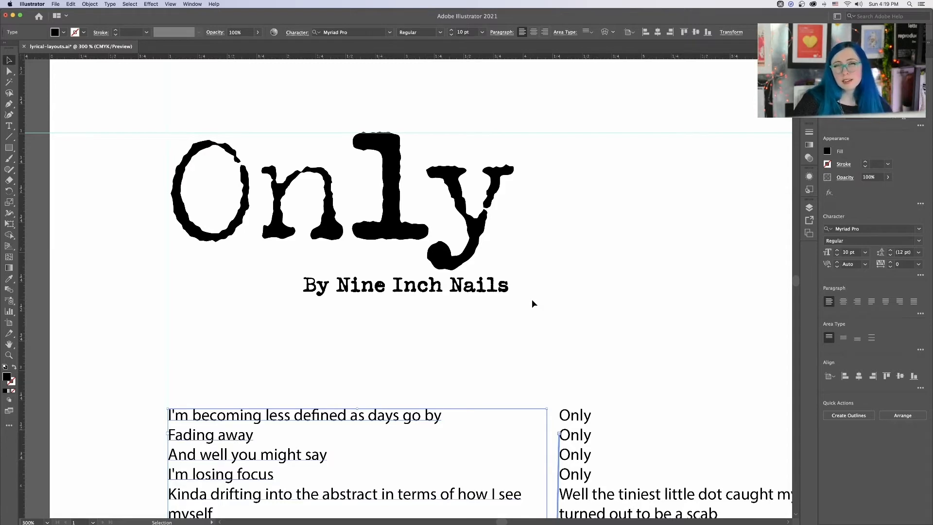
mouse_move(493, 397)
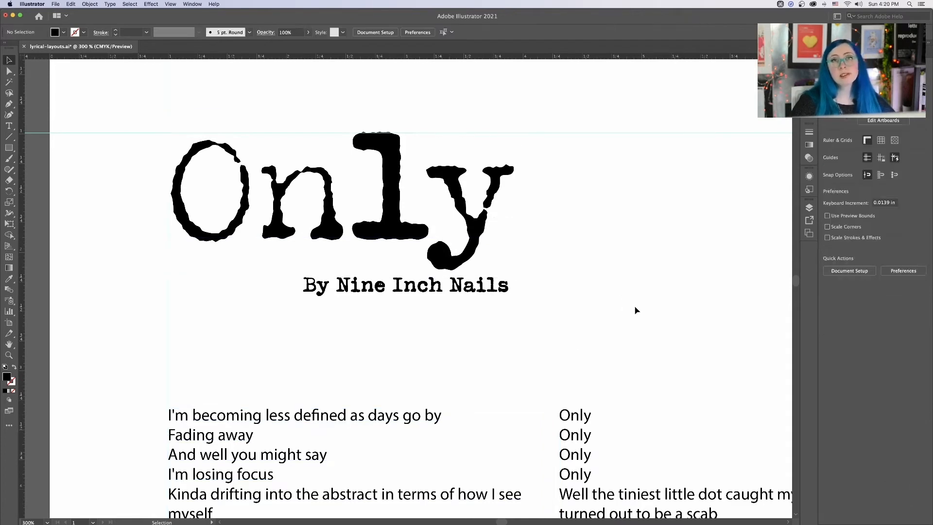
mouse_move(544, 321)
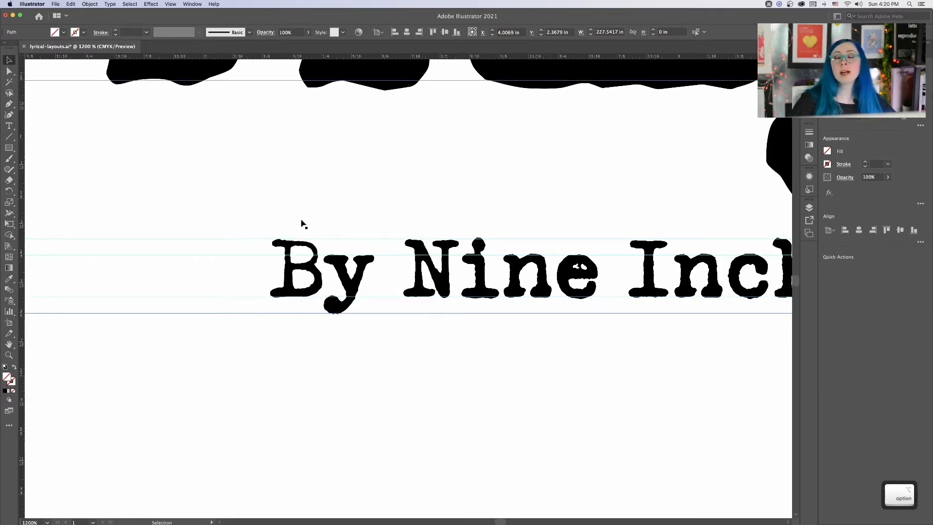
mouse_move(339, 193)
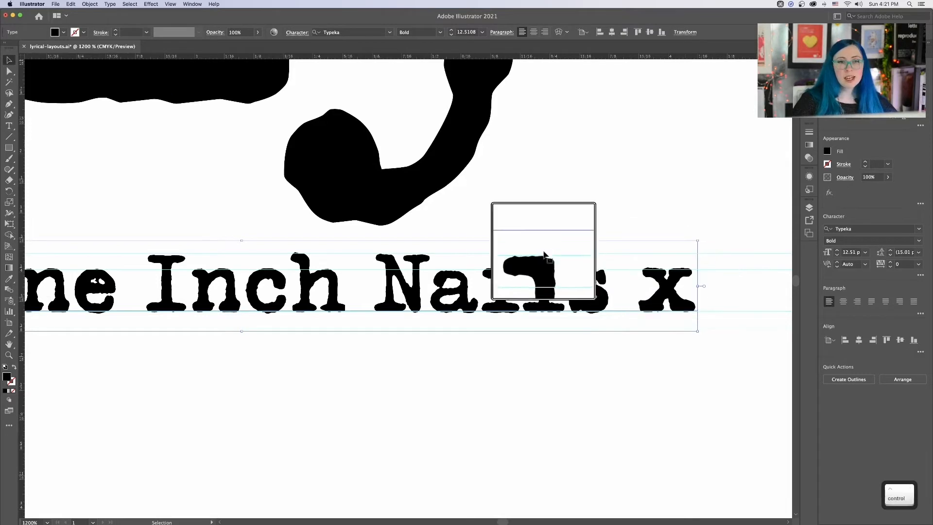
- Duplicate the subheading to its right as a Myriad Pro Regular copy and stretch it under the Typeka line
drag(544, 250, 560, 306)
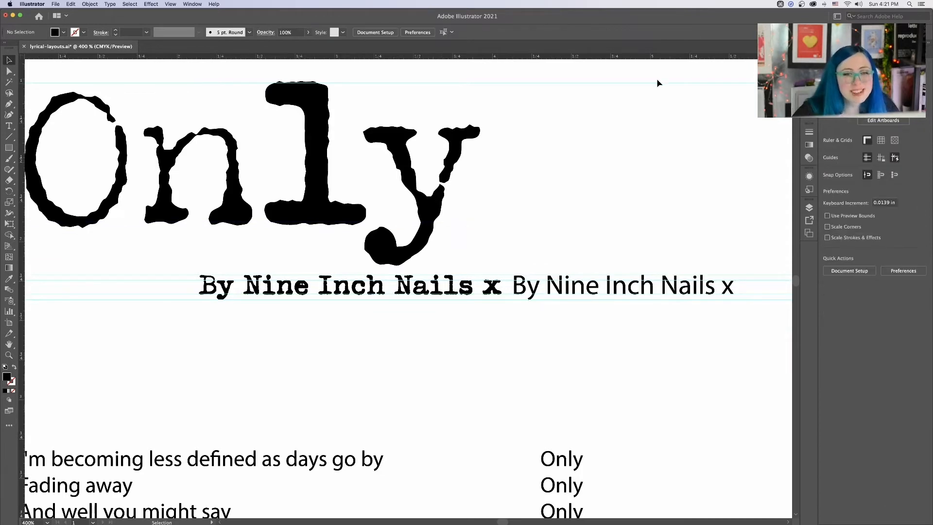
mouse_move(669, 72)
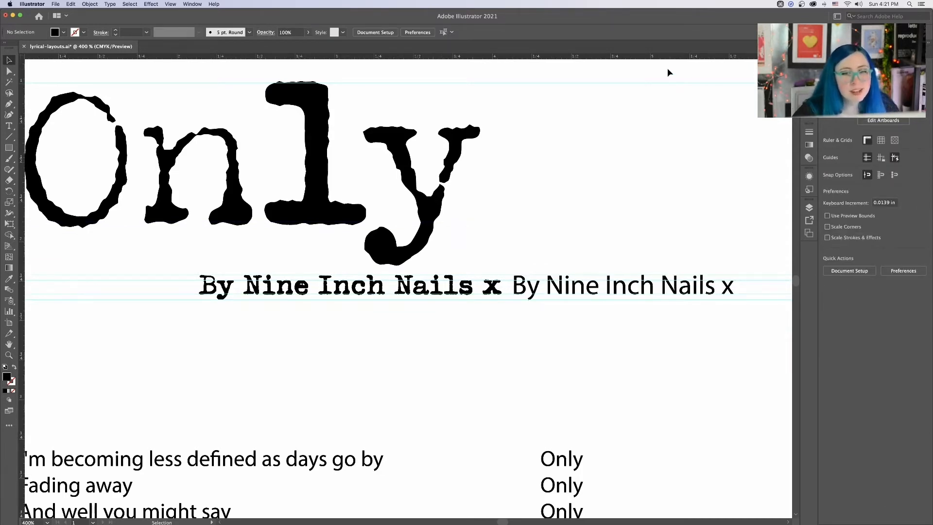
mouse_move(743, 224)
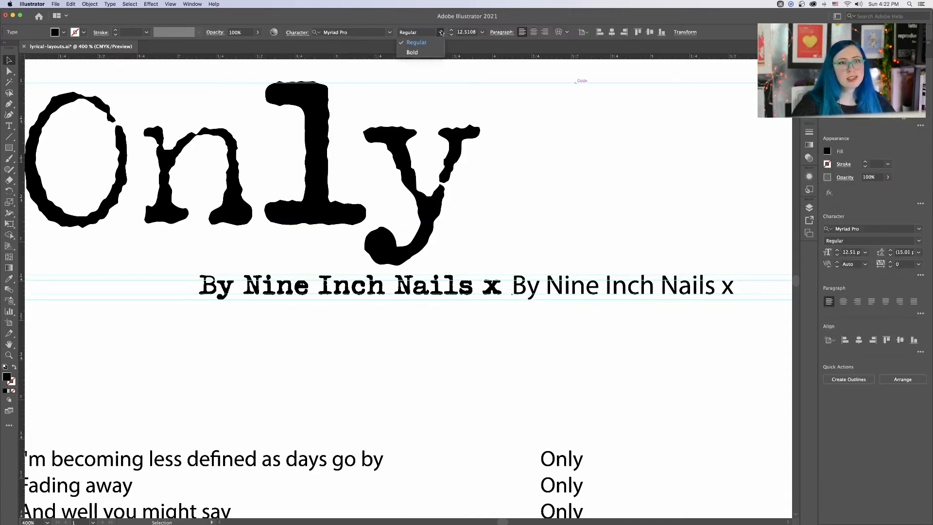
mouse_move(429, 44)
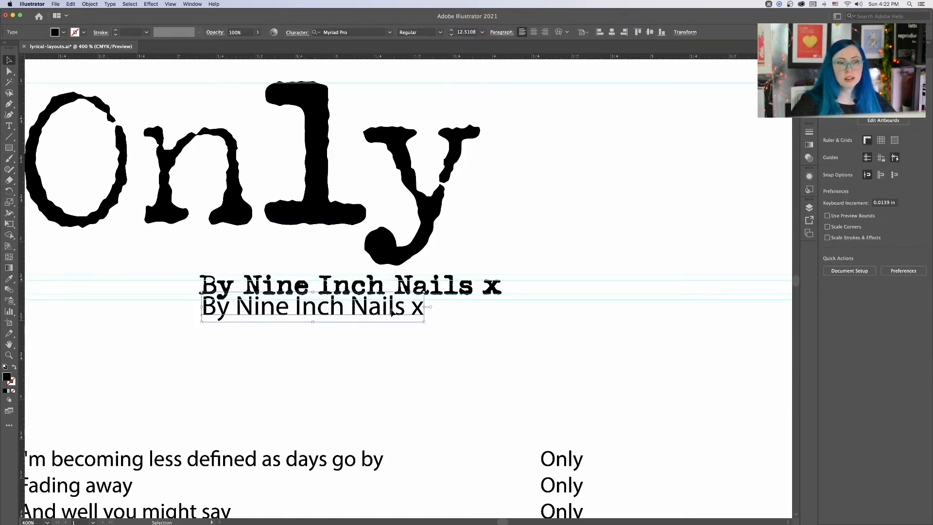
click(430, 350)
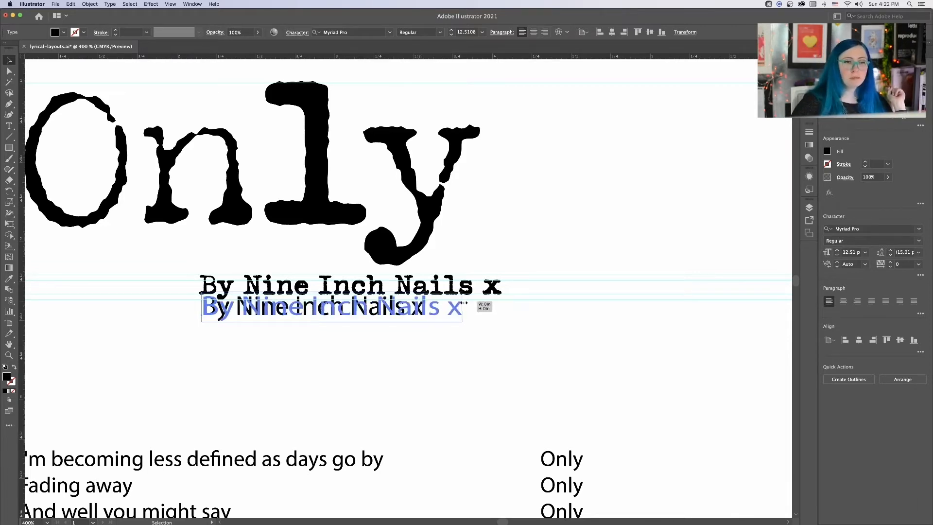
drag(461, 304, 501, 304)
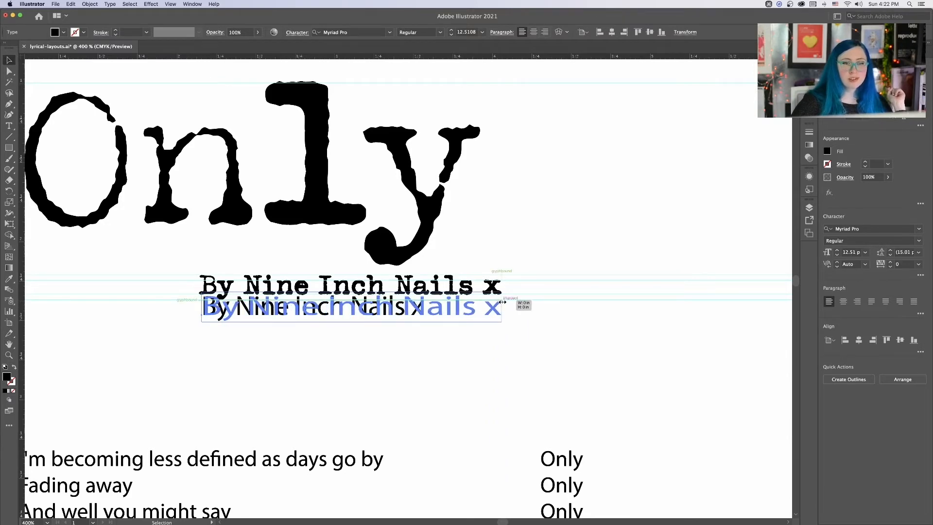
click(650, 426)
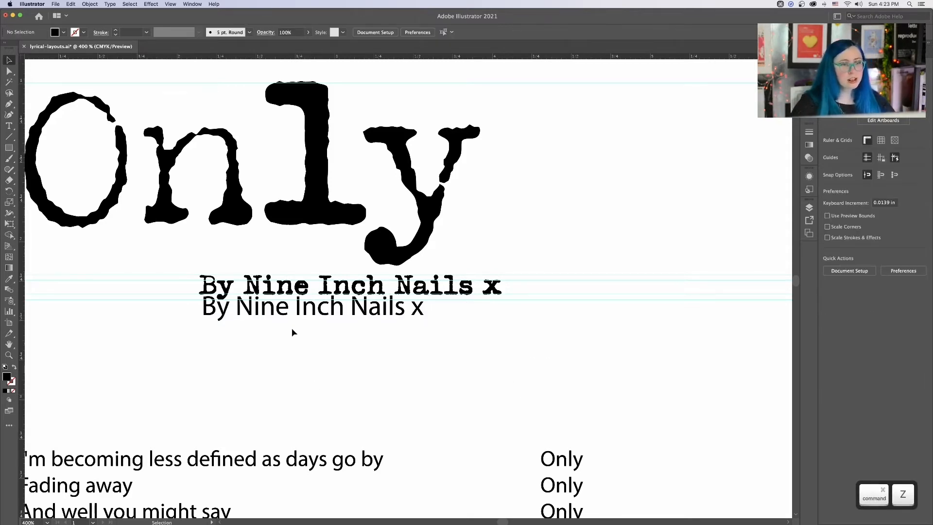
drag(312, 307, 628, 286)
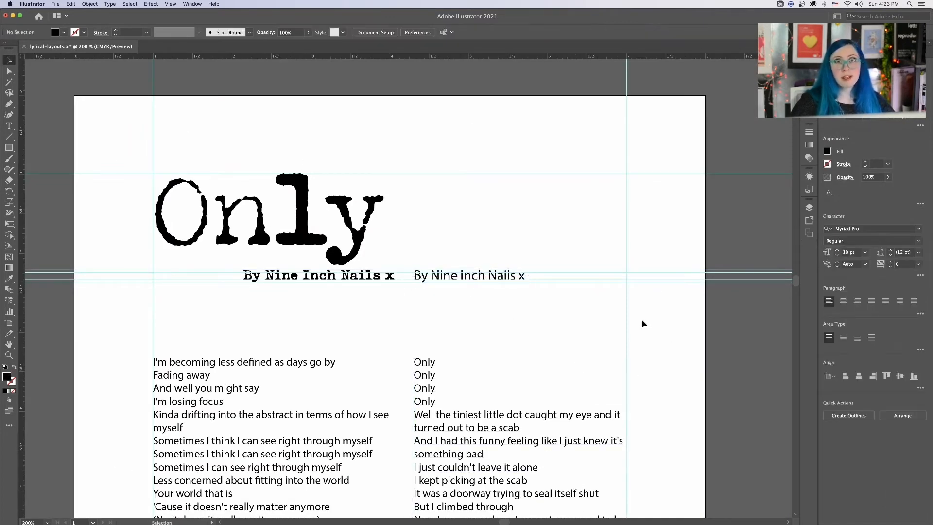
- Preview fonts on the duplicate subheading in the Character font list, then remove the duplicate
click(468, 276)
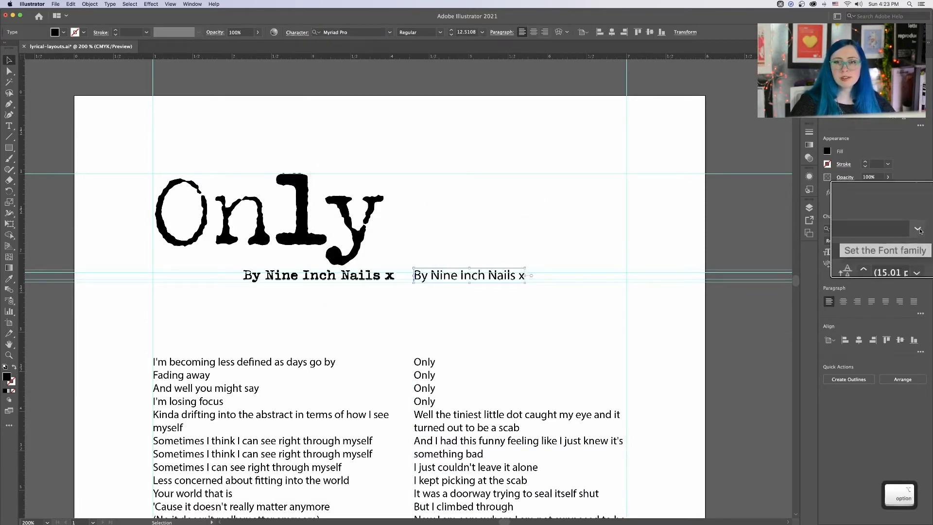
click(919, 228)
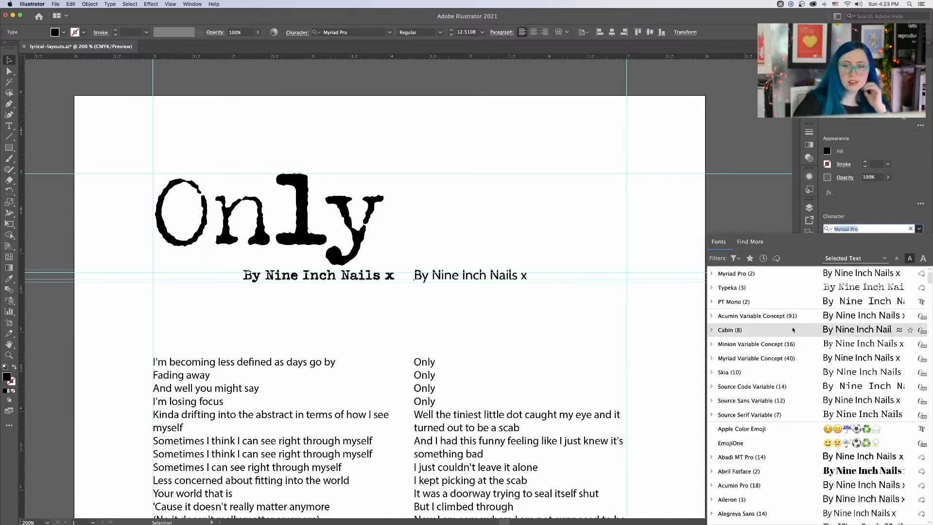
mouse_move(768, 315)
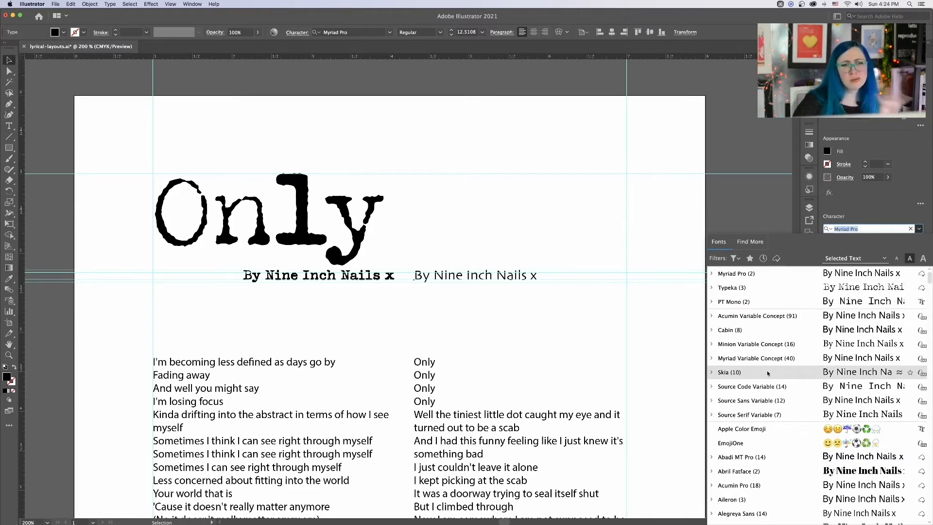
mouse_move(752, 400)
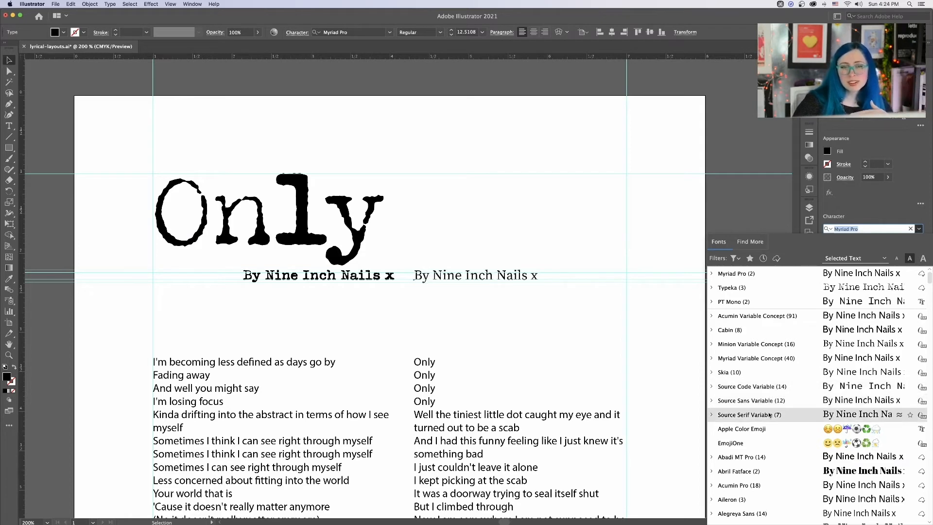
scroll(down, 3)
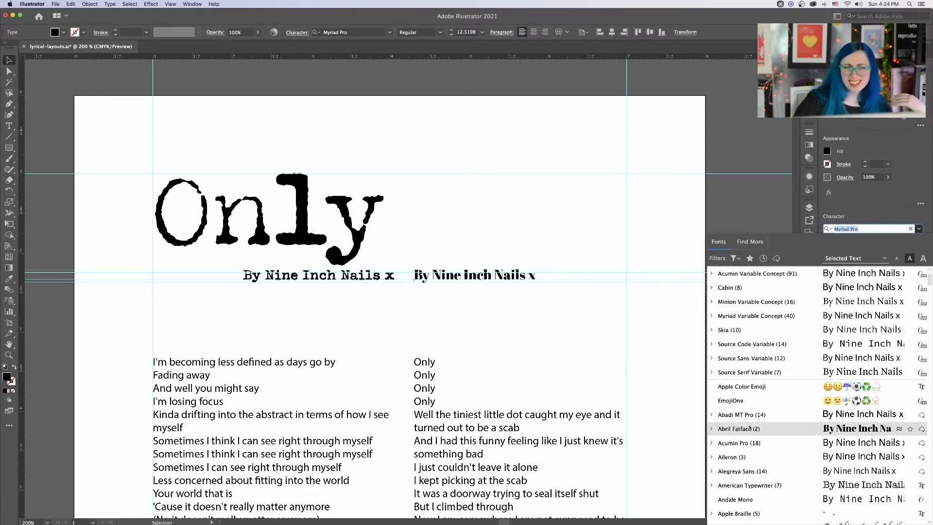
scroll(down, 3)
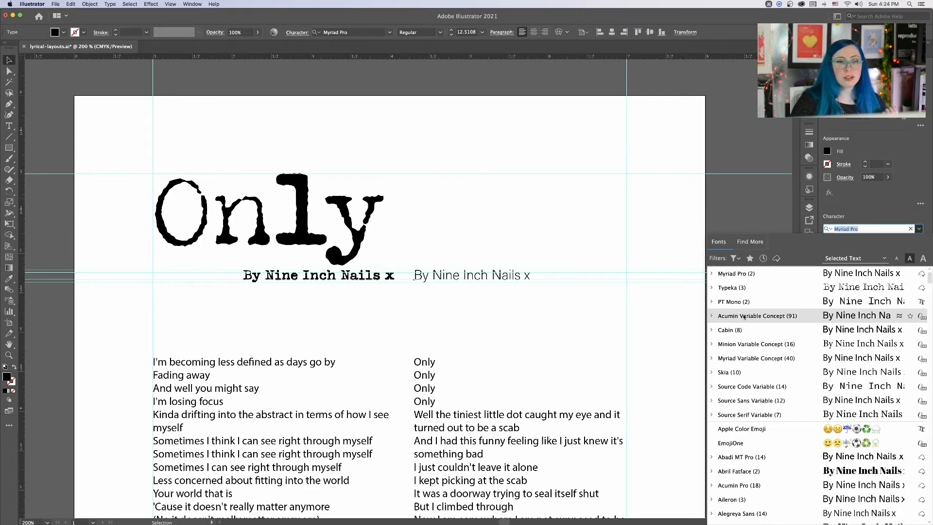
mouse_move(629, 298)
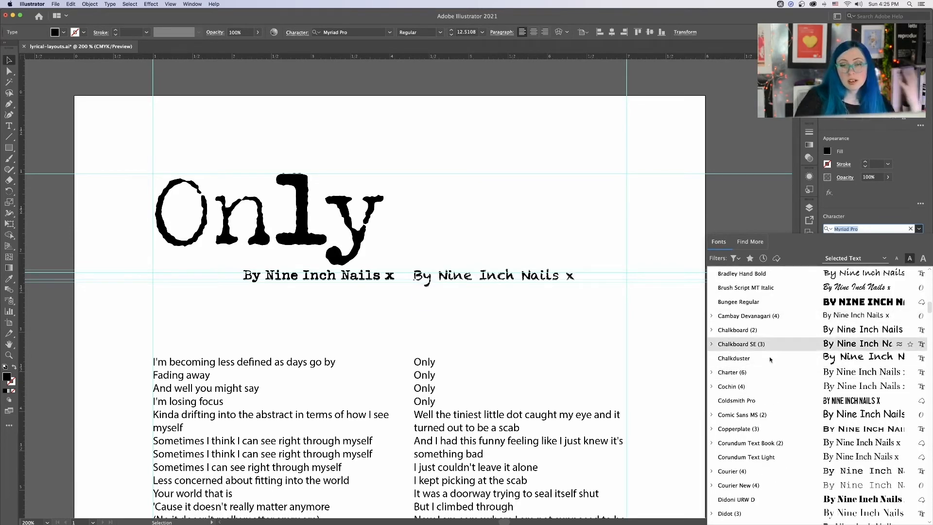
scroll(down, 3)
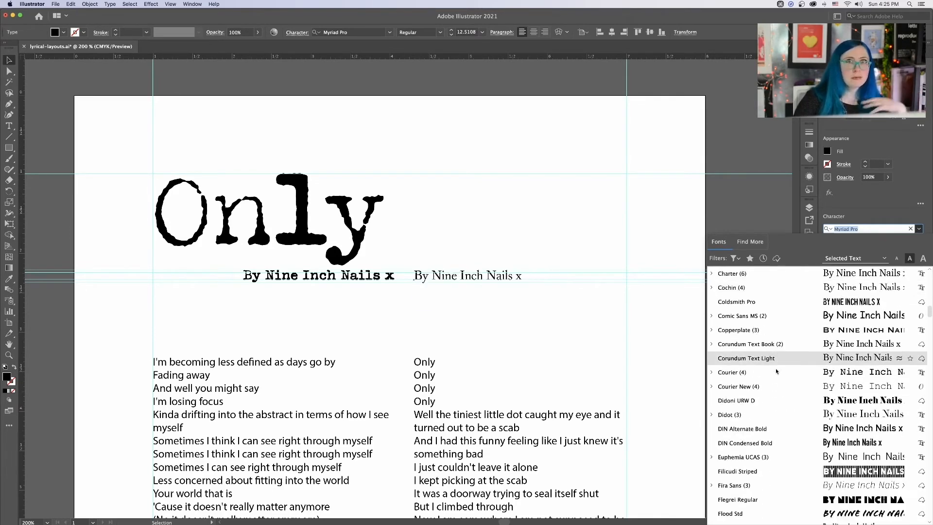
scroll(down, 3)
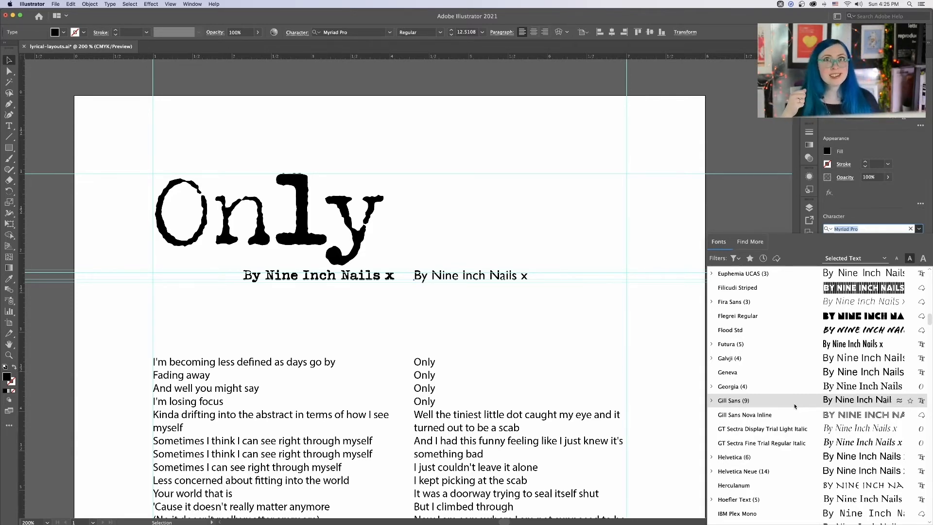
click(745, 387)
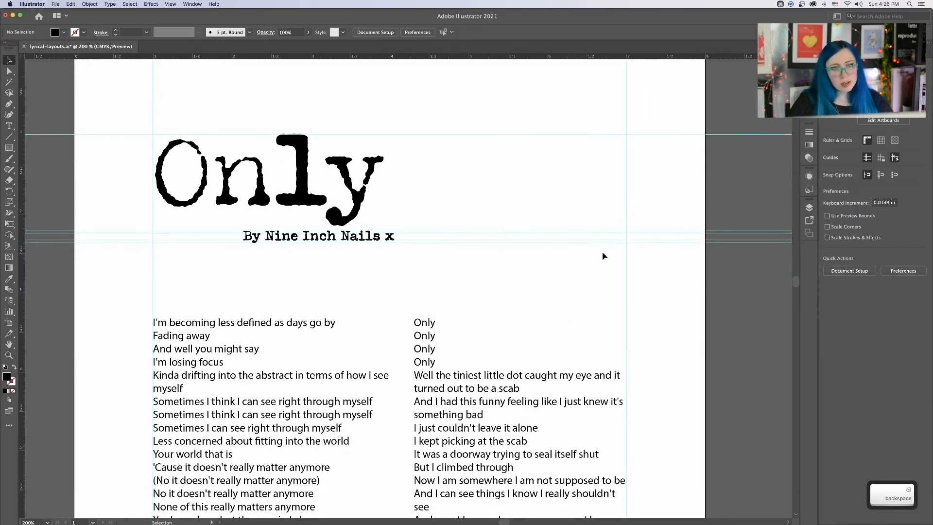
- Set all the lyrics text in Acumin Variable Concept at 9 pt so both columns reflow
key(cmd+a)
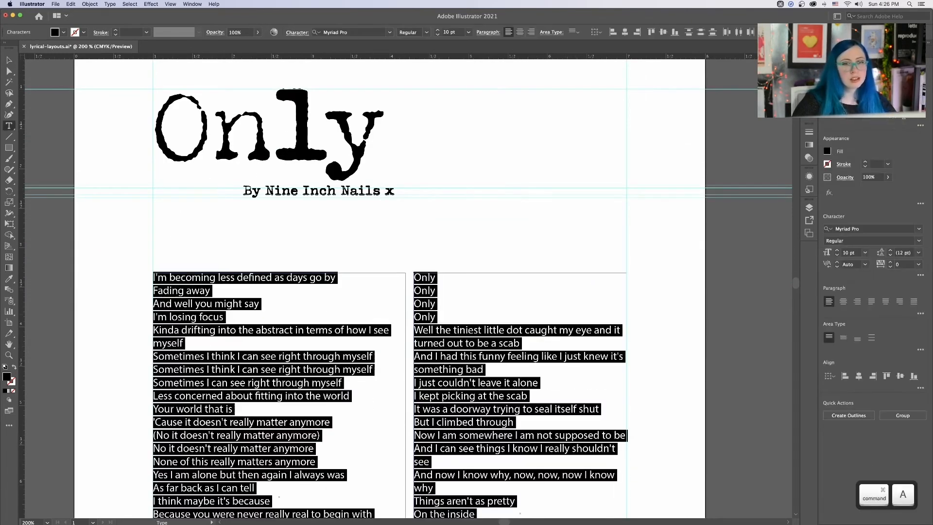
click(356, 32)
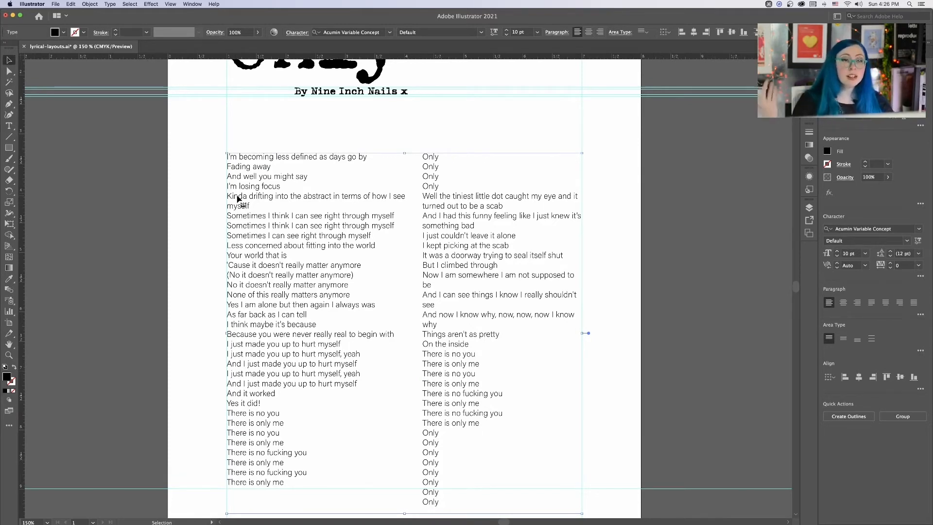
click(507, 32)
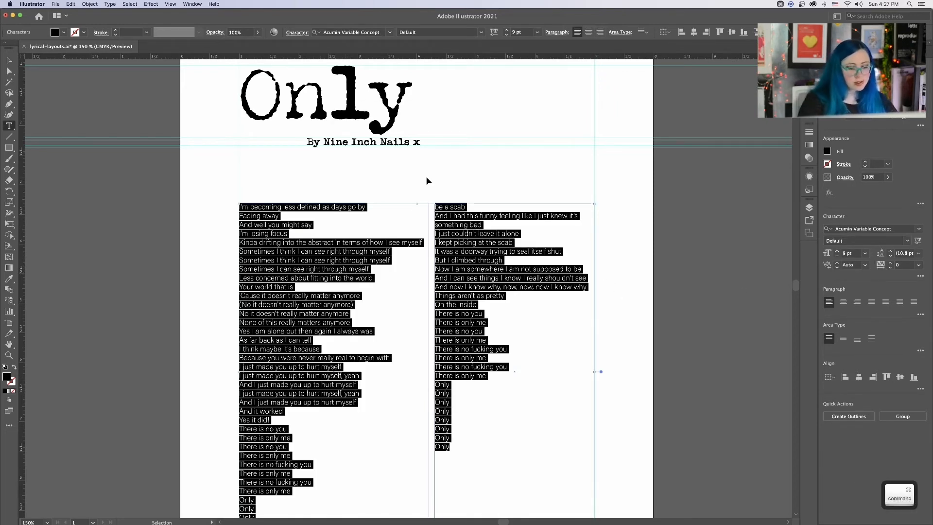
- Calculate 9*1.3 in Spotlight to get the new leading for the 9 pt lyrics
key(cmd+space)
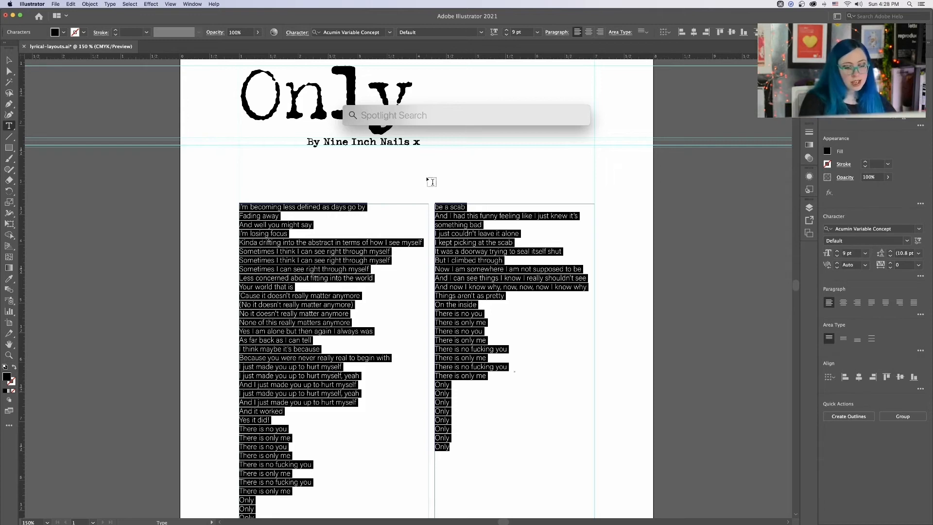
text(photos)
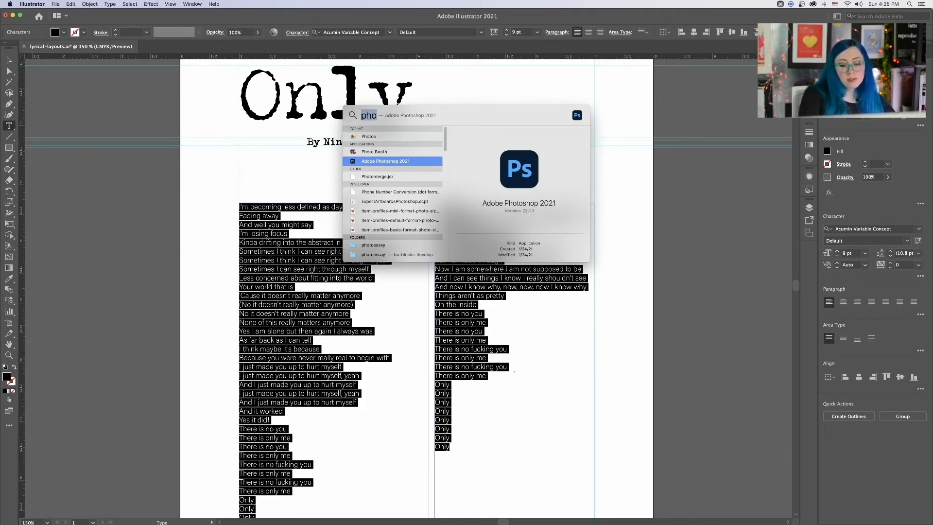
text(9)
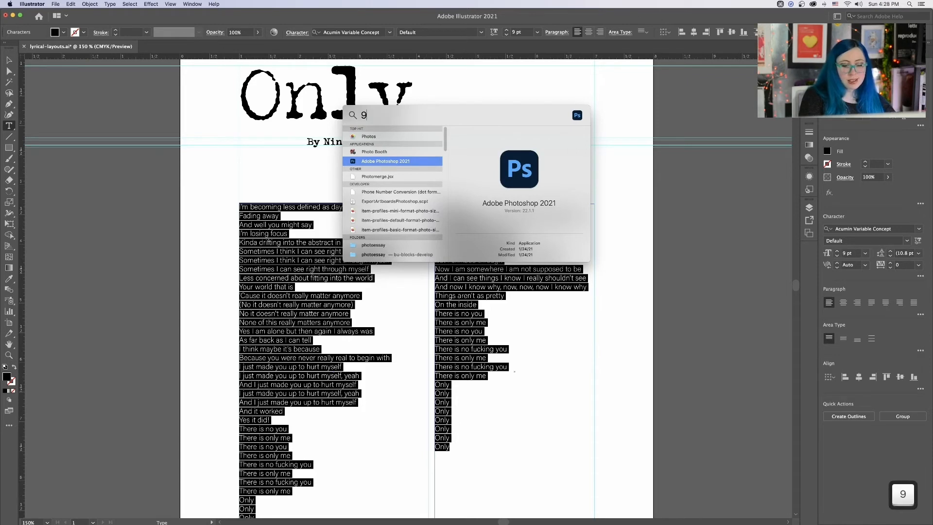
text(*)
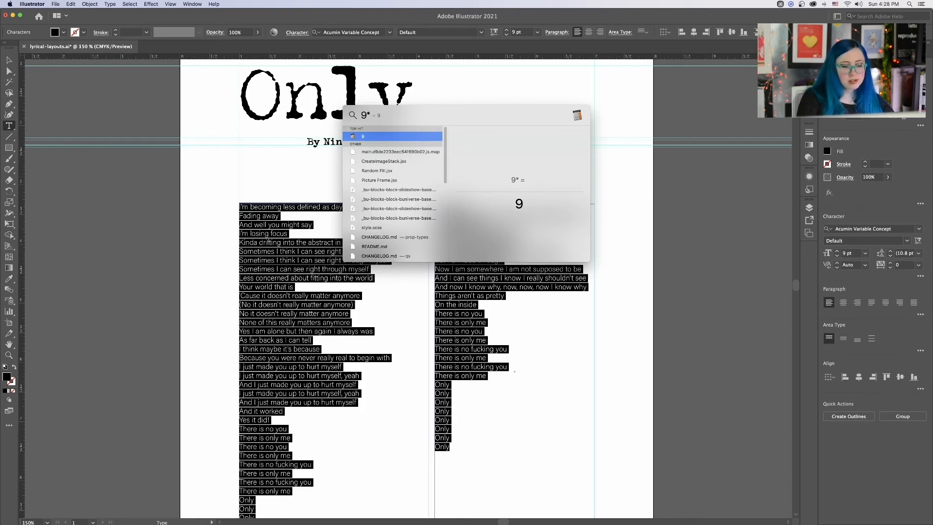
text(*1.3)
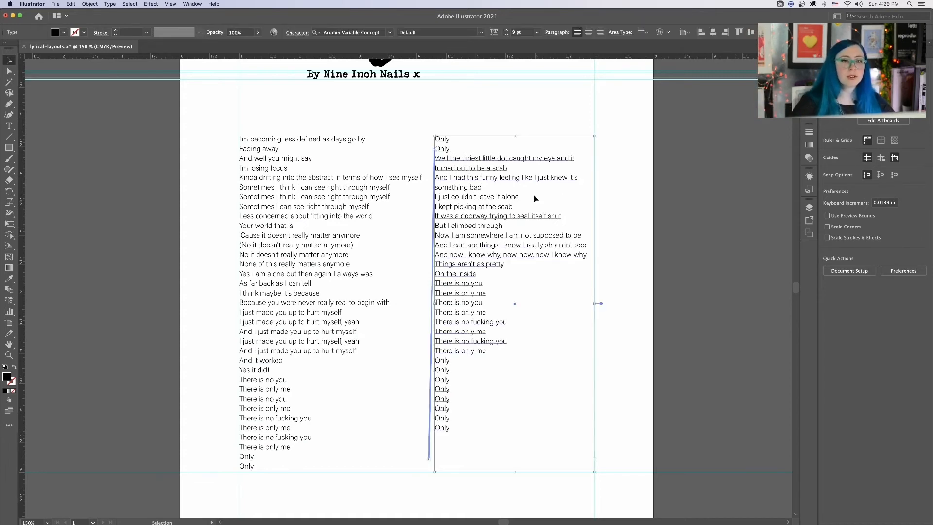
- Select all the lyrics and calculate 9*1.5 in Spotlight for a looser leading
triple_click(476, 197)
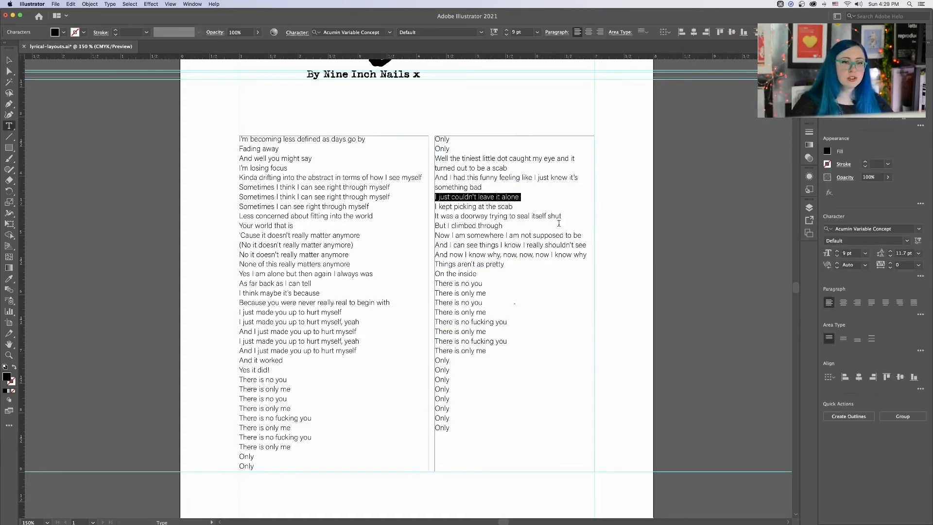
key(cmd+a)
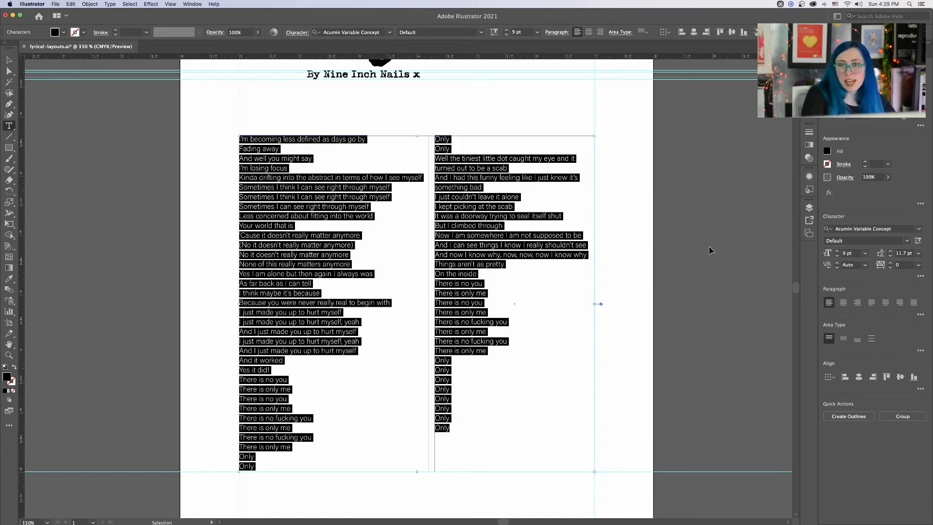
key(cmd+space)
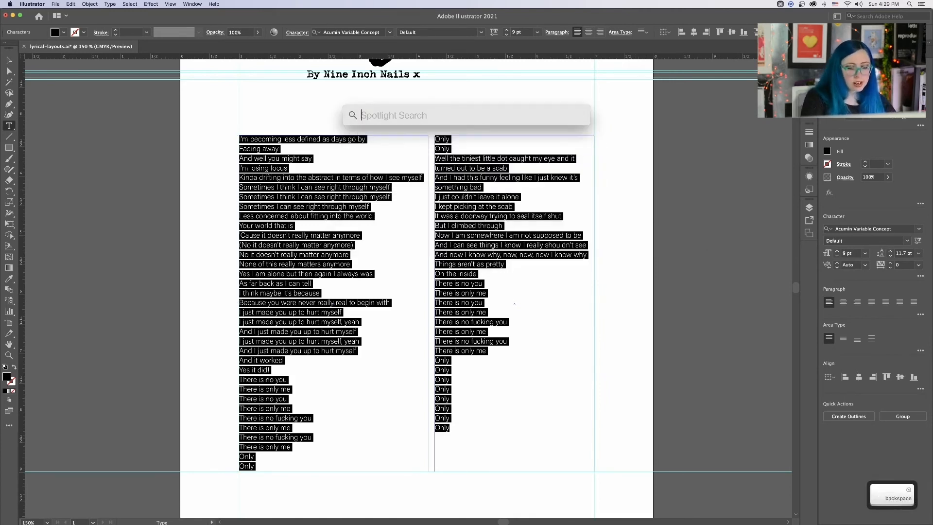
text(9*1.5)
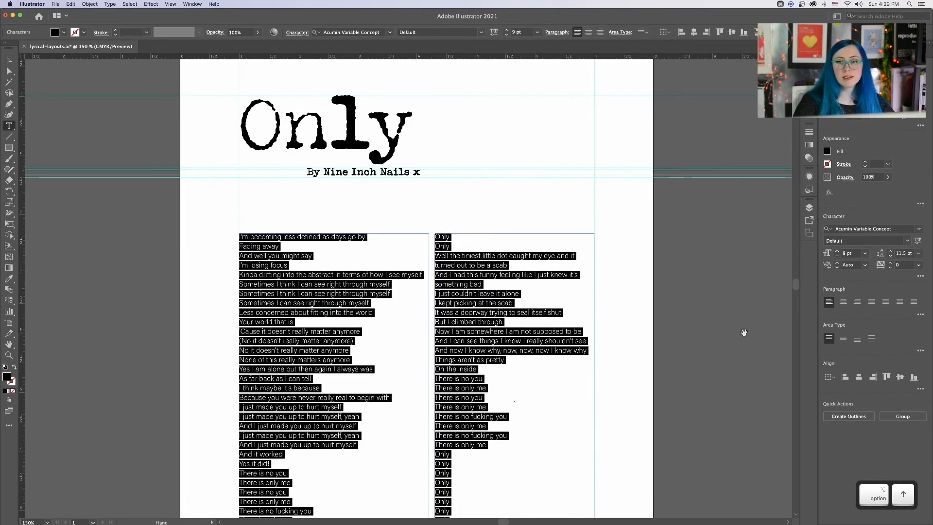
mouse_move(583, 304)
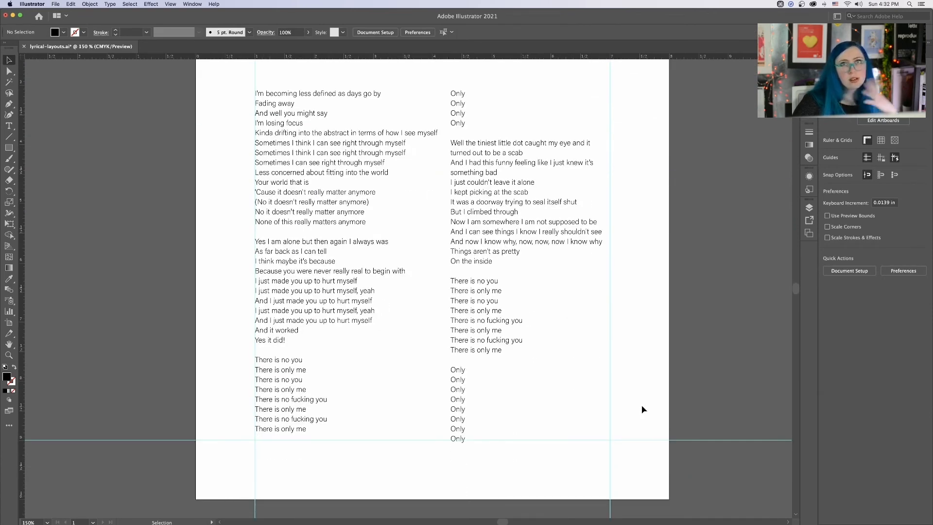
mouse_move(674, 191)
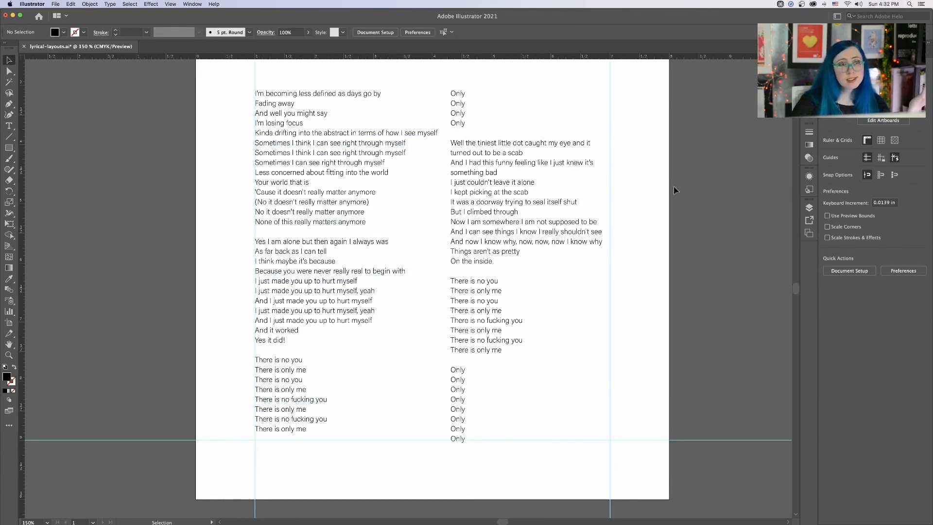
mouse_move(671, 354)
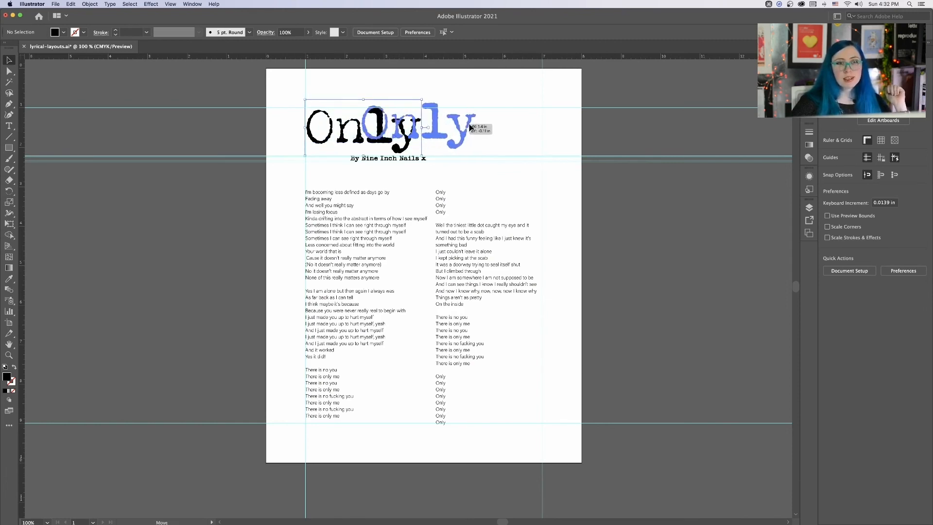
drag(381, 129, 513, 99)
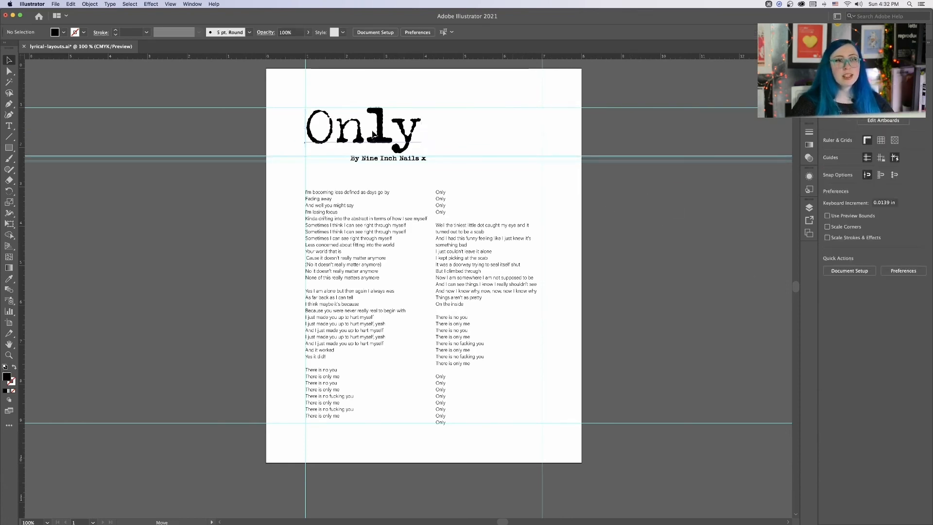
click(358, 126)
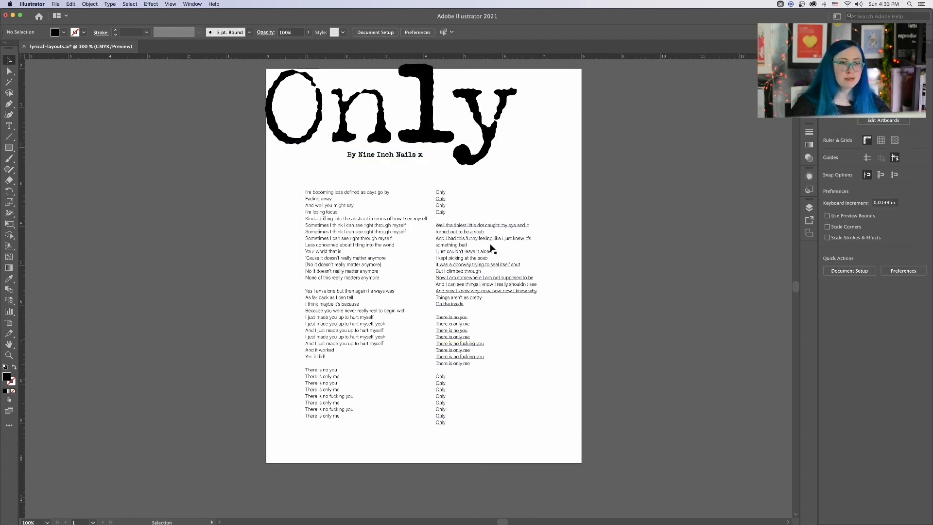
- Select the enlarged 'Only' title to move it up to the top edge
click(383, 95)
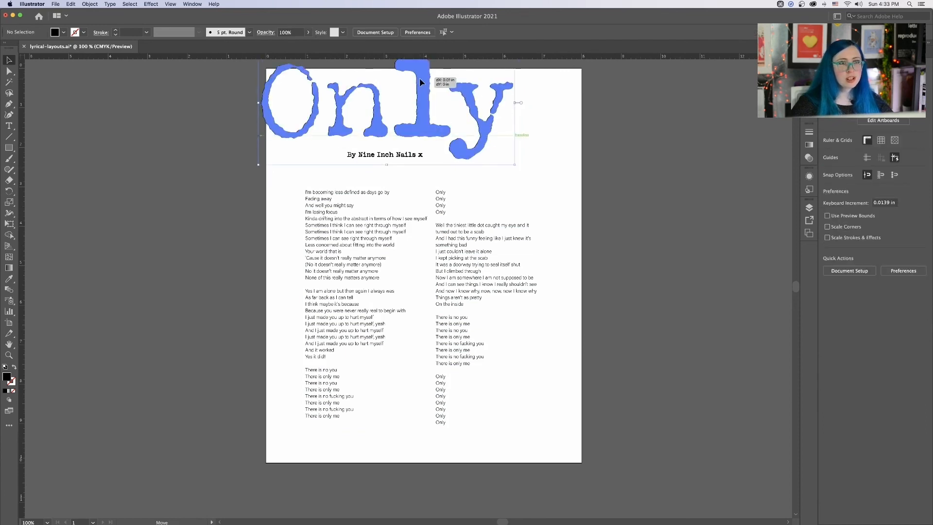
- Change the display and guide options, then select the title to scale it past the artboard edges
click(171, 4)
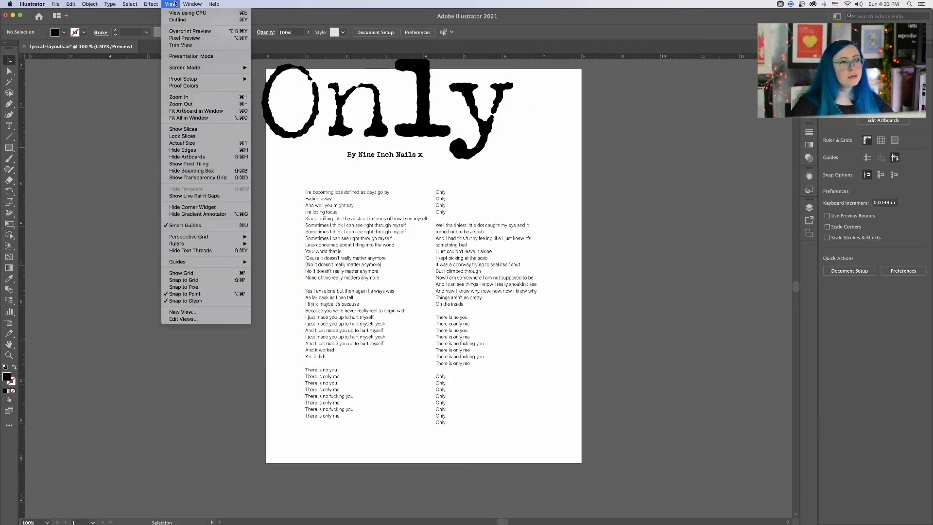
click(175, 45)
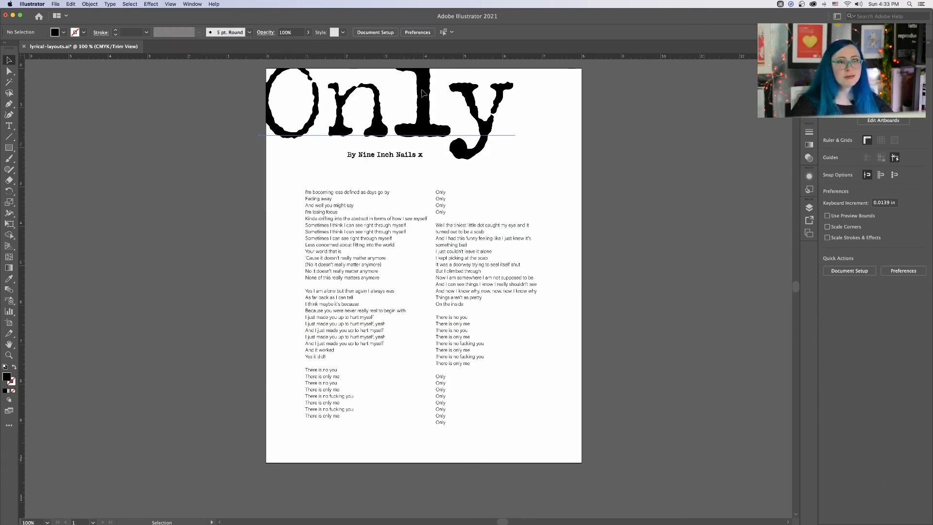
click(423, 96)
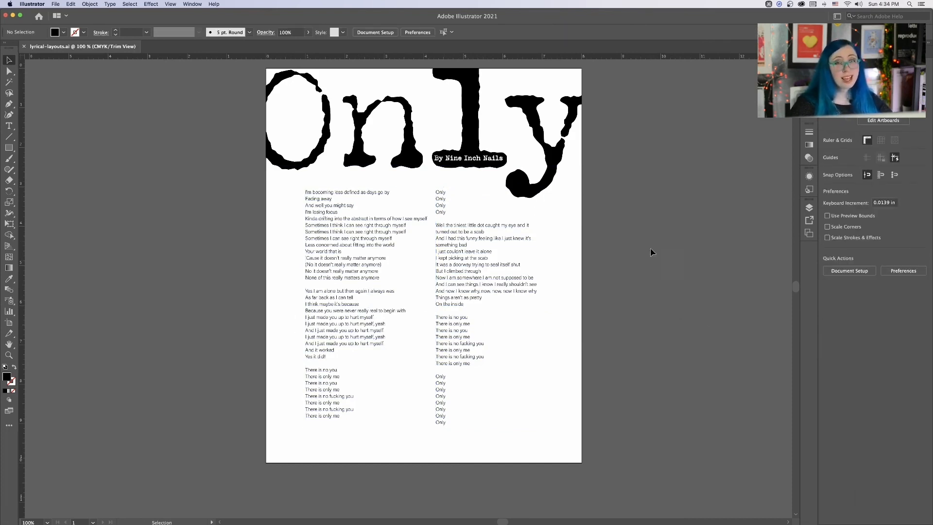
mouse_move(673, 500)
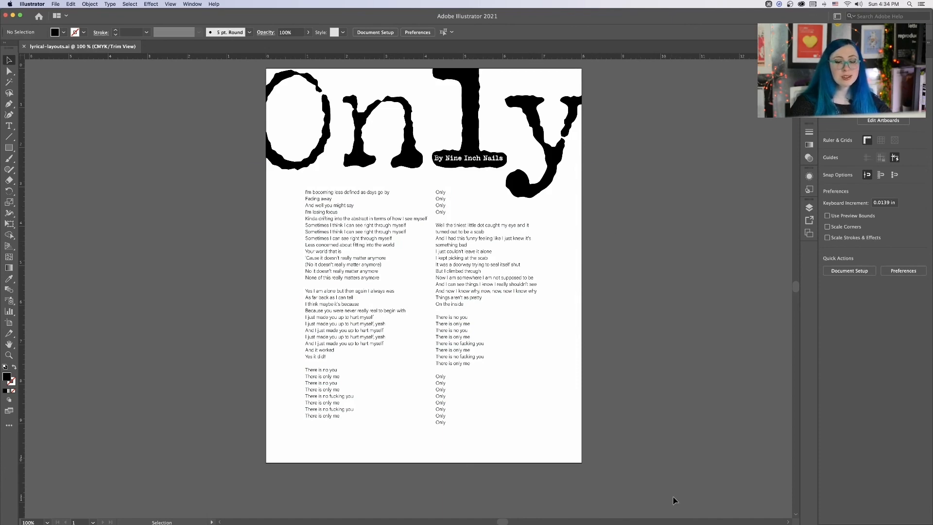